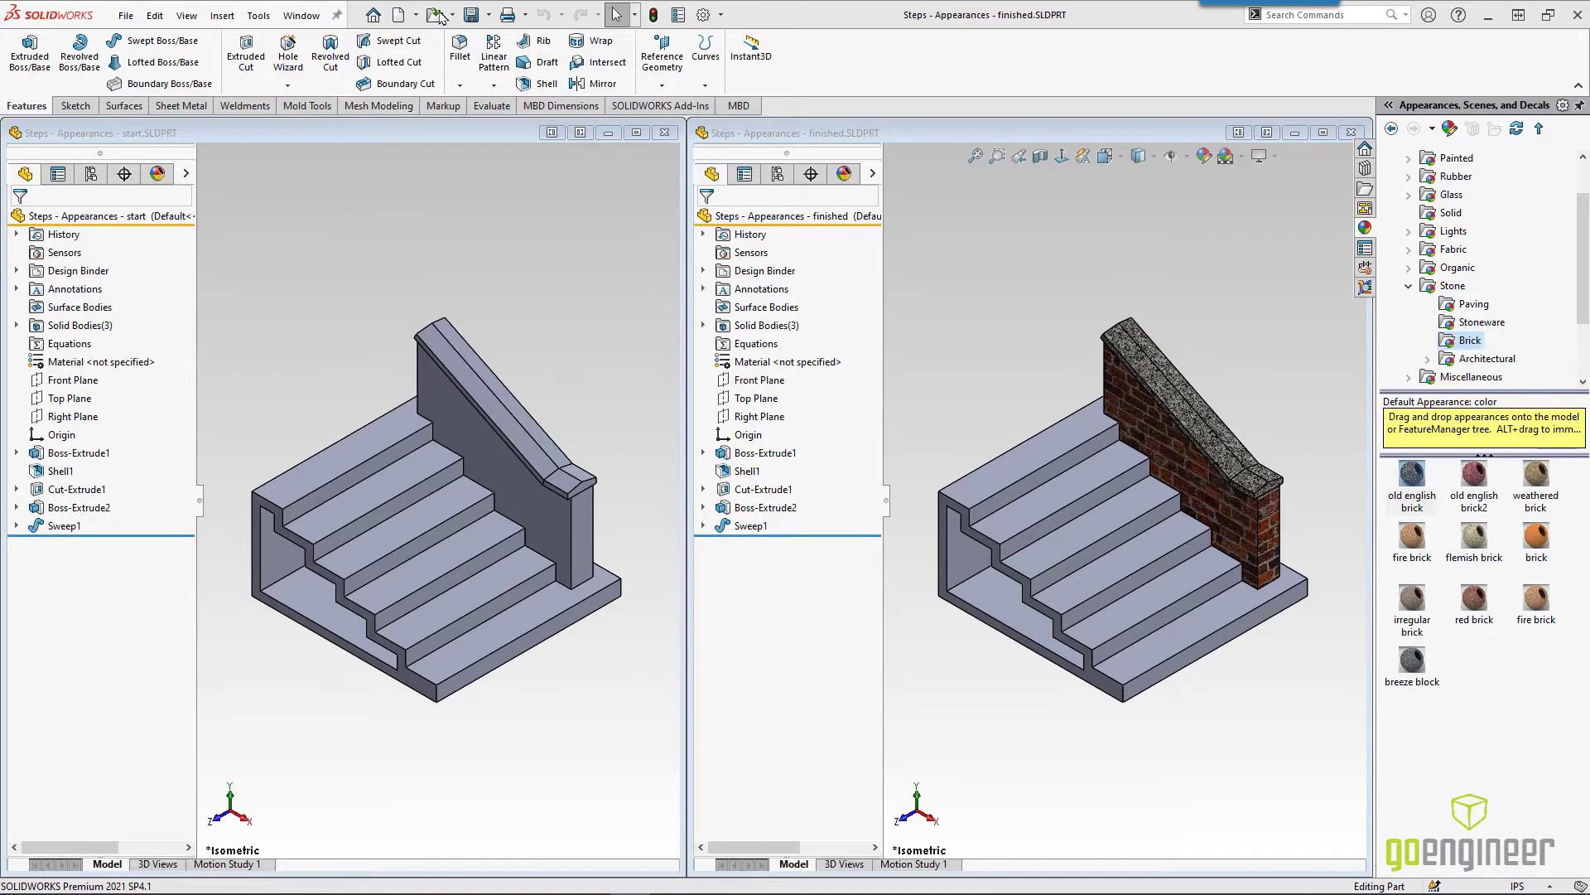
# Step: Browse the 5 Appearances folder filtered to parts to load Steps - Appearances - start.SLDPRT
pyautogui.click(436, 15)
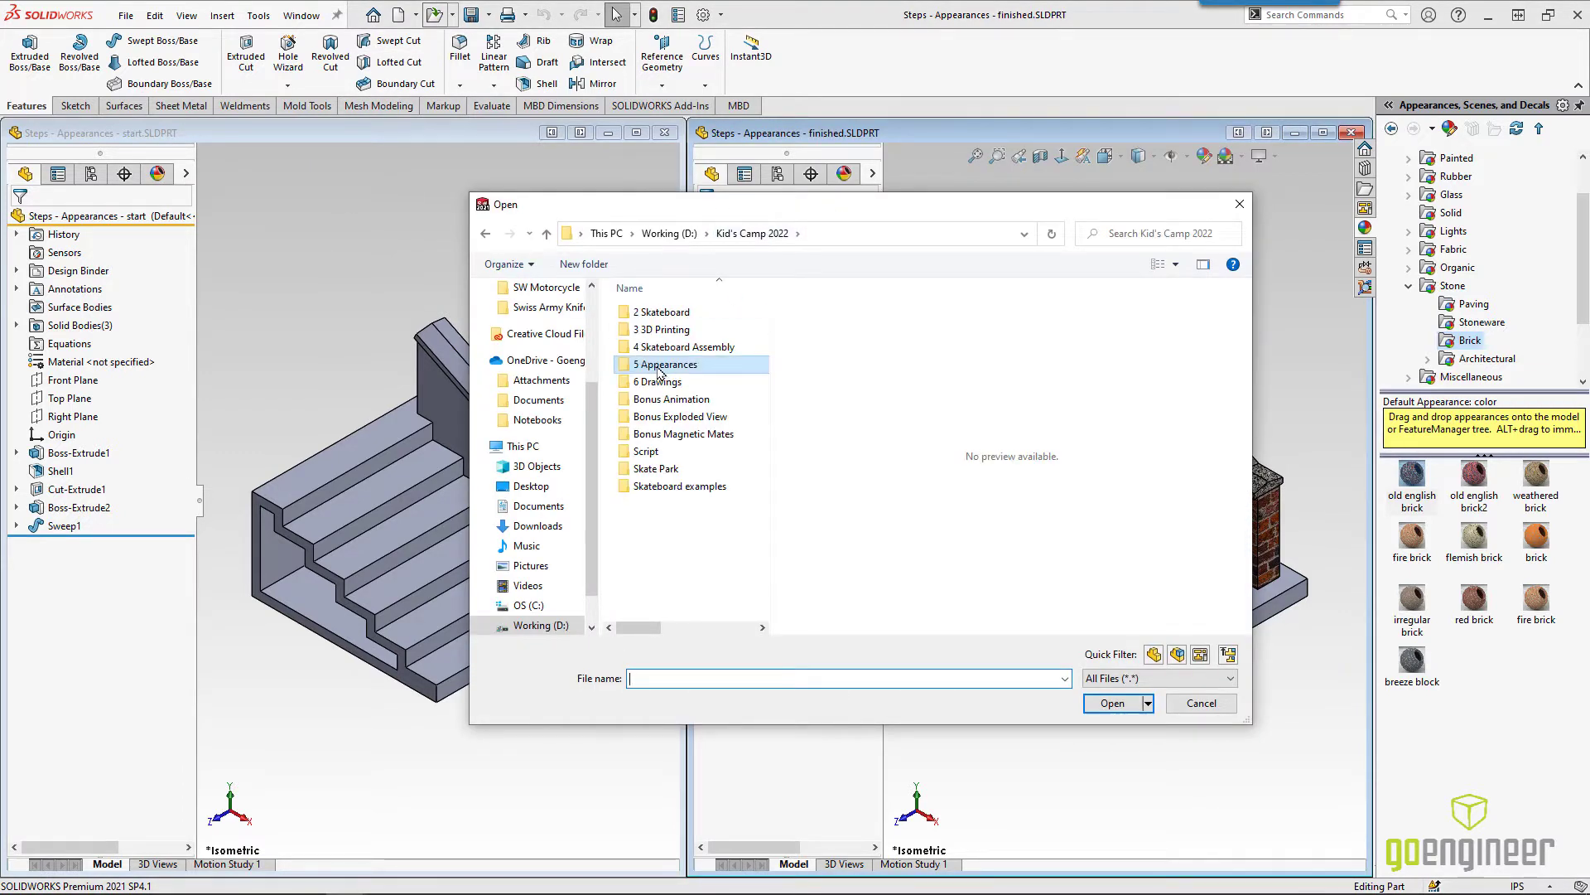
pyautogui.doubleClick(664, 363)
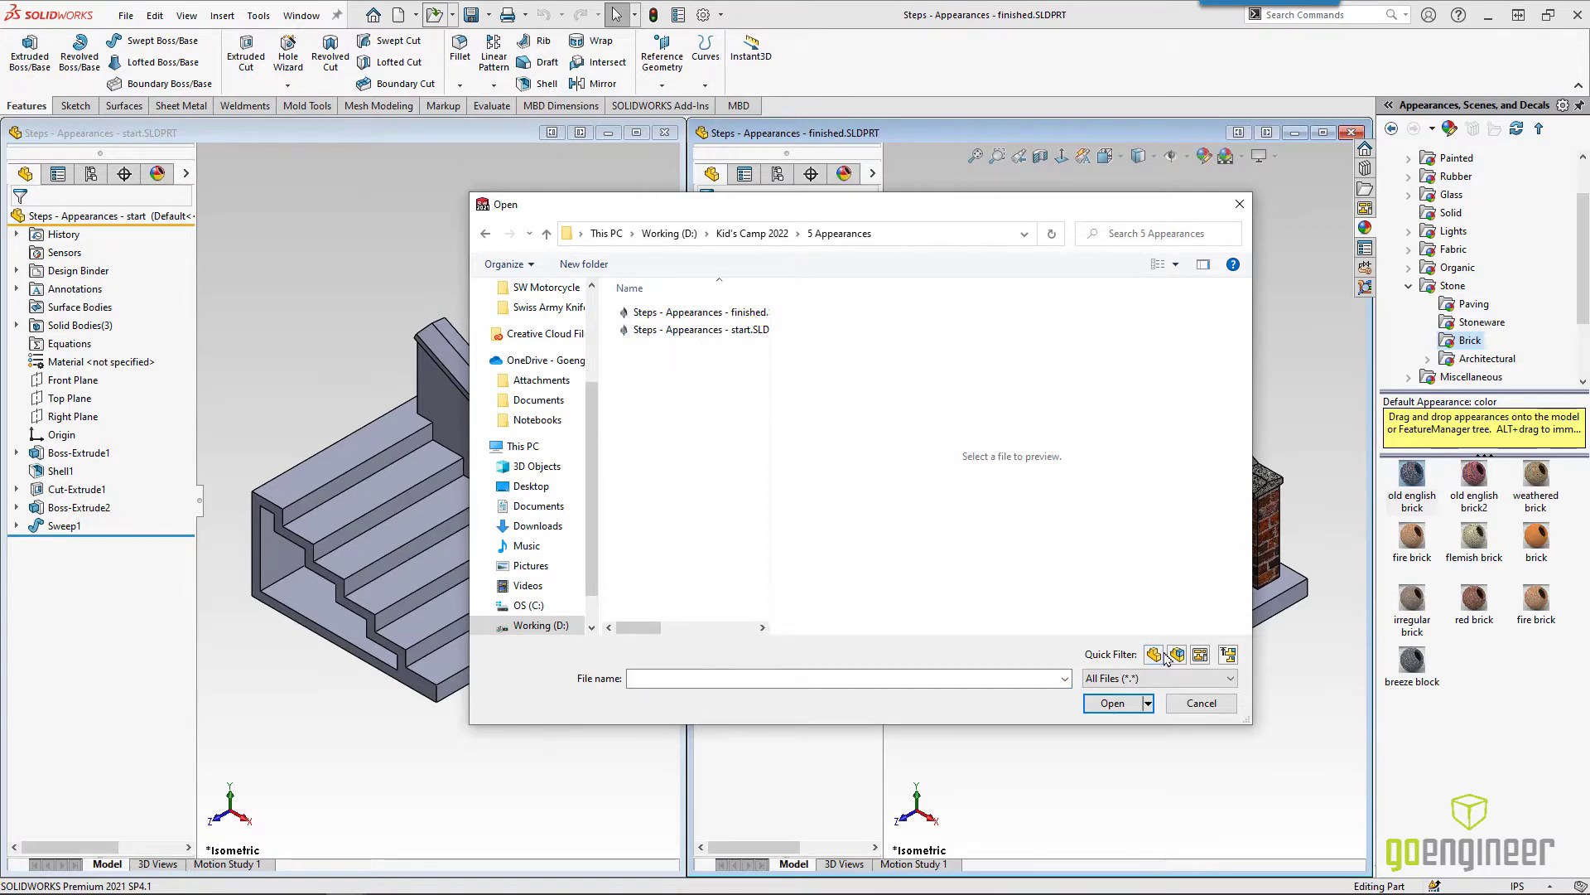
pyautogui.click(1199, 703)
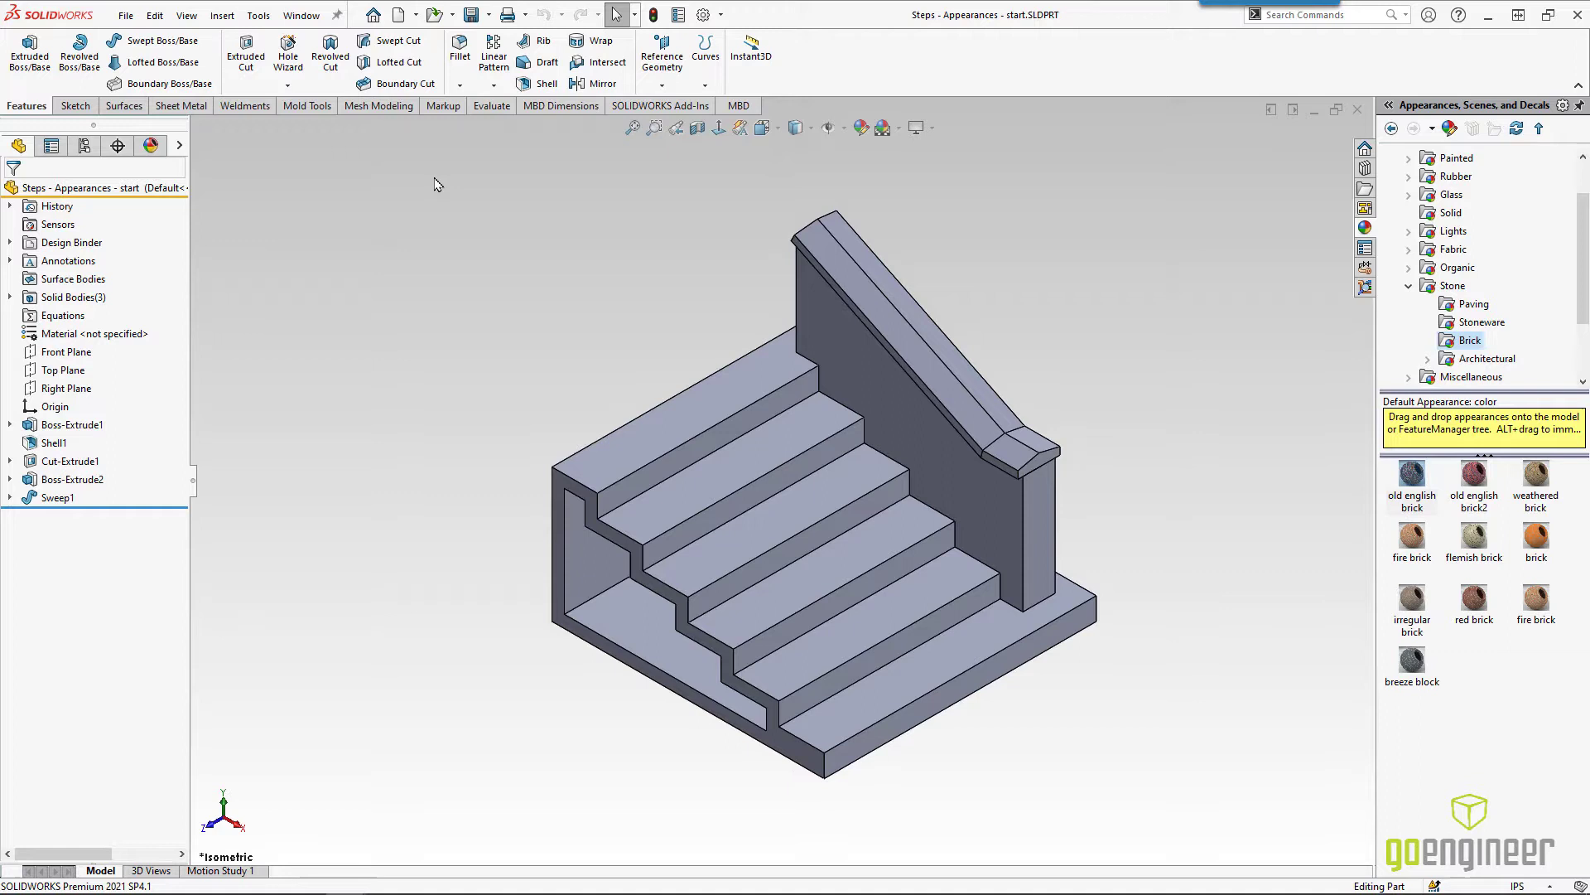
pyautogui.moveTo(180, 187)
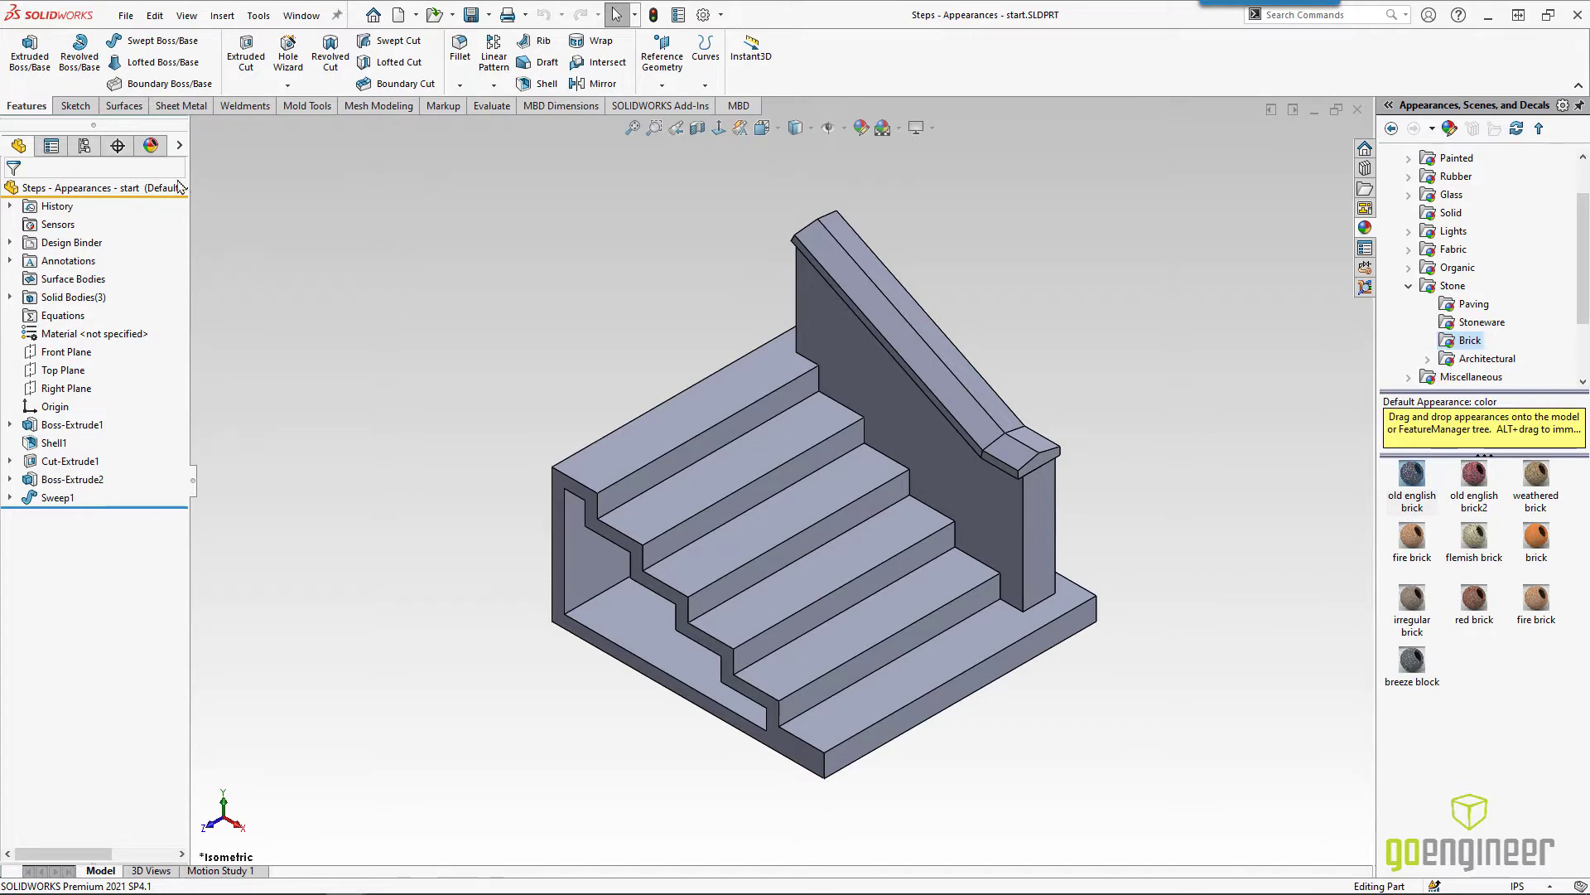
pyautogui.moveTo(101, 187)
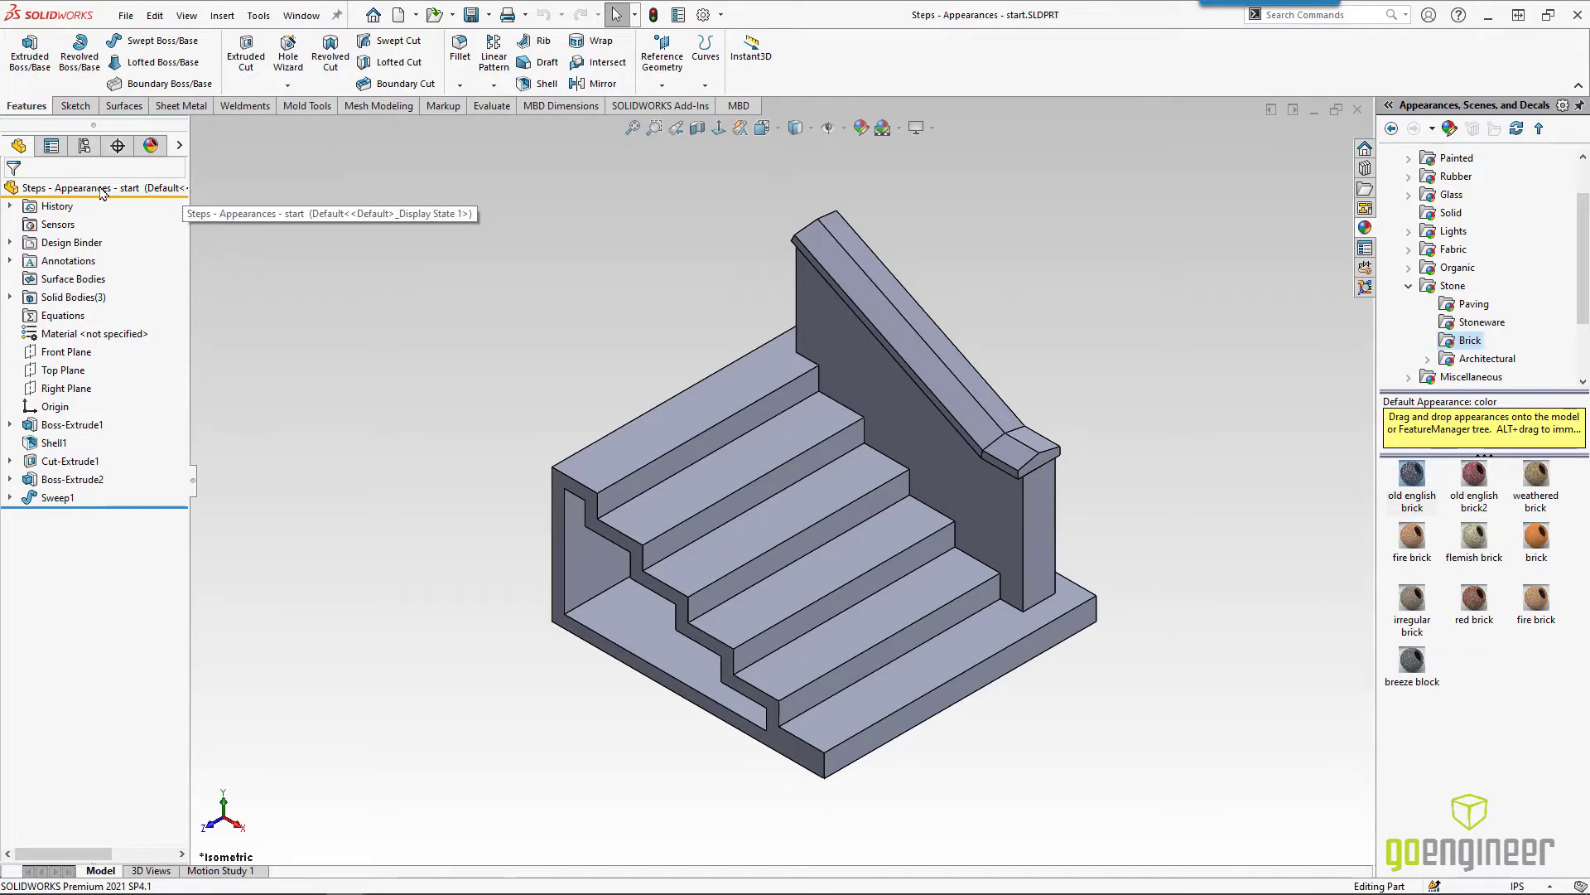
pyautogui.rightClick(71, 187)
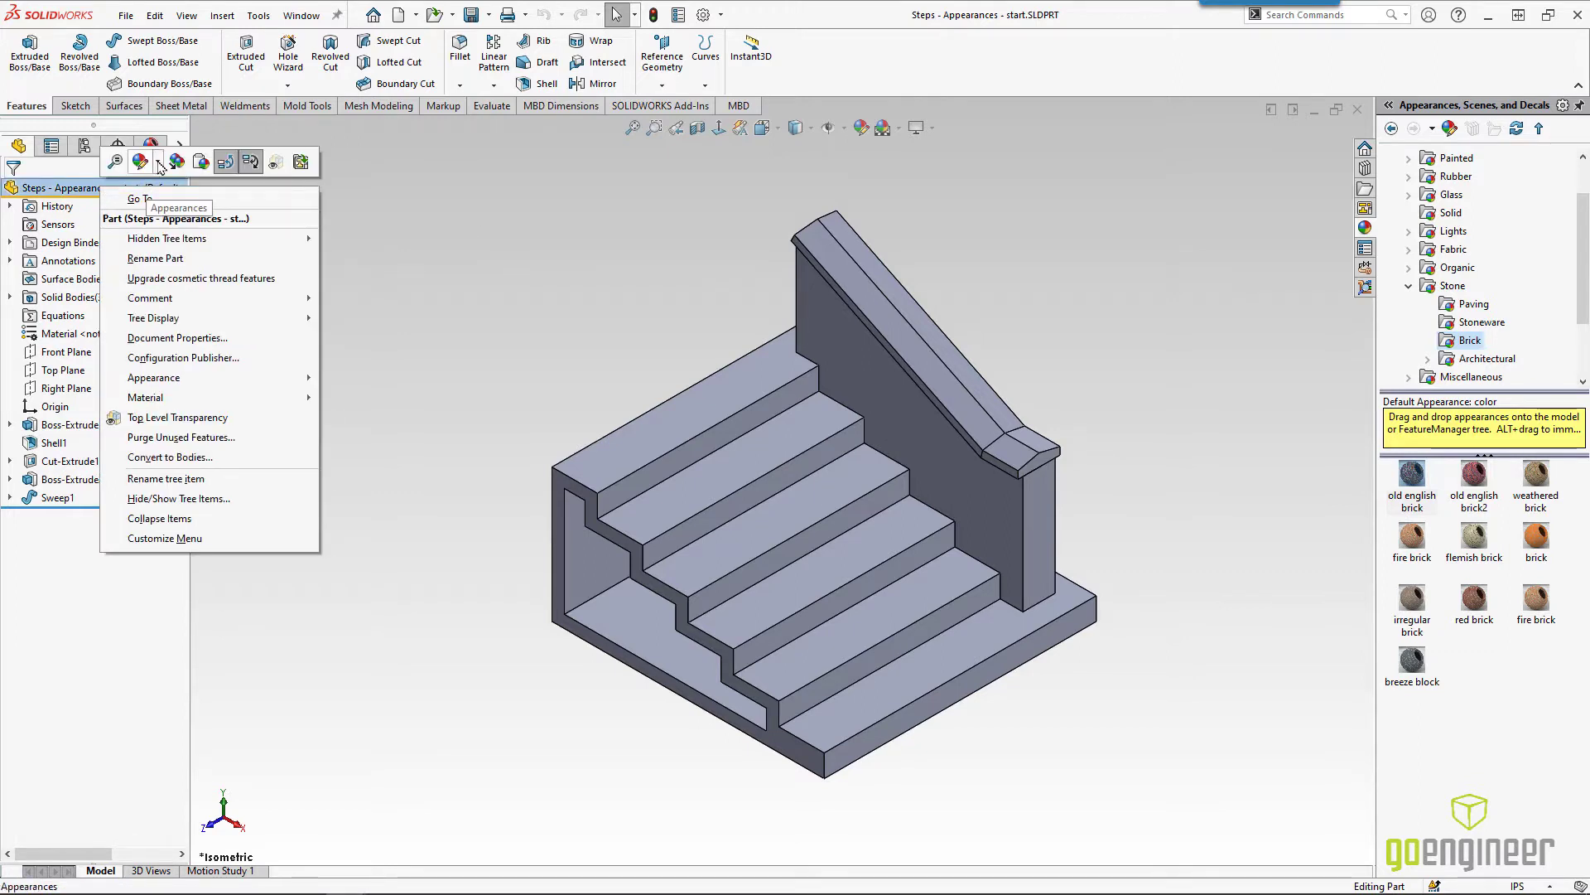
pyautogui.moveTo(187, 337)
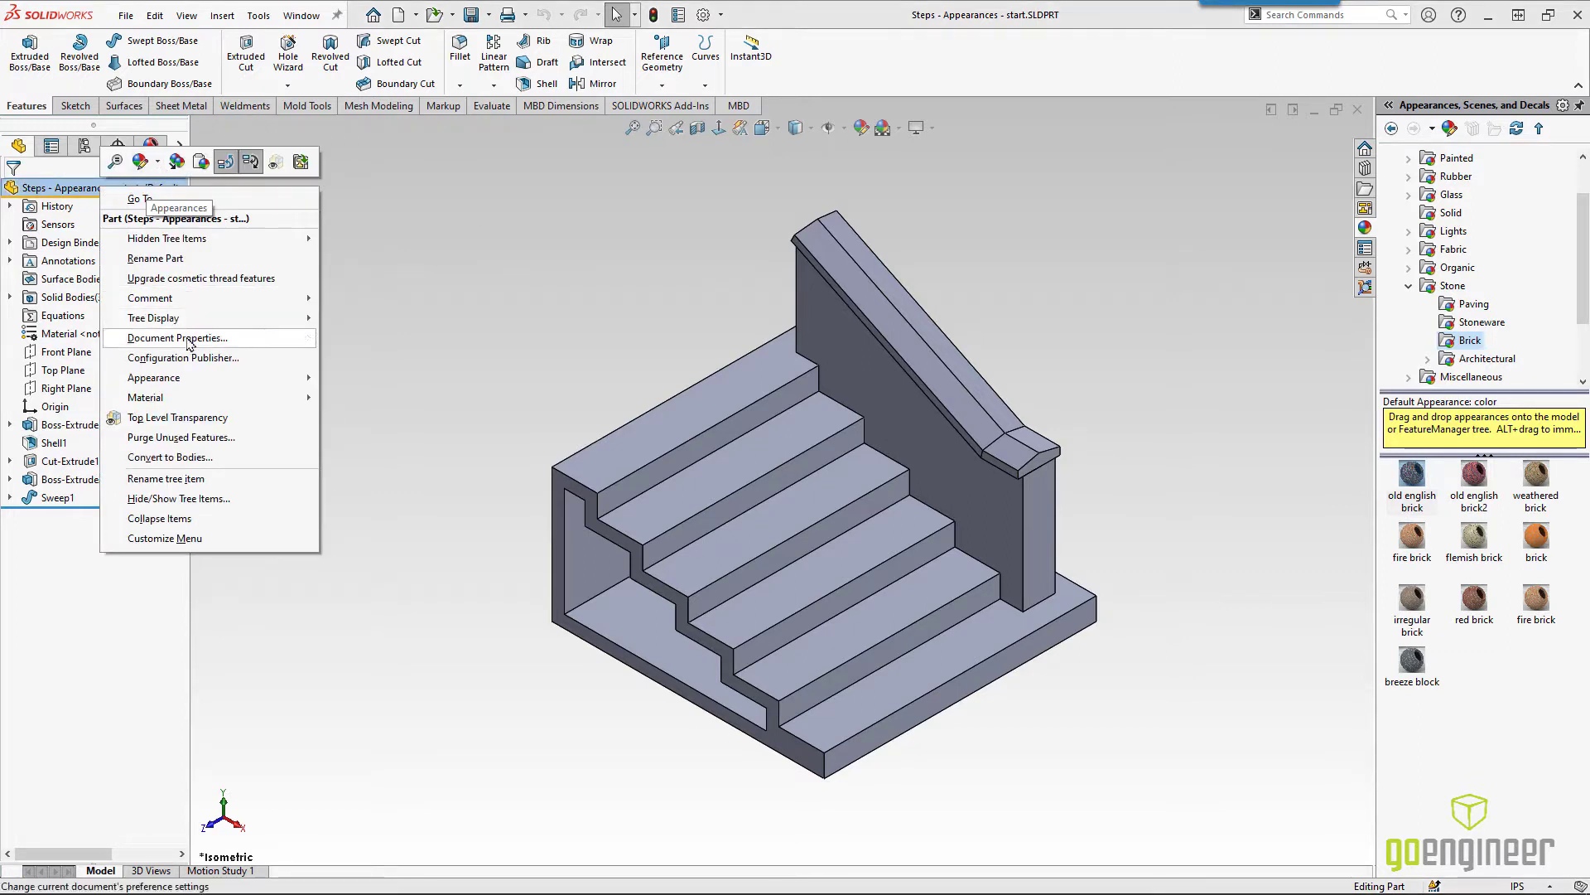
pyautogui.moveTo(152, 378)
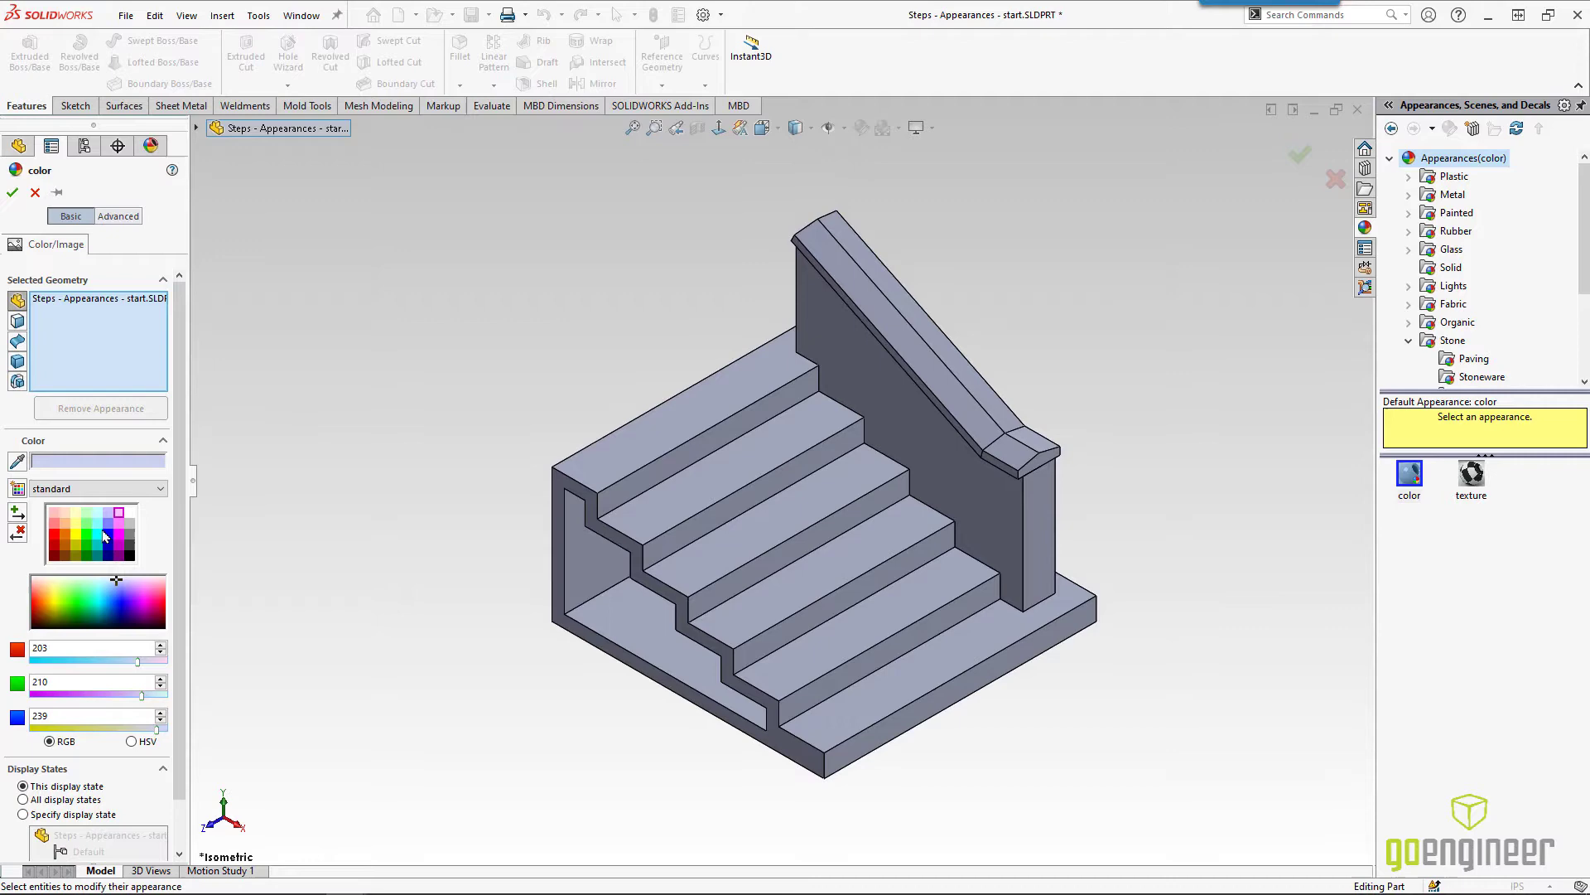
pyautogui.click(116, 516)
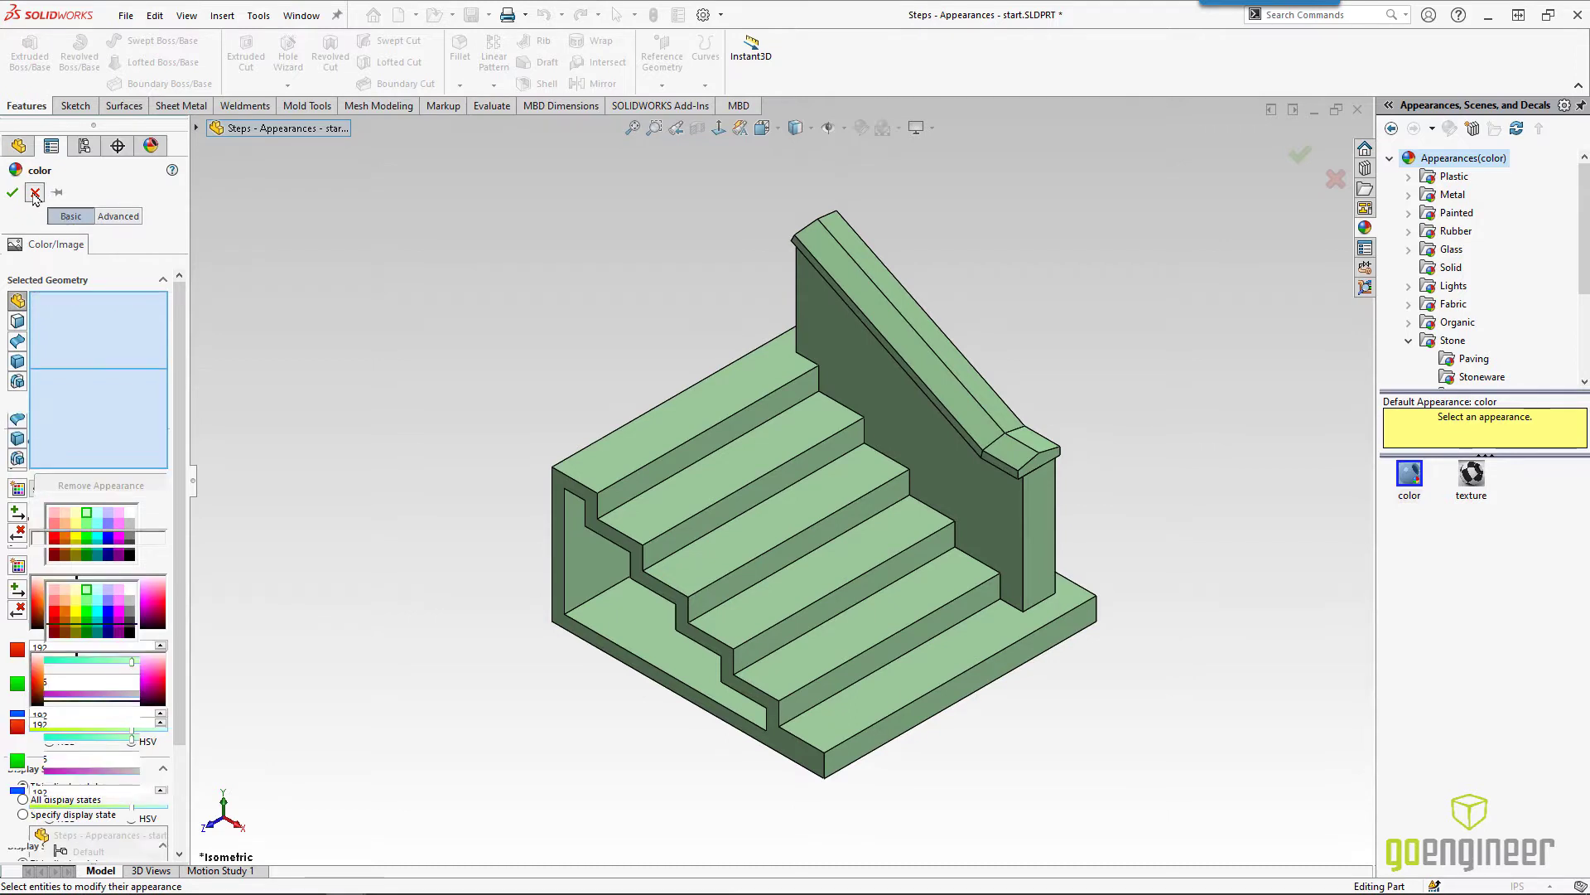
pyautogui.click(12, 192)
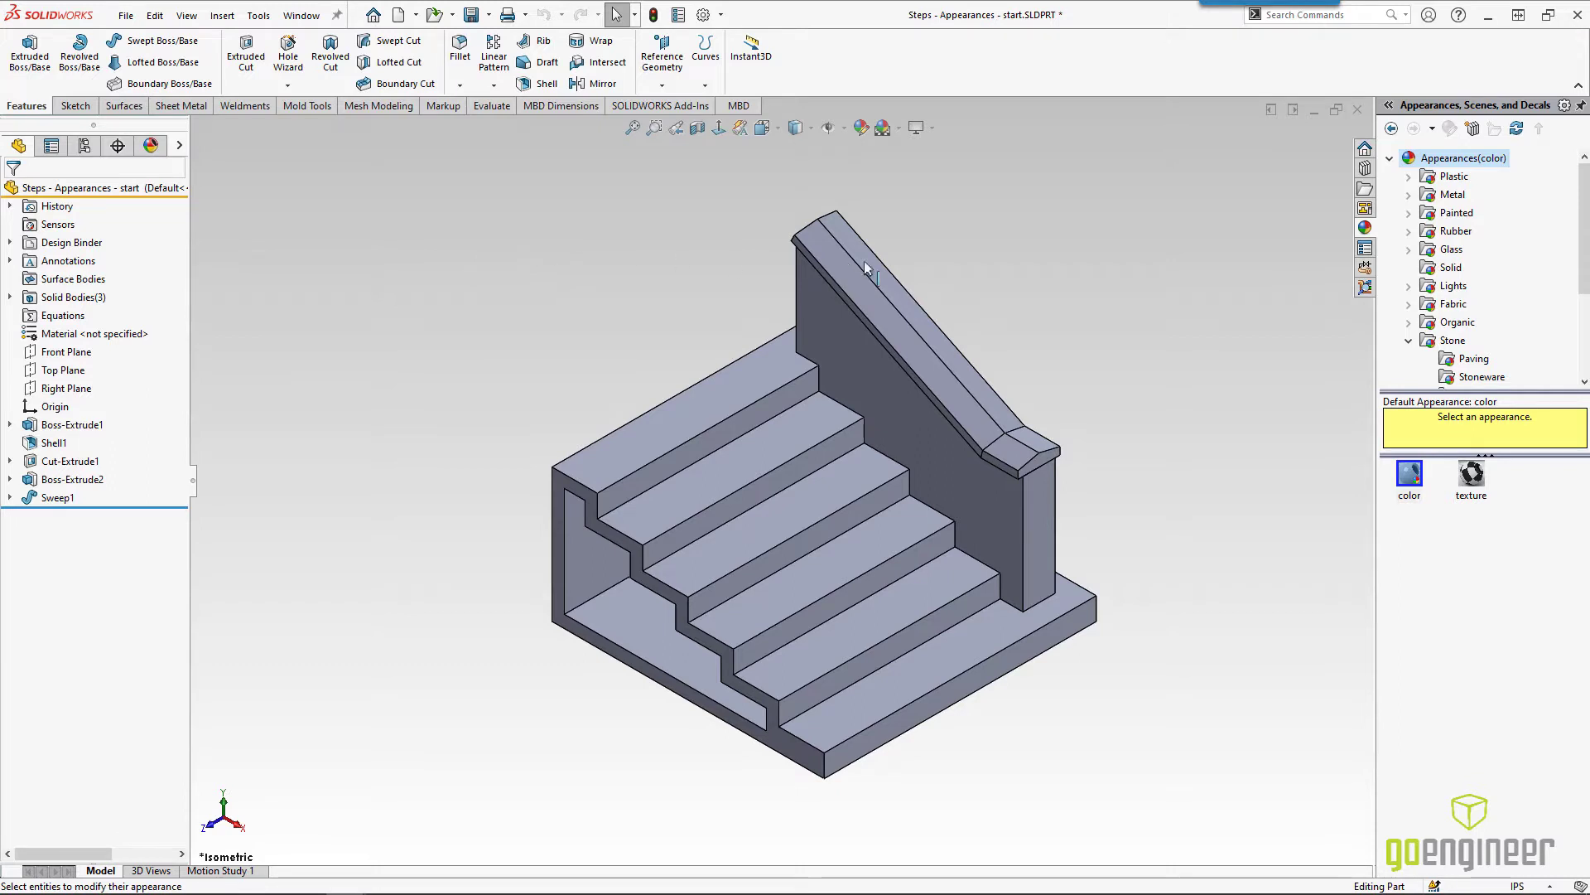
pyautogui.moveTo(1365, 229)
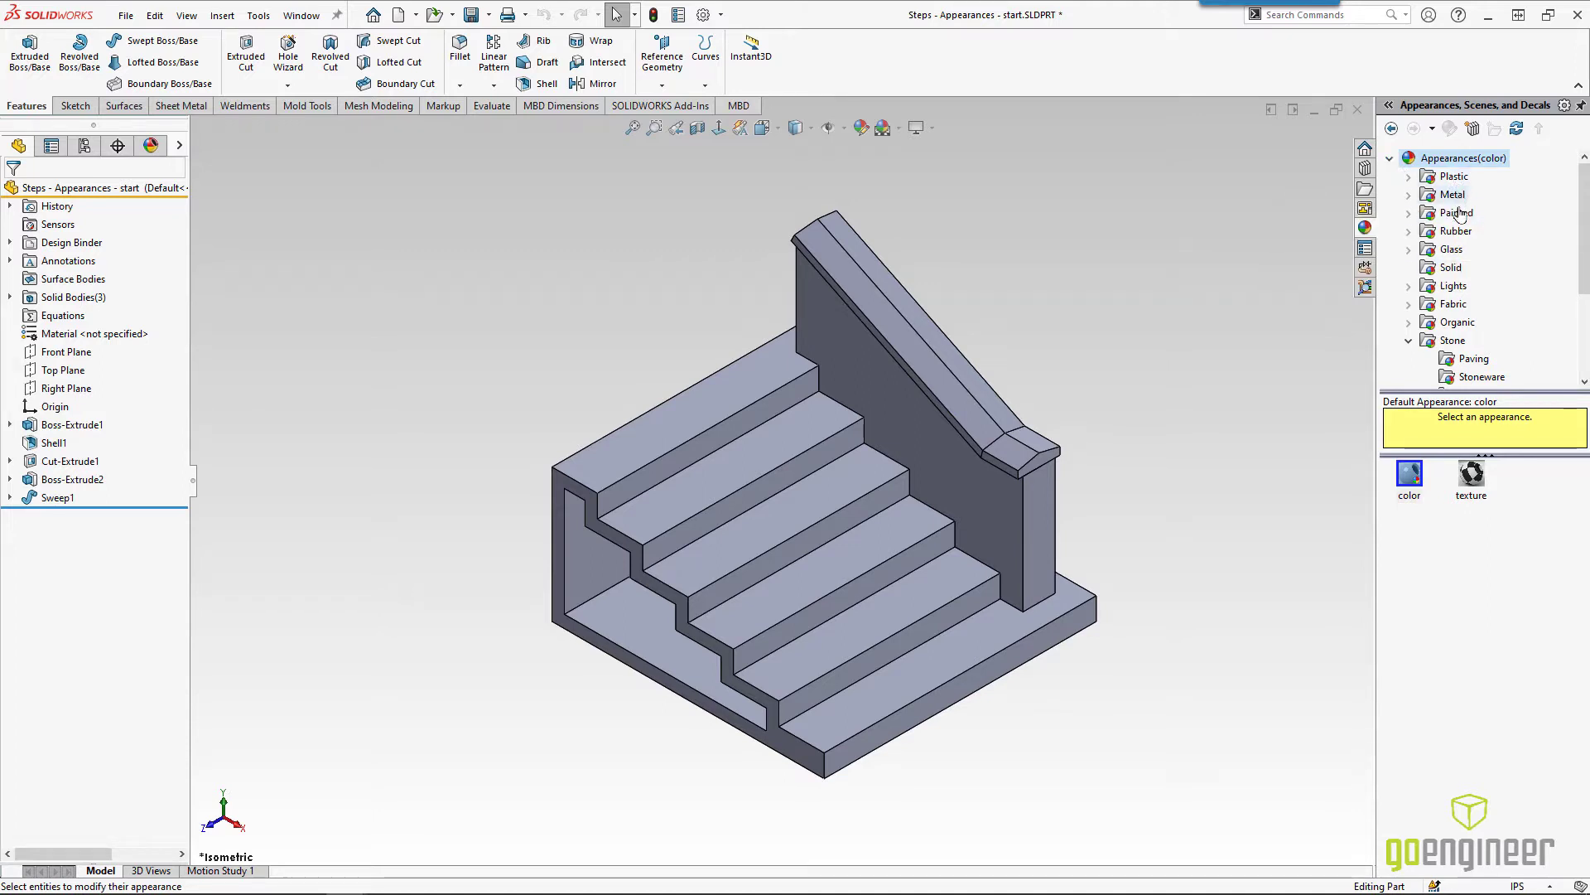
pyautogui.moveTo(1513, 236)
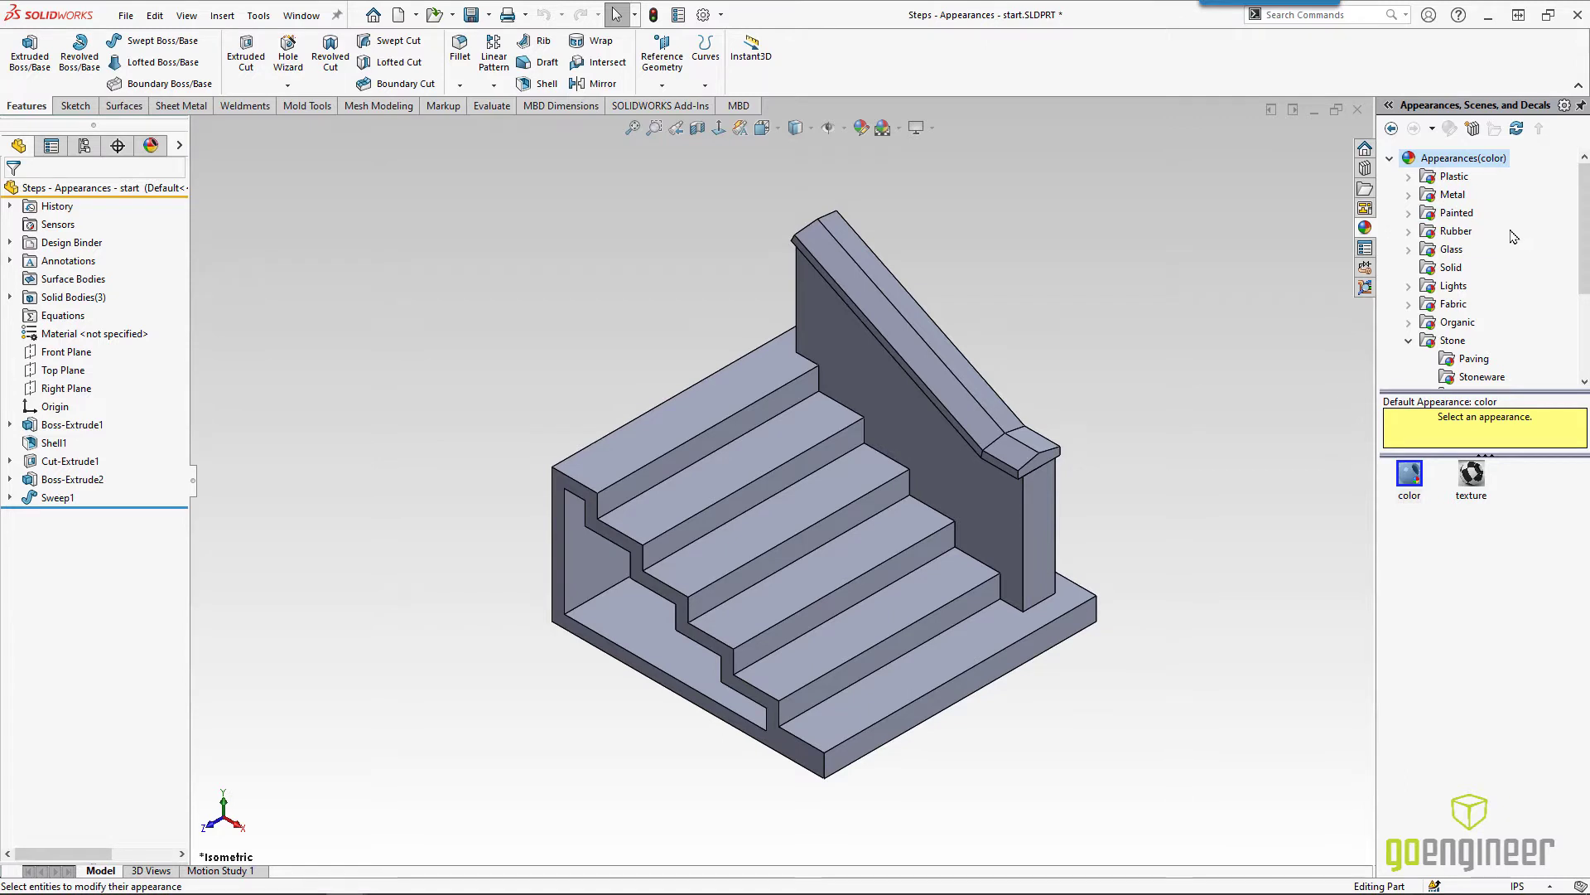
pyautogui.moveTo(1511, 234)
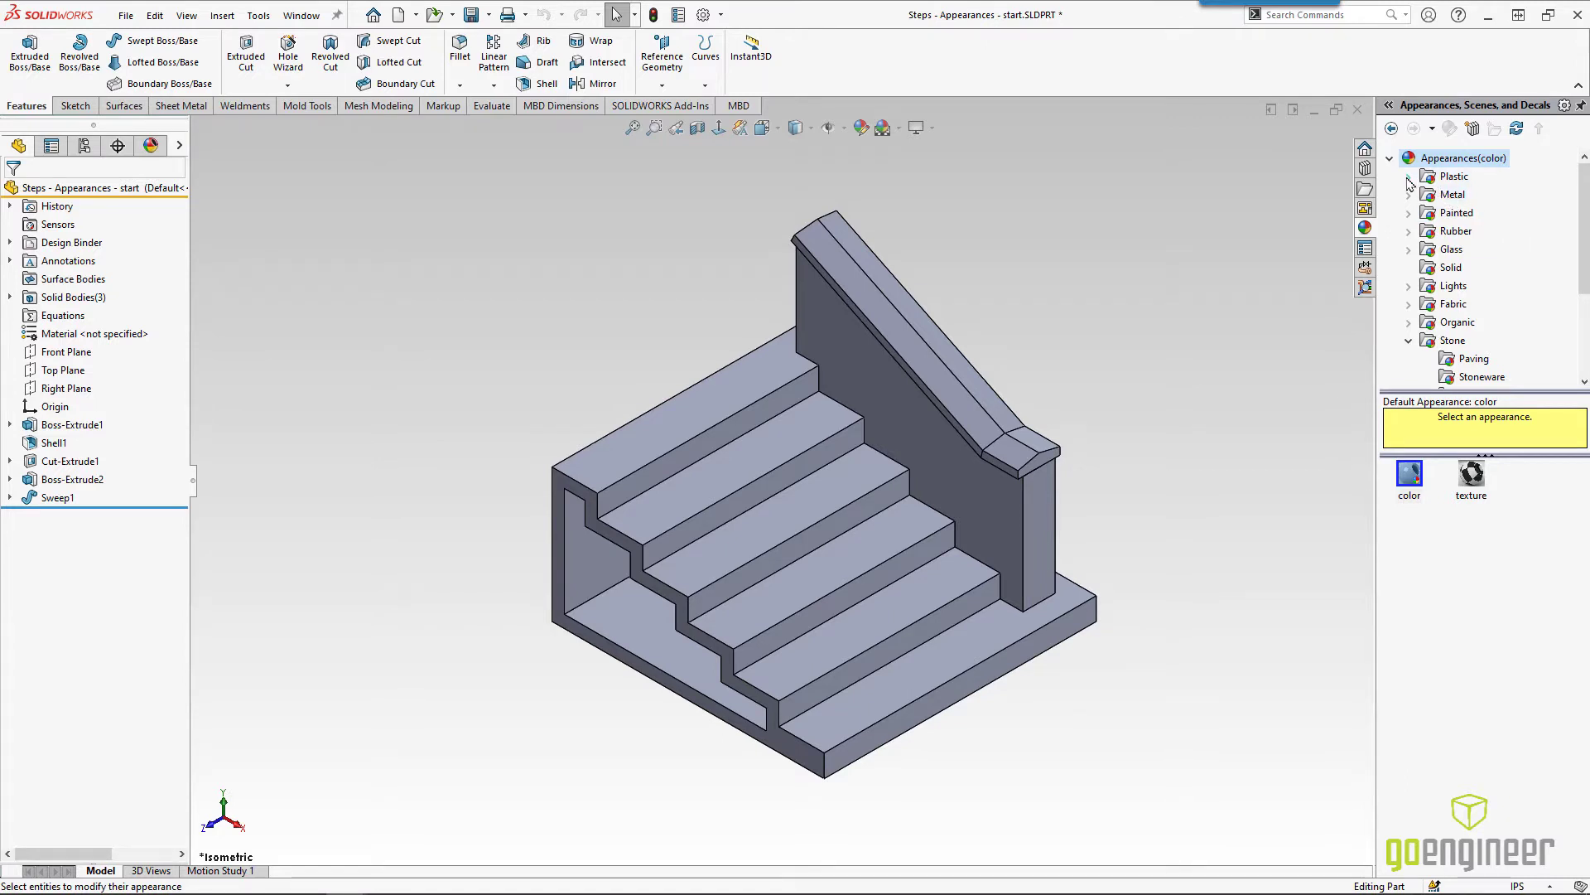
# Step: Show the Plastic > High Gloss swatches, including red high gloss plastic, in the appearance library
pyautogui.click(1408, 176)
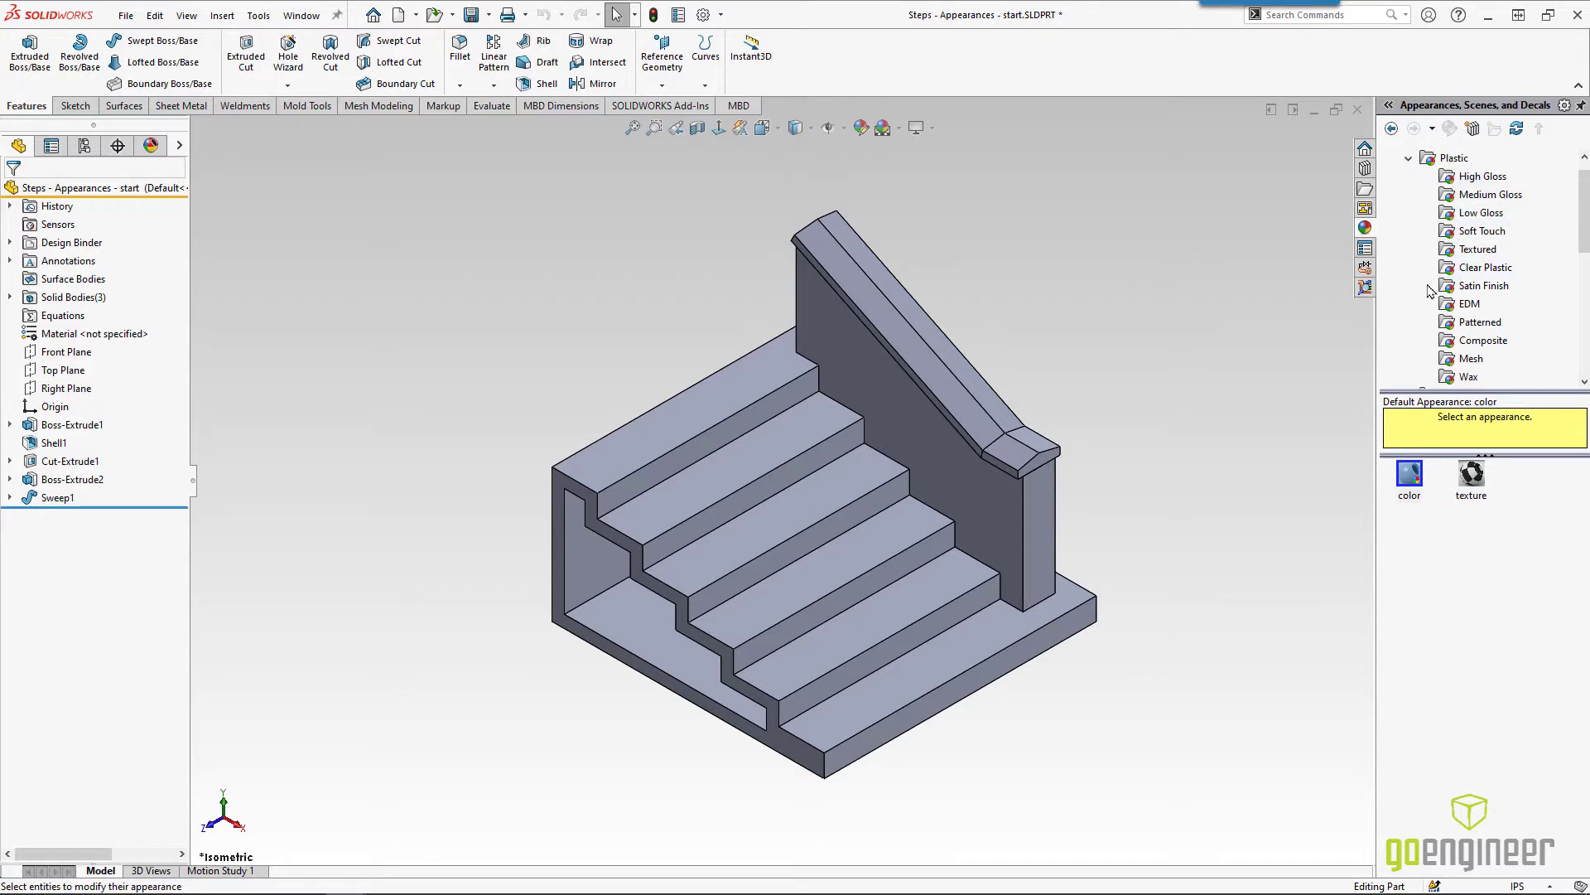
pyautogui.moveTo(1434, 292)
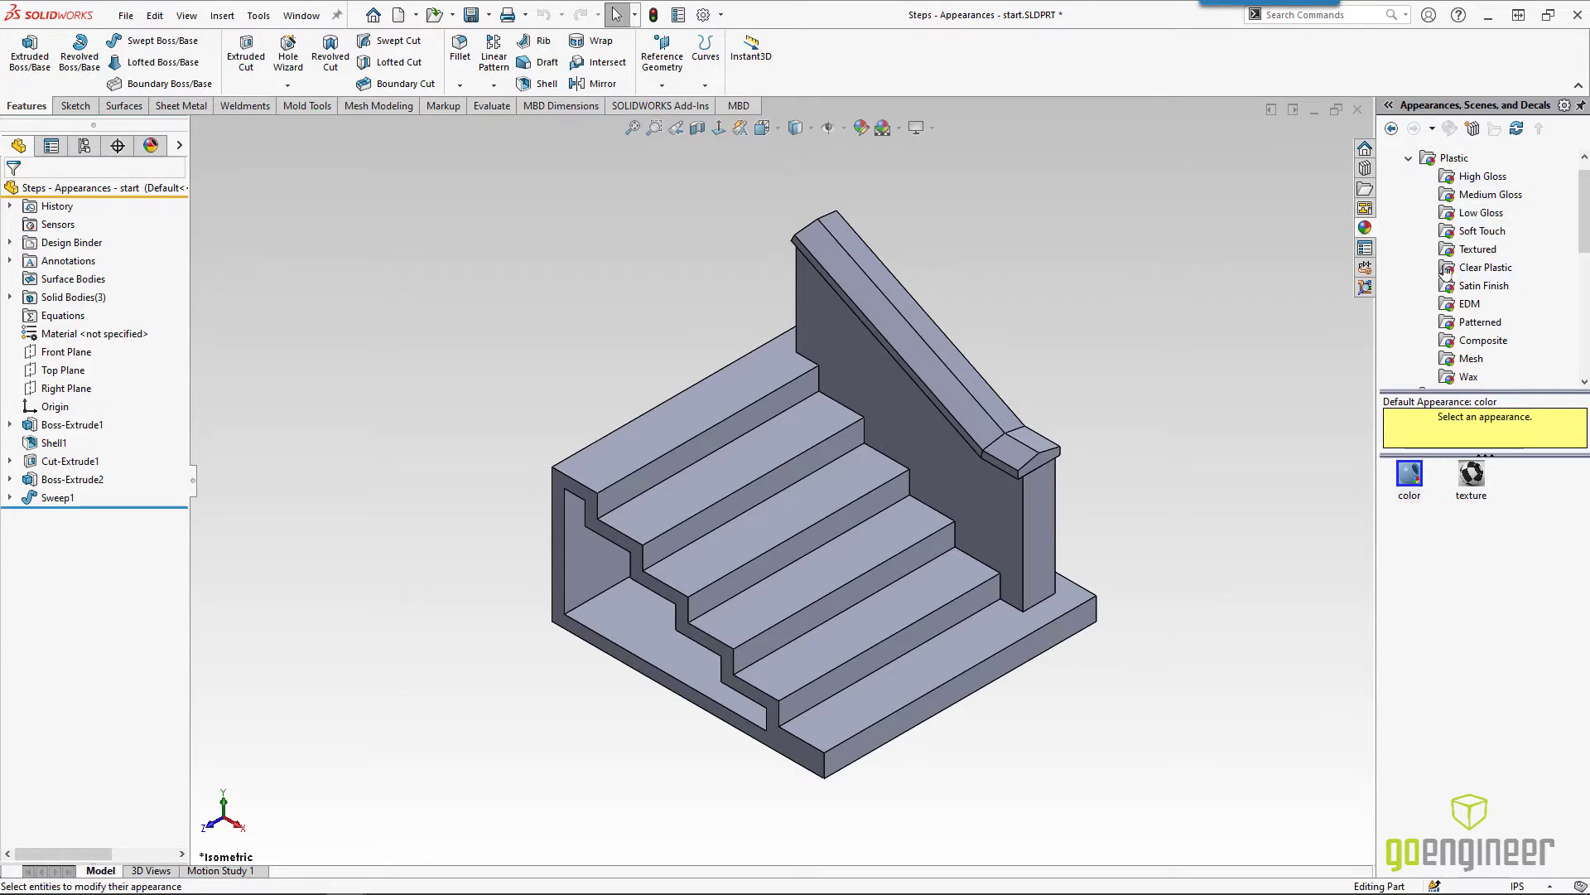
pyautogui.moveTo(1580, 106)
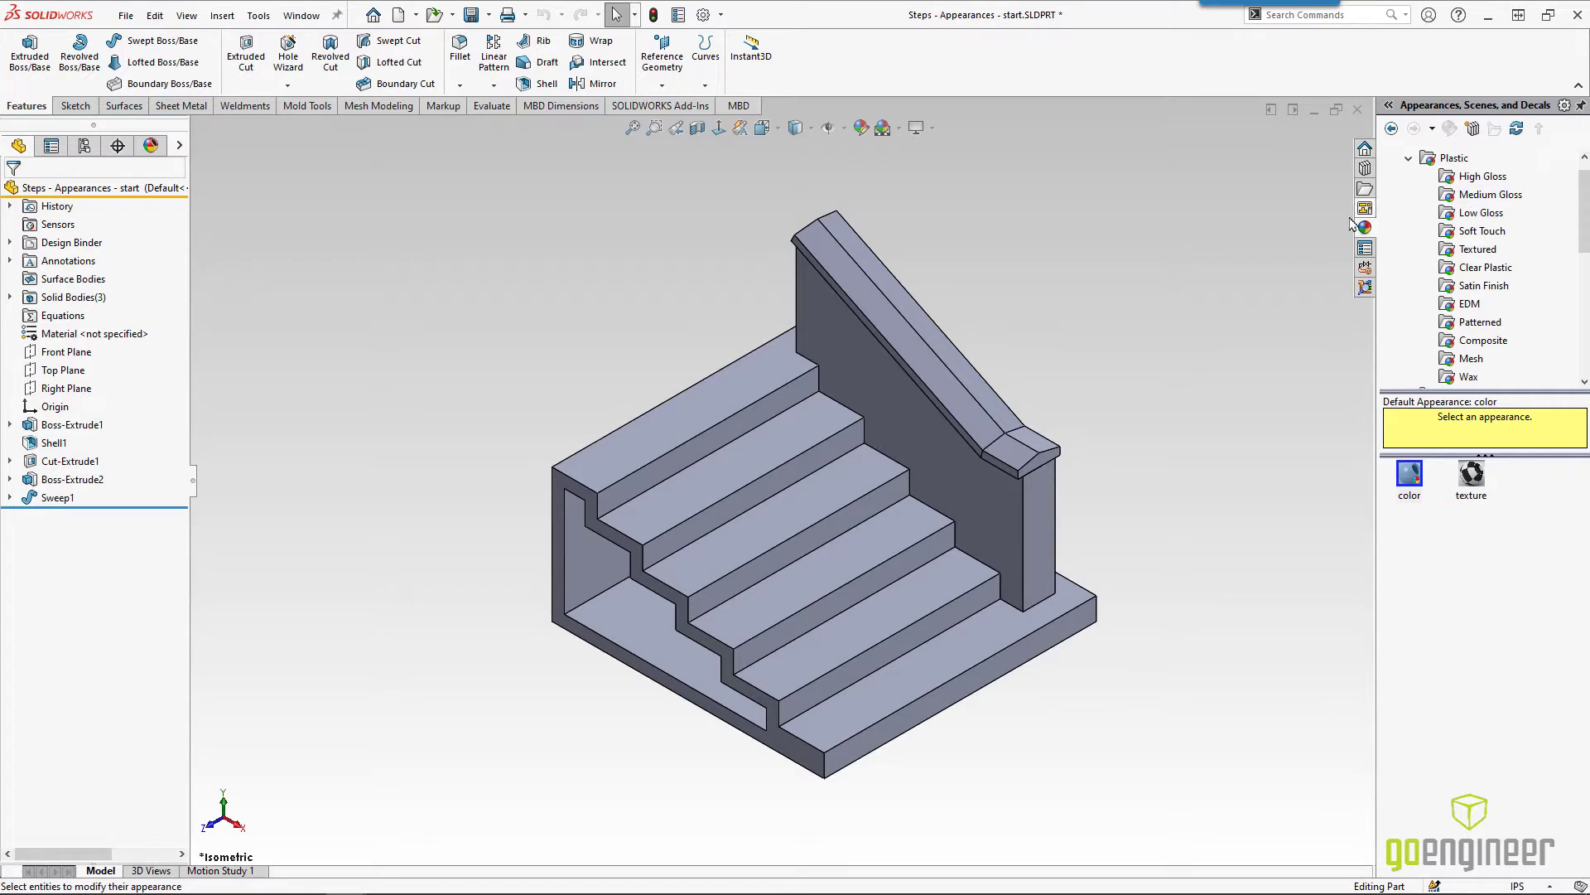
pyautogui.moveTo(1199, 249)
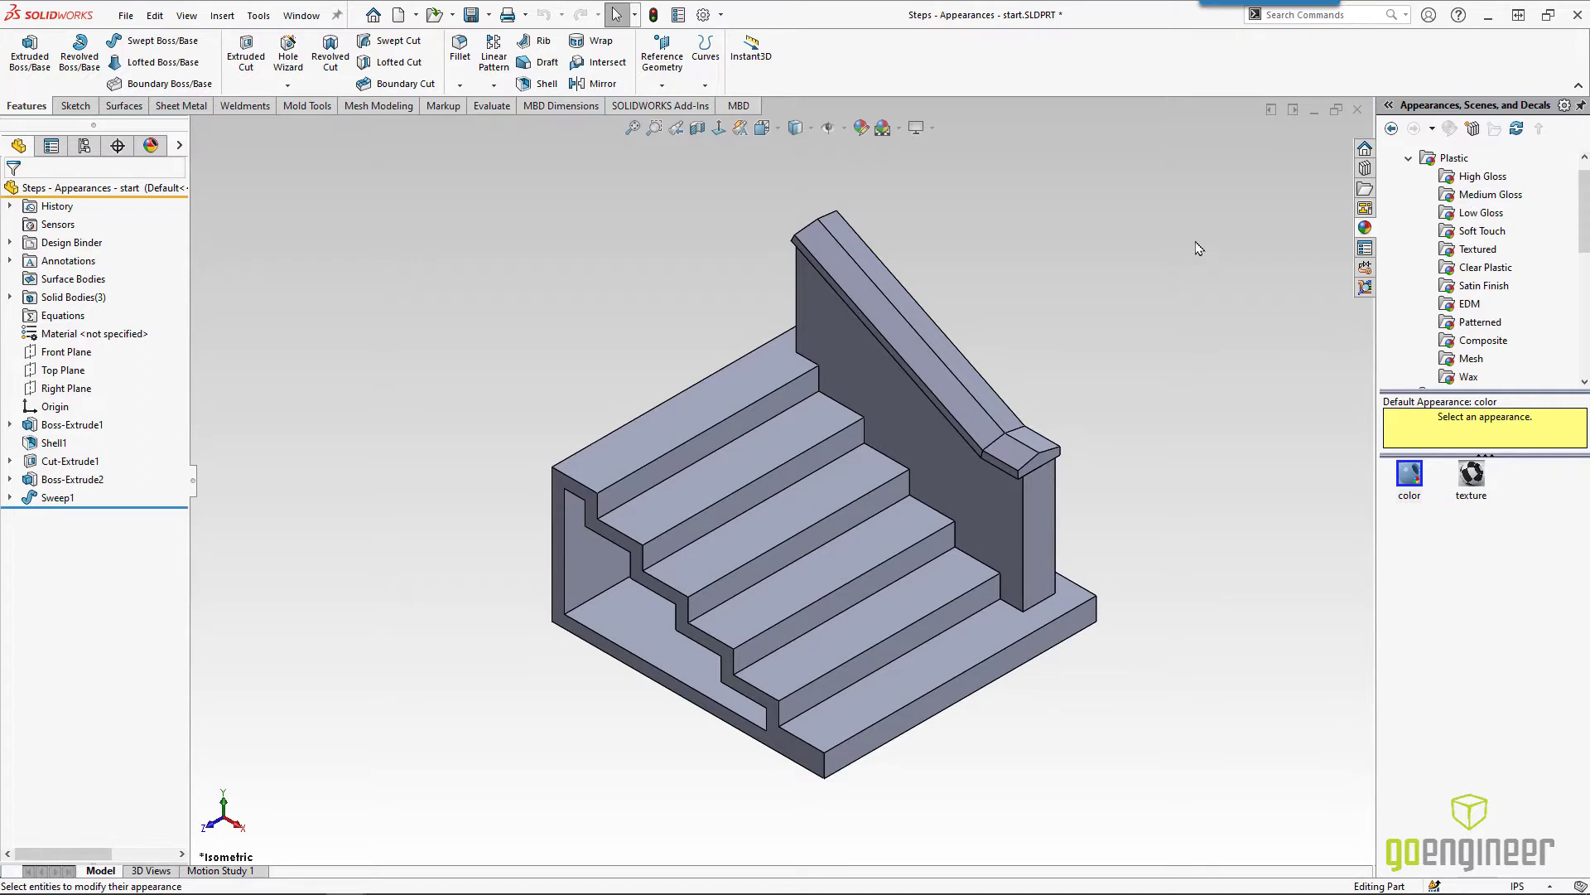
pyautogui.moveTo(1321, 260)
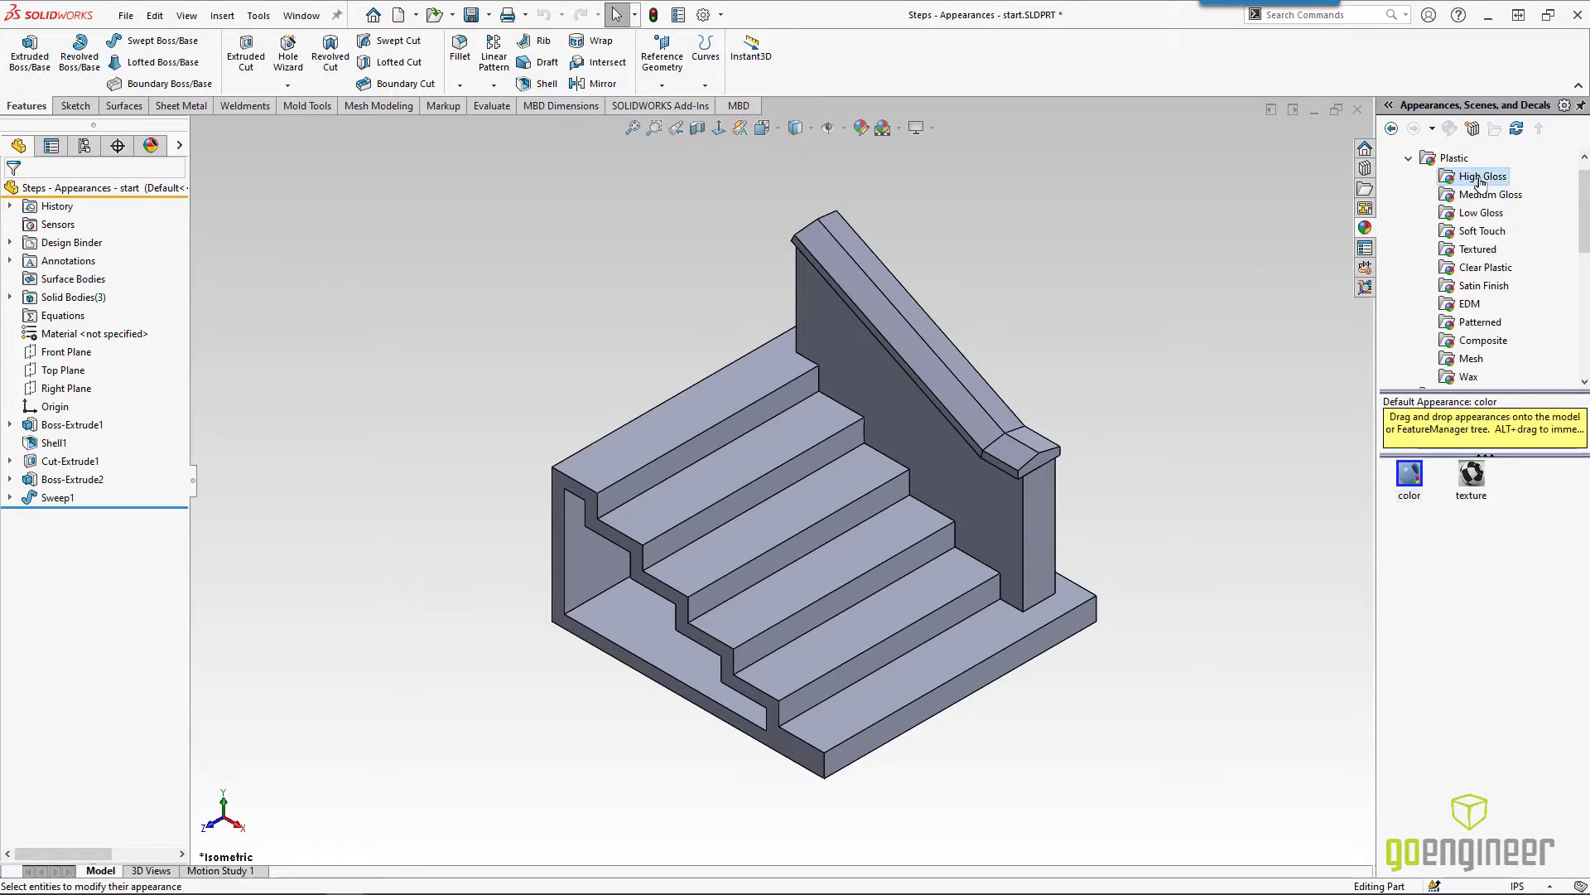
pyautogui.click(1483, 176)
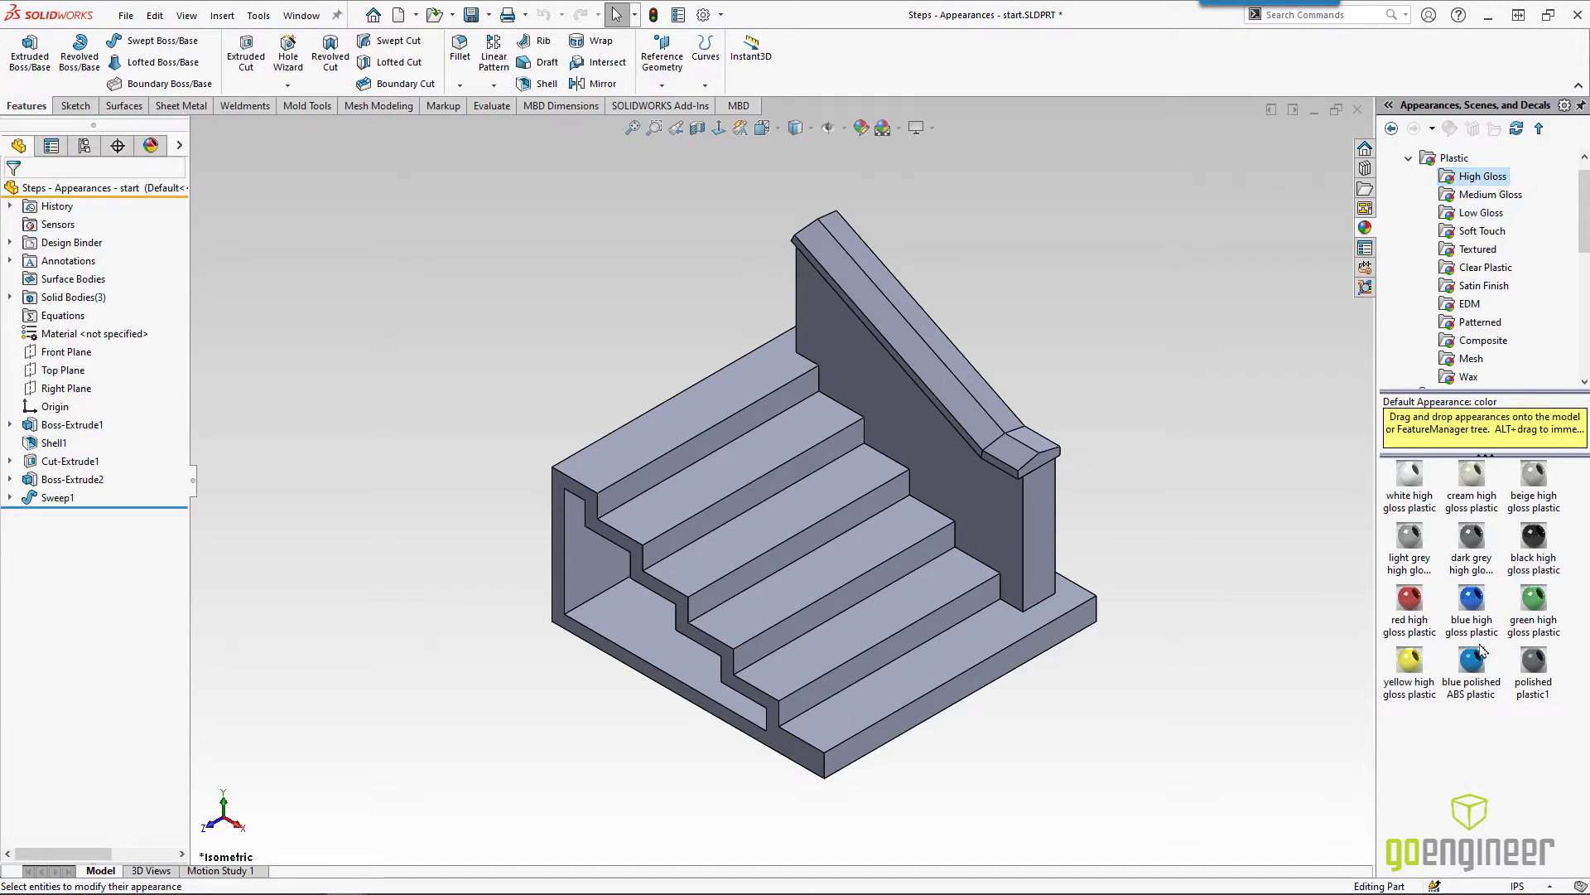
pyautogui.moveTo(1457, 598)
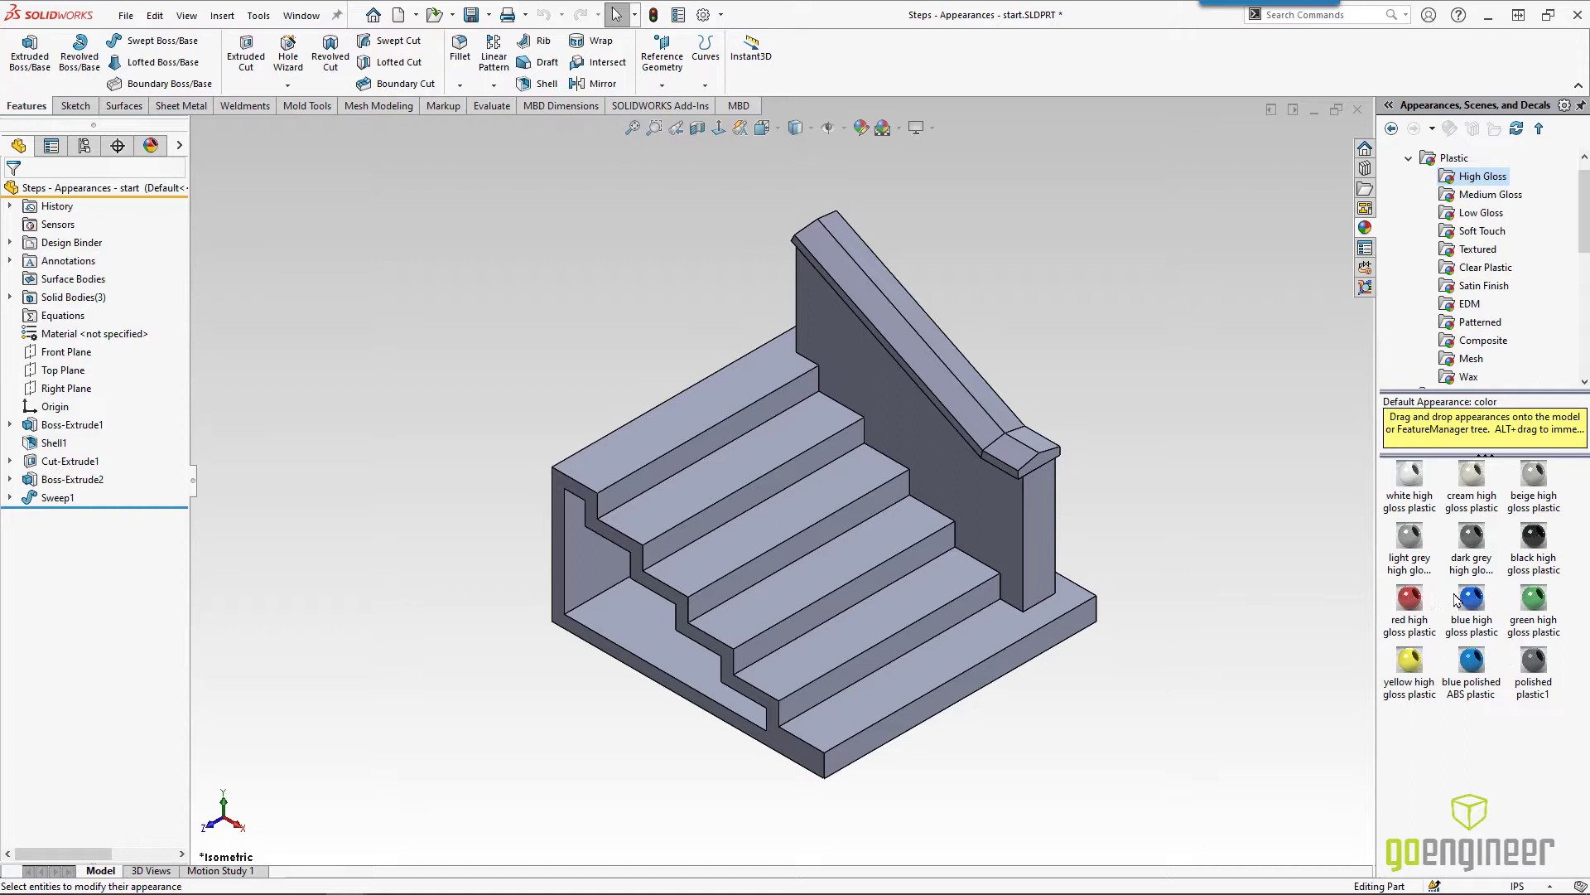
pyautogui.moveTo(1471, 598)
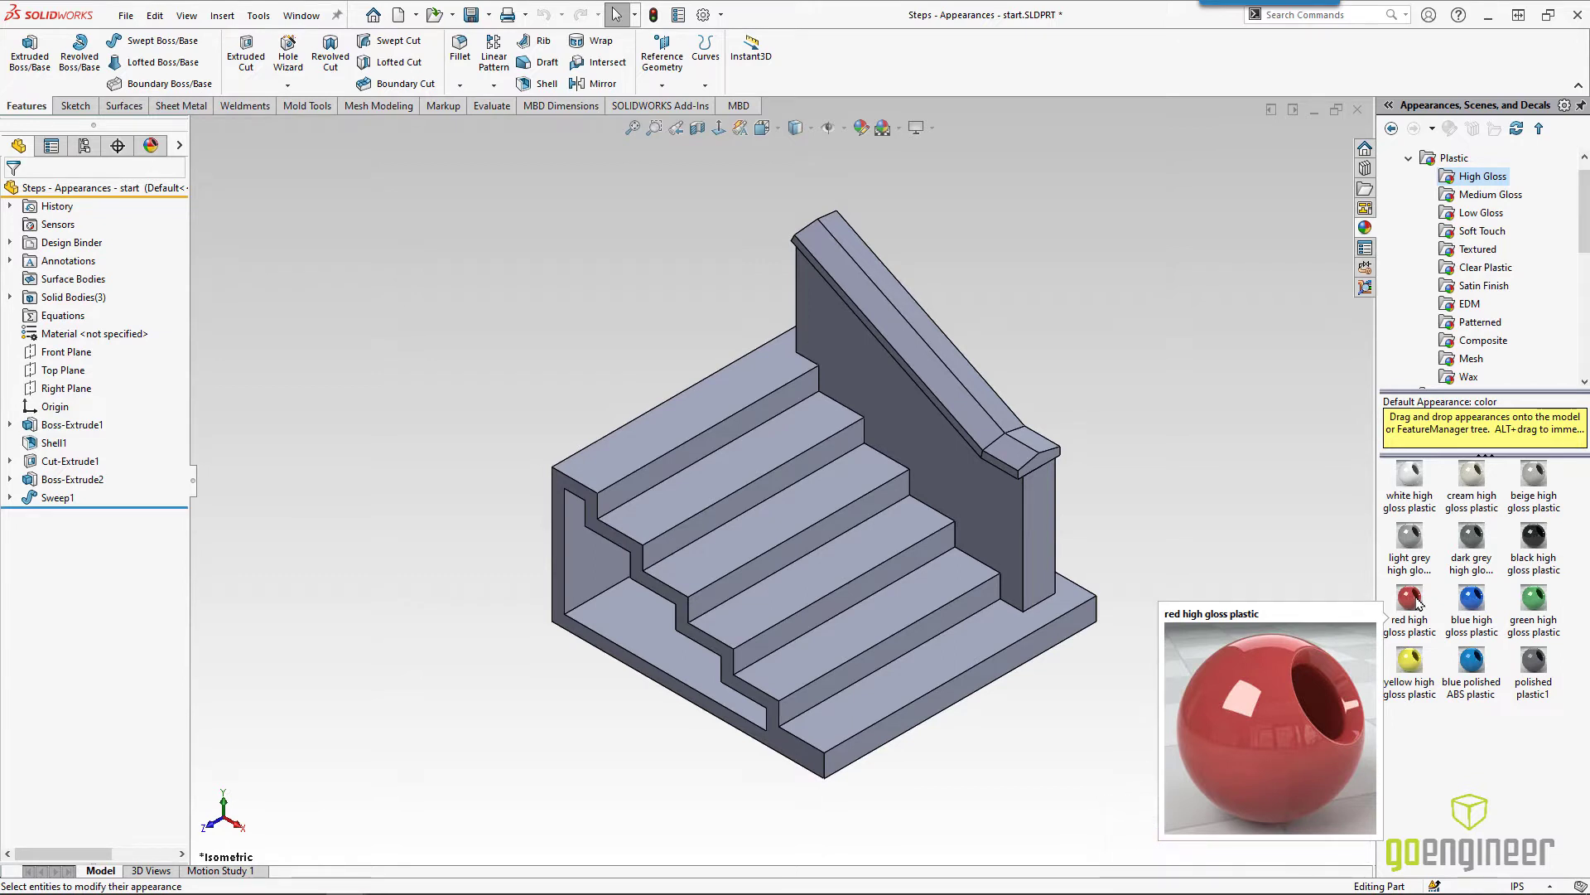
# Step: Apply red high gloss plastic to the flat base strip face only, discarding the whole-body preview
pyautogui.moveTo(1408, 596); pyautogui.dragTo(1016, 670)
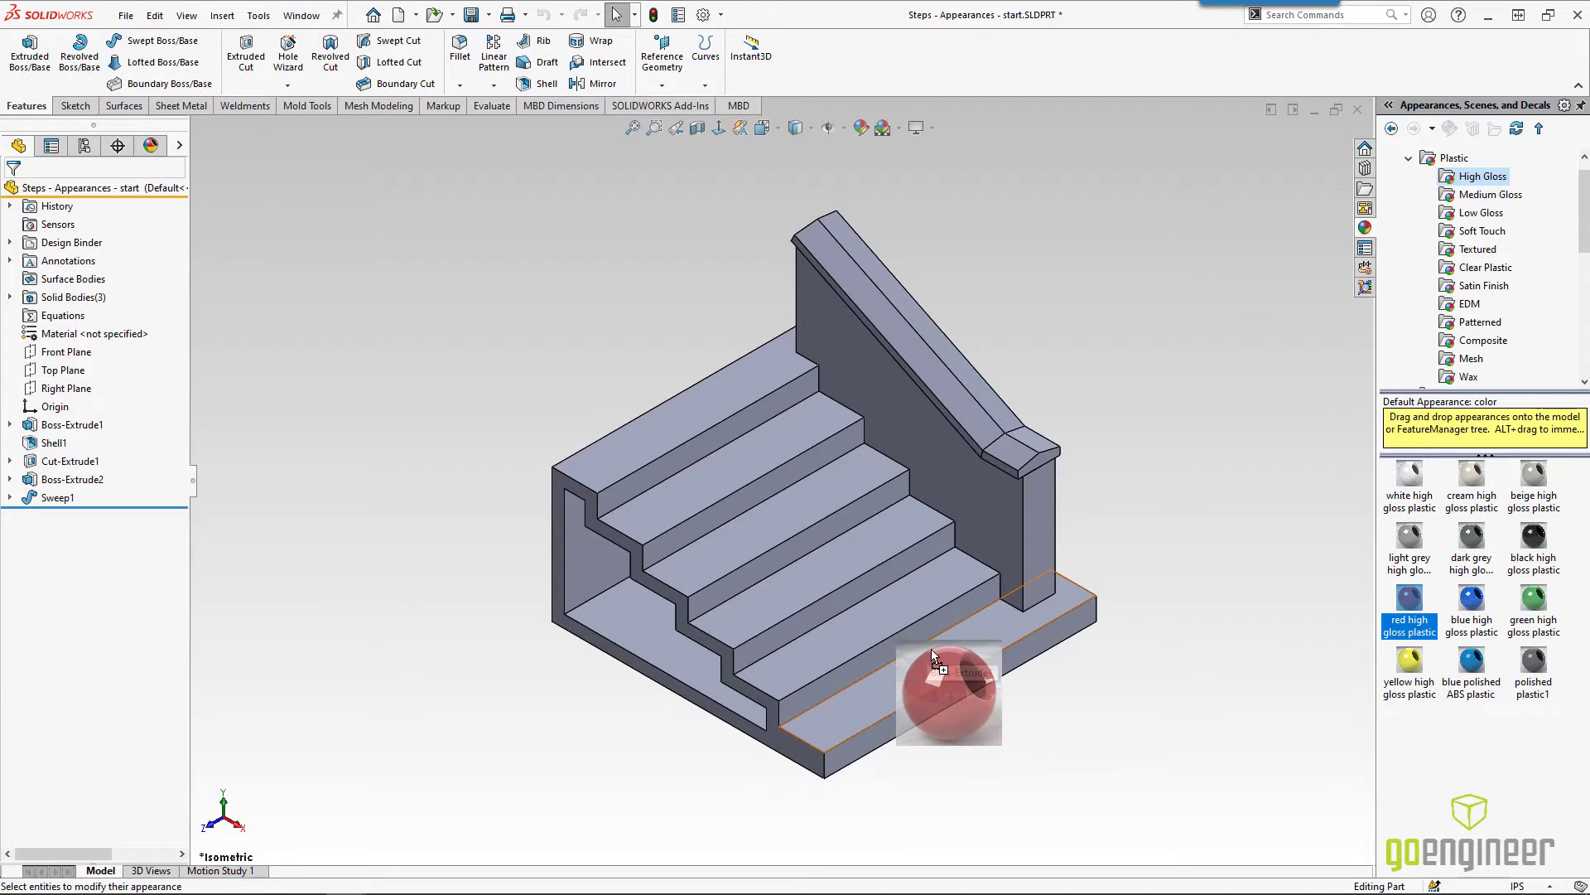
pyautogui.click(948, 694)
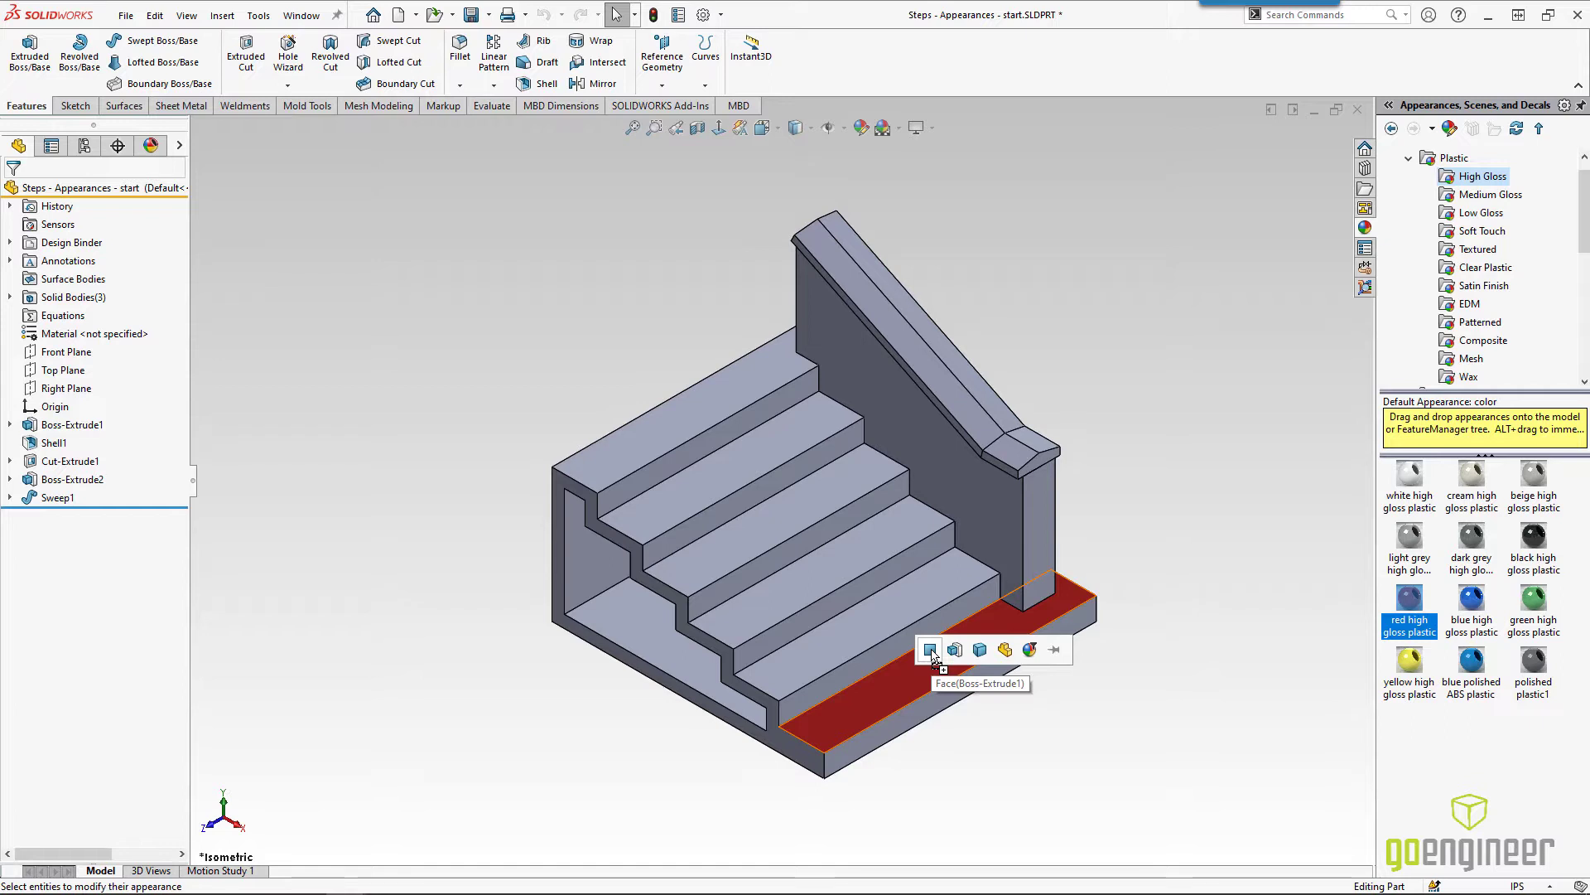
pyautogui.click(954, 649)
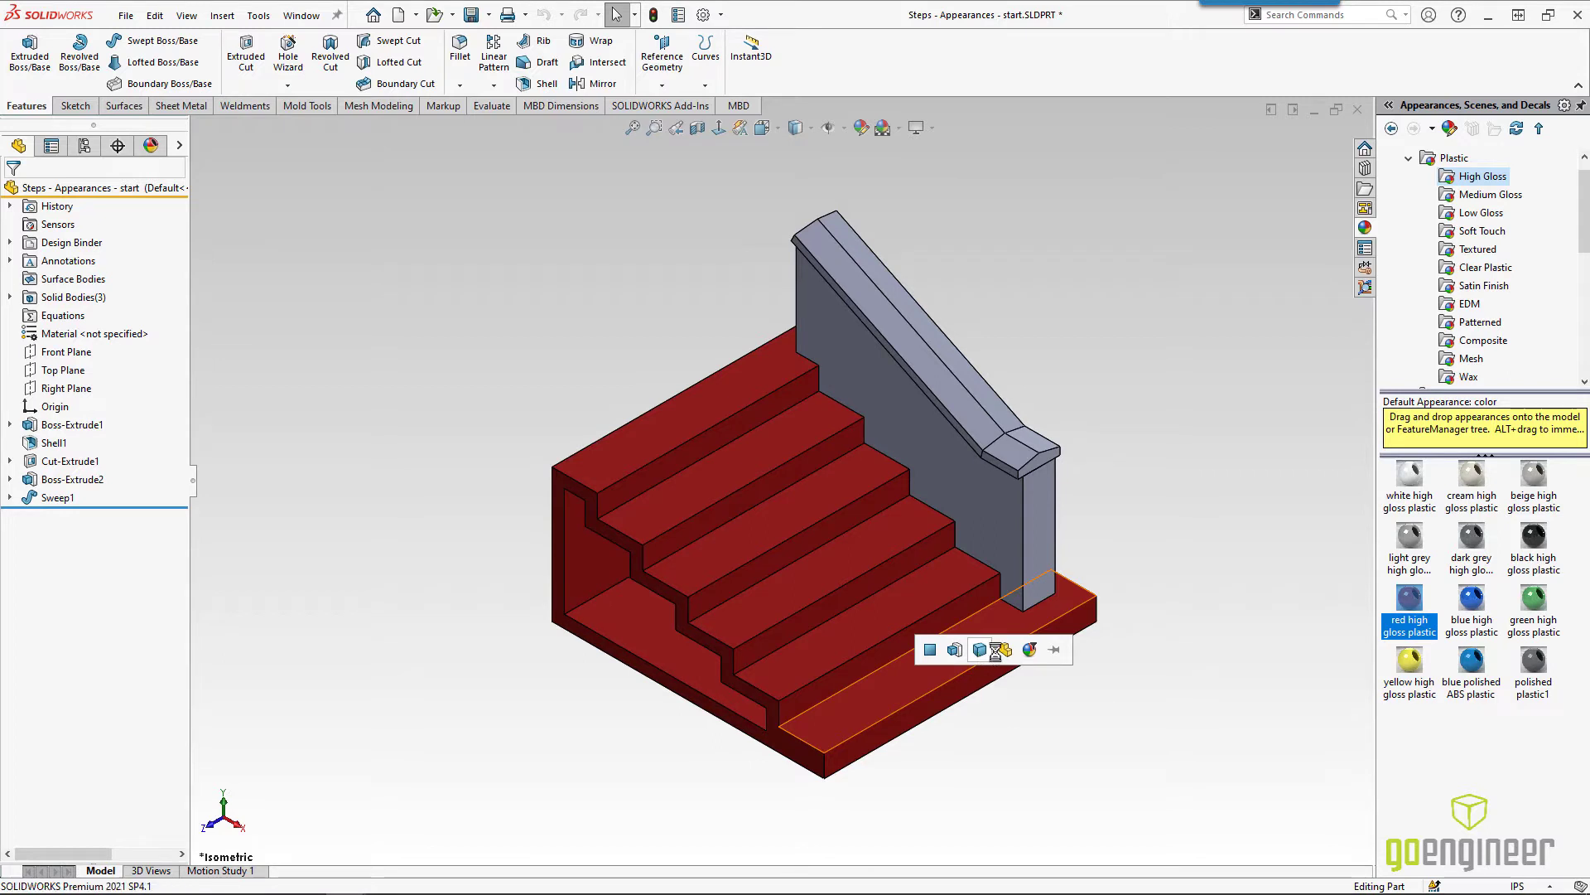
pyautogui.click(1004, 649)
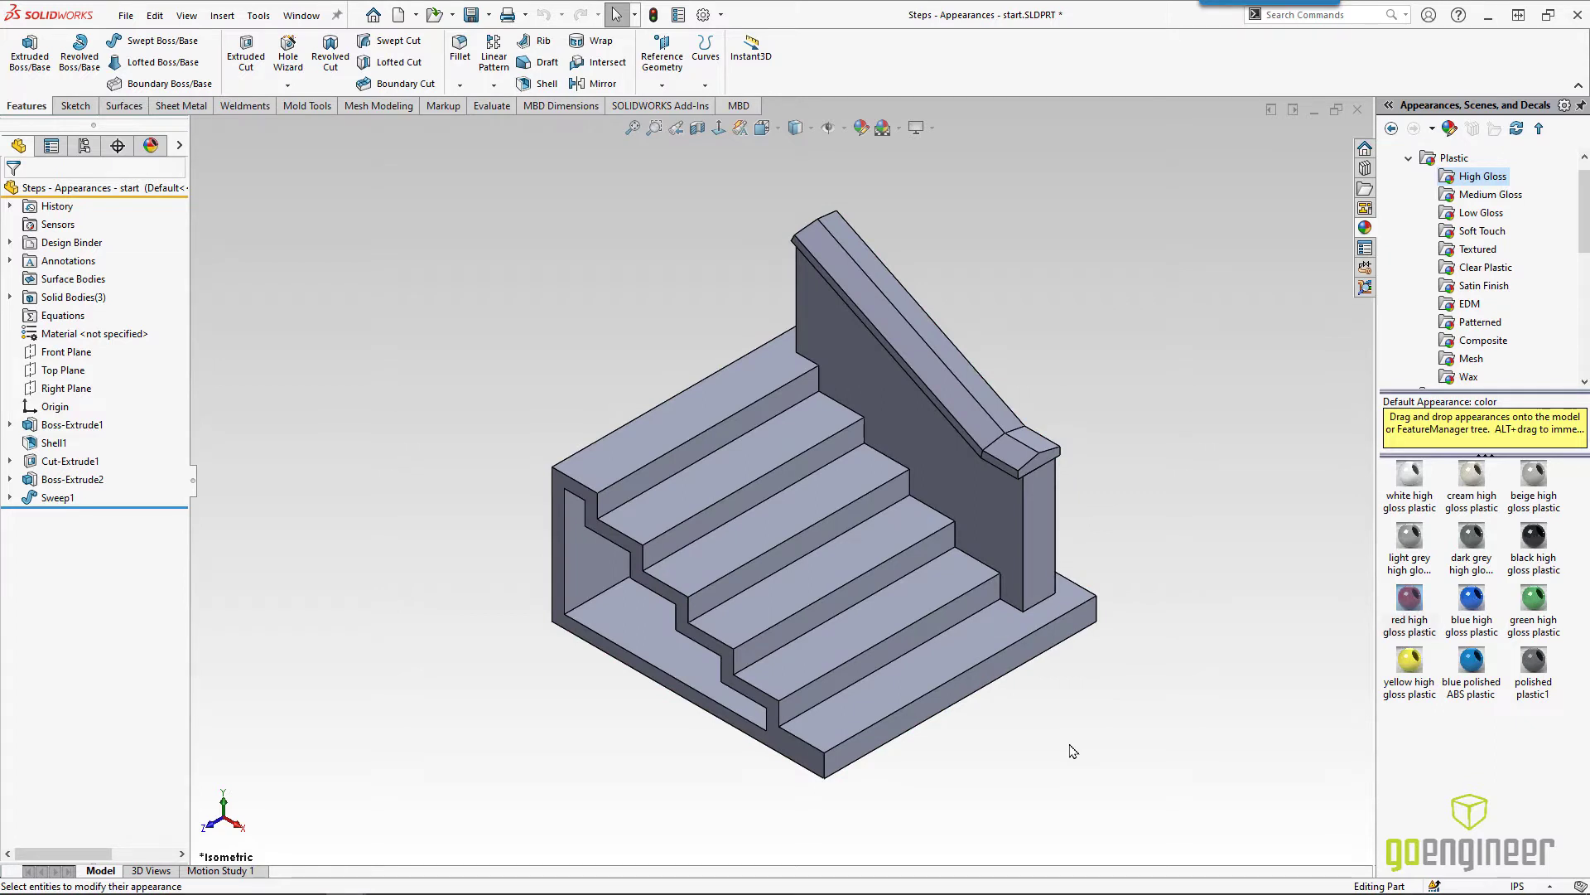
pyautogui.click(1408, 598)
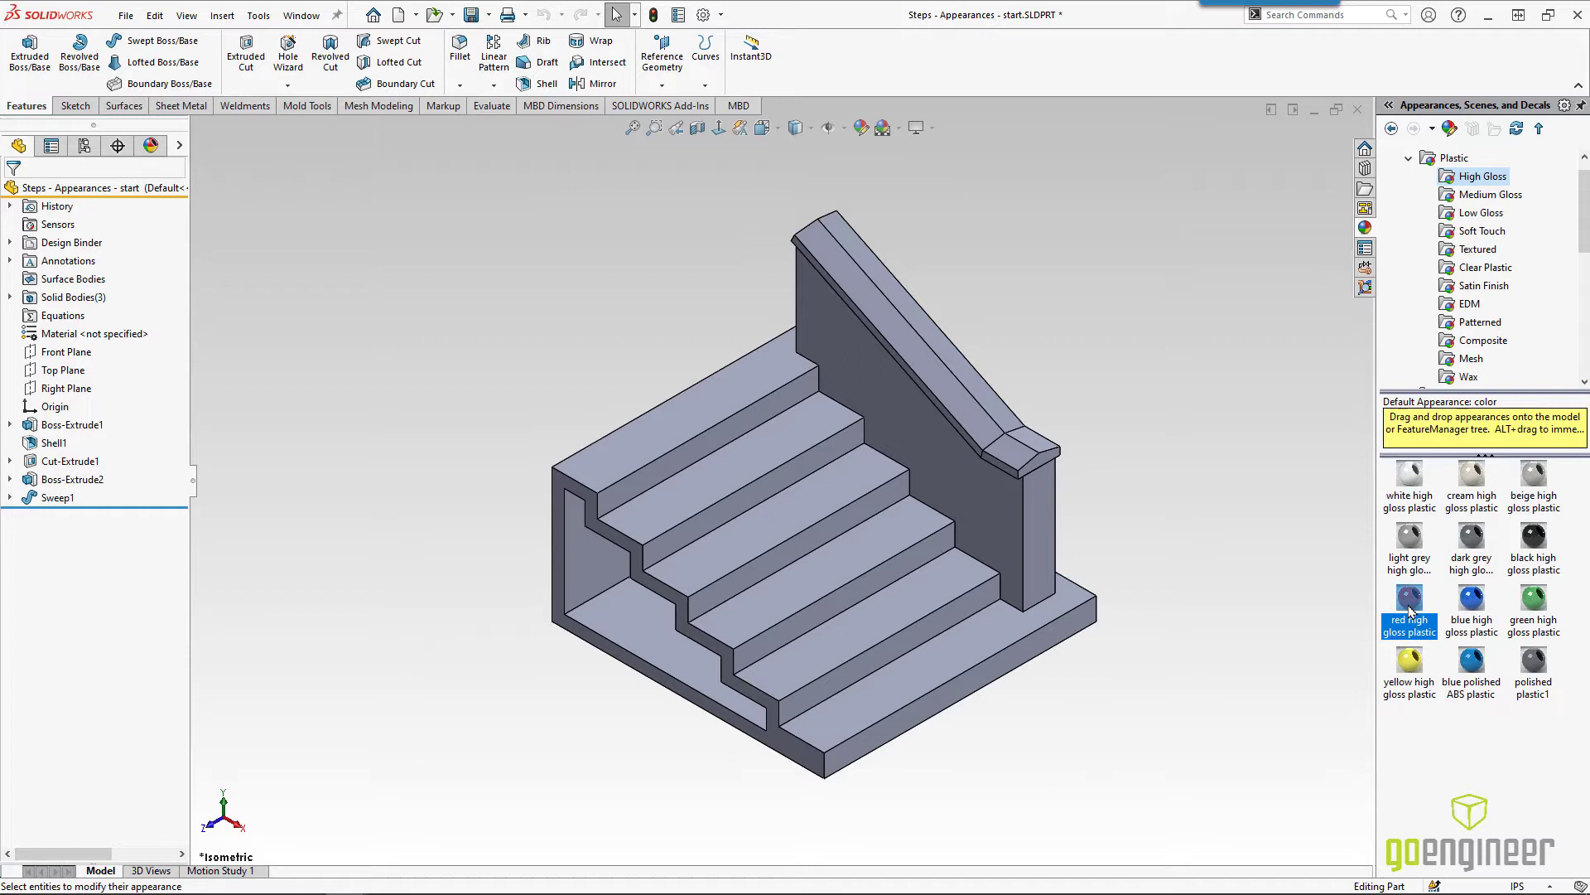
pyautogui.moveTo(1408, 596); pyautogui.dragTo(944, 702)
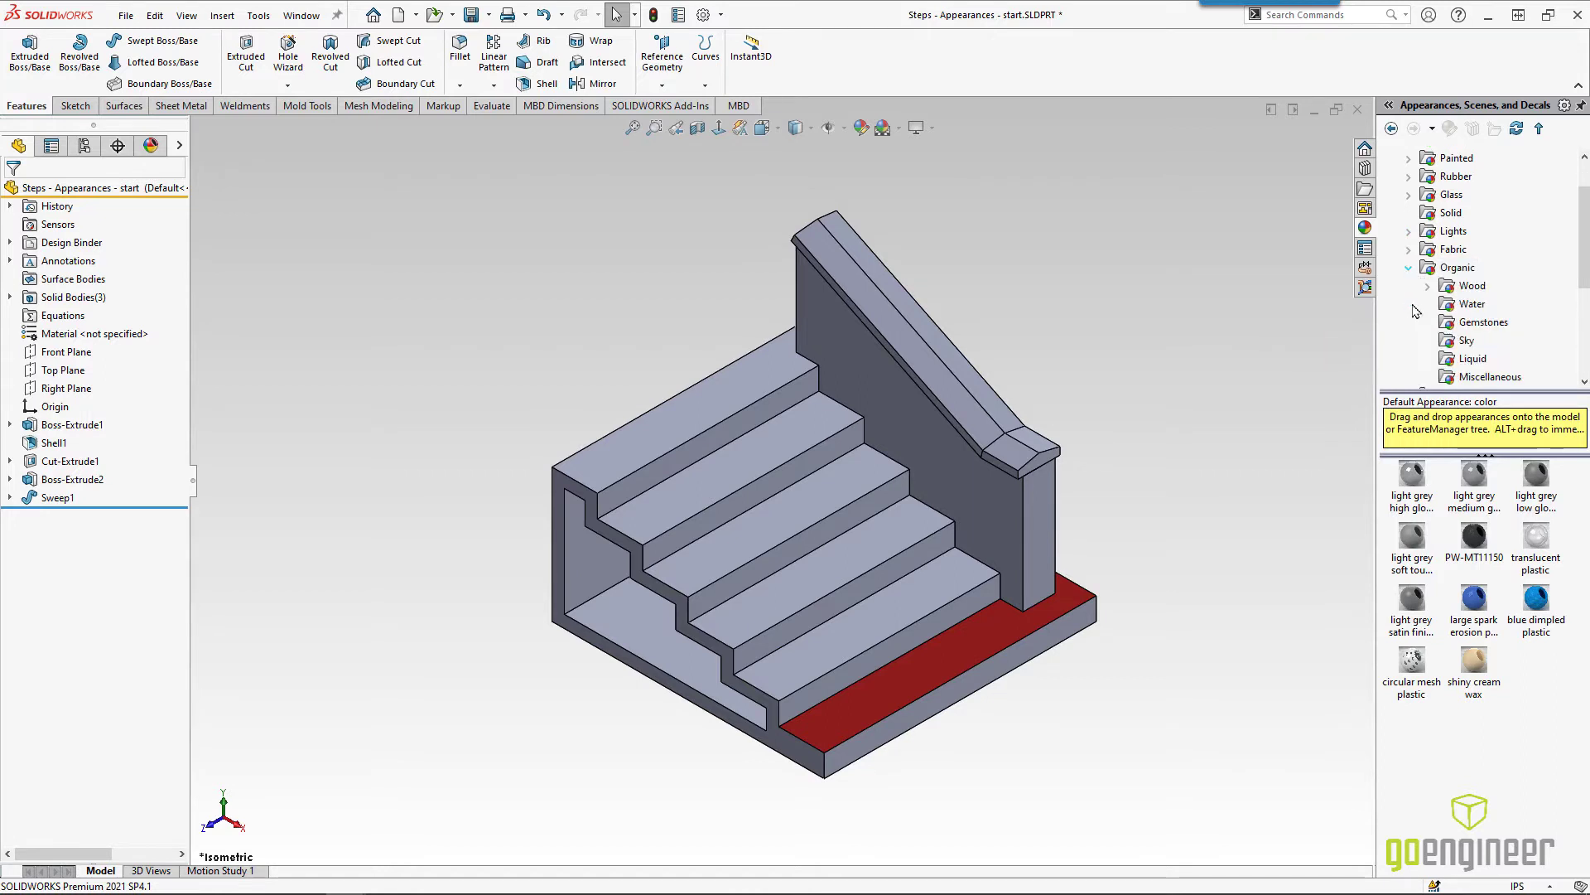
# Step: Apply grass from Organic to the stair body and old english brick2 to the wall and pillar face
pyautogui.click(1489, 376)
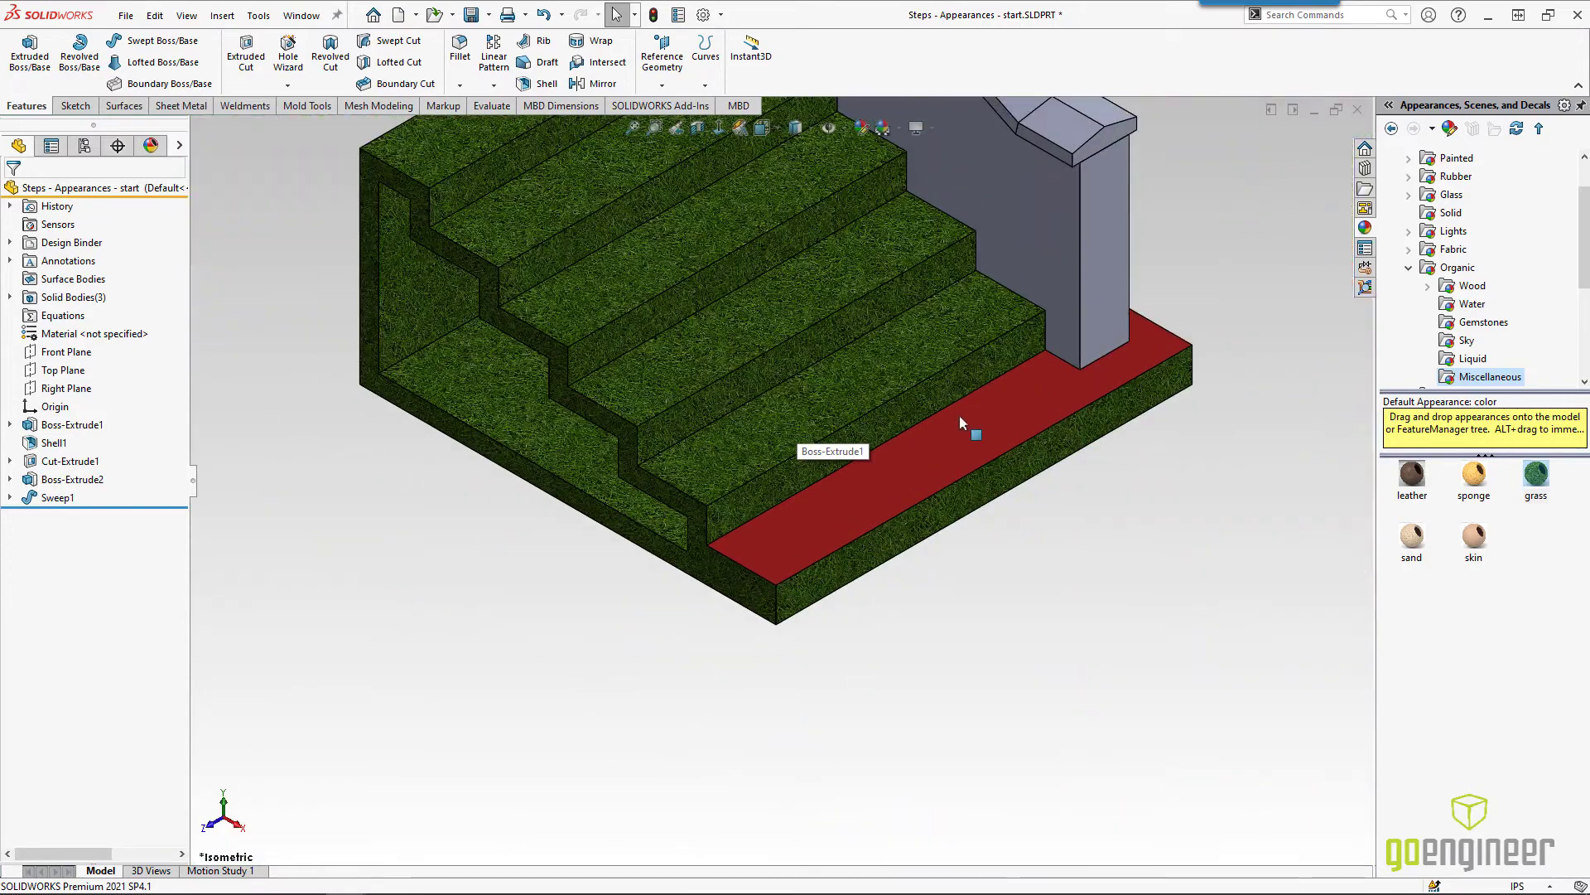
pyautogui.moveTo(1150, 576)
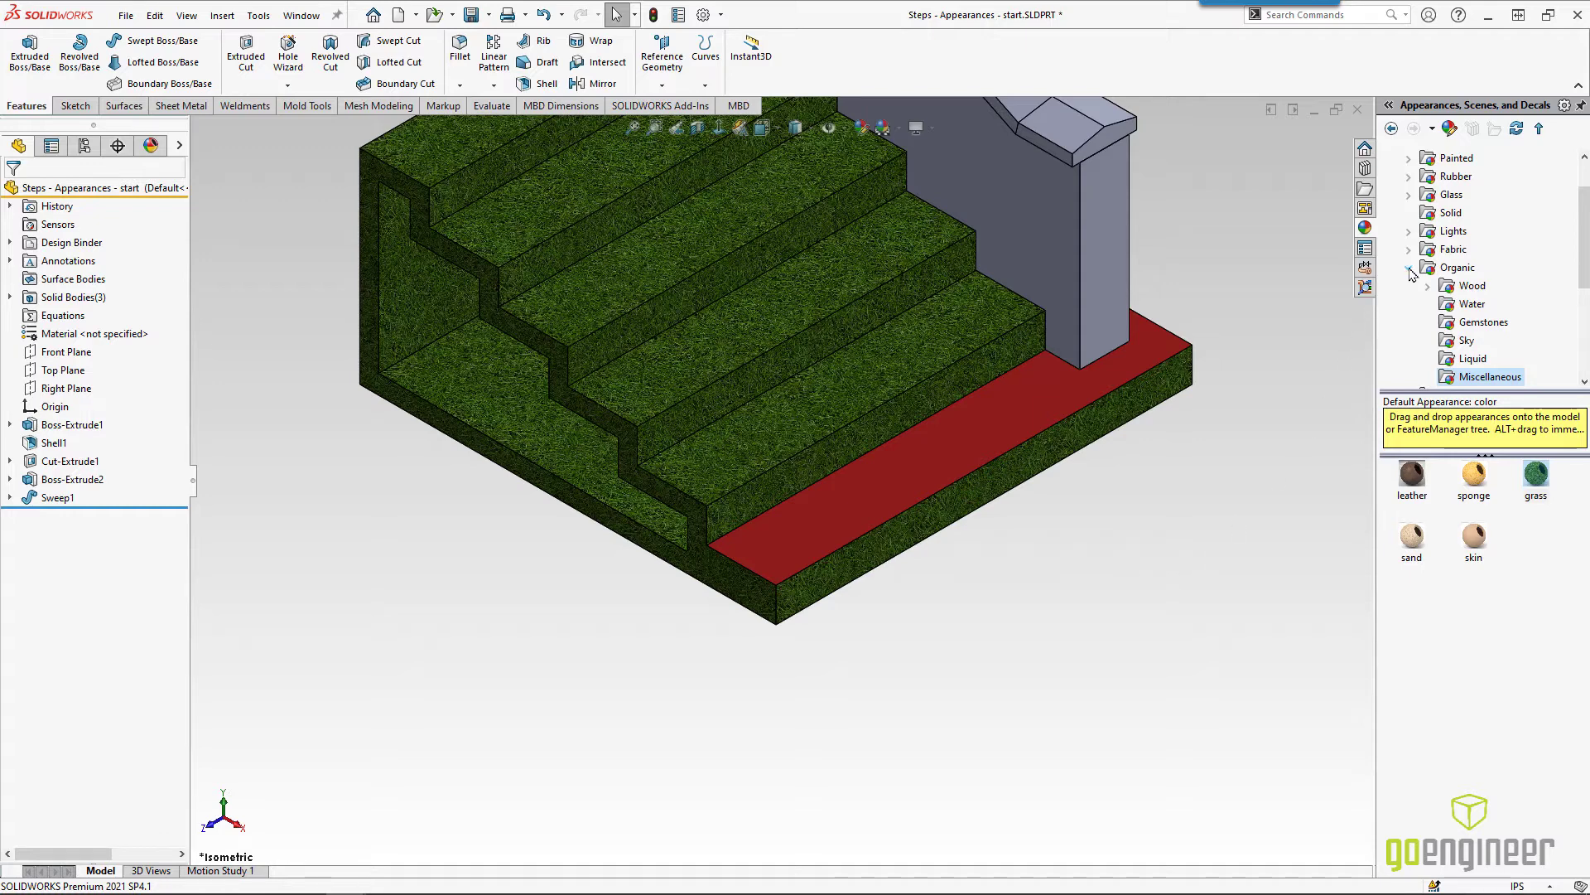
pyautogui.click(1457, 284)
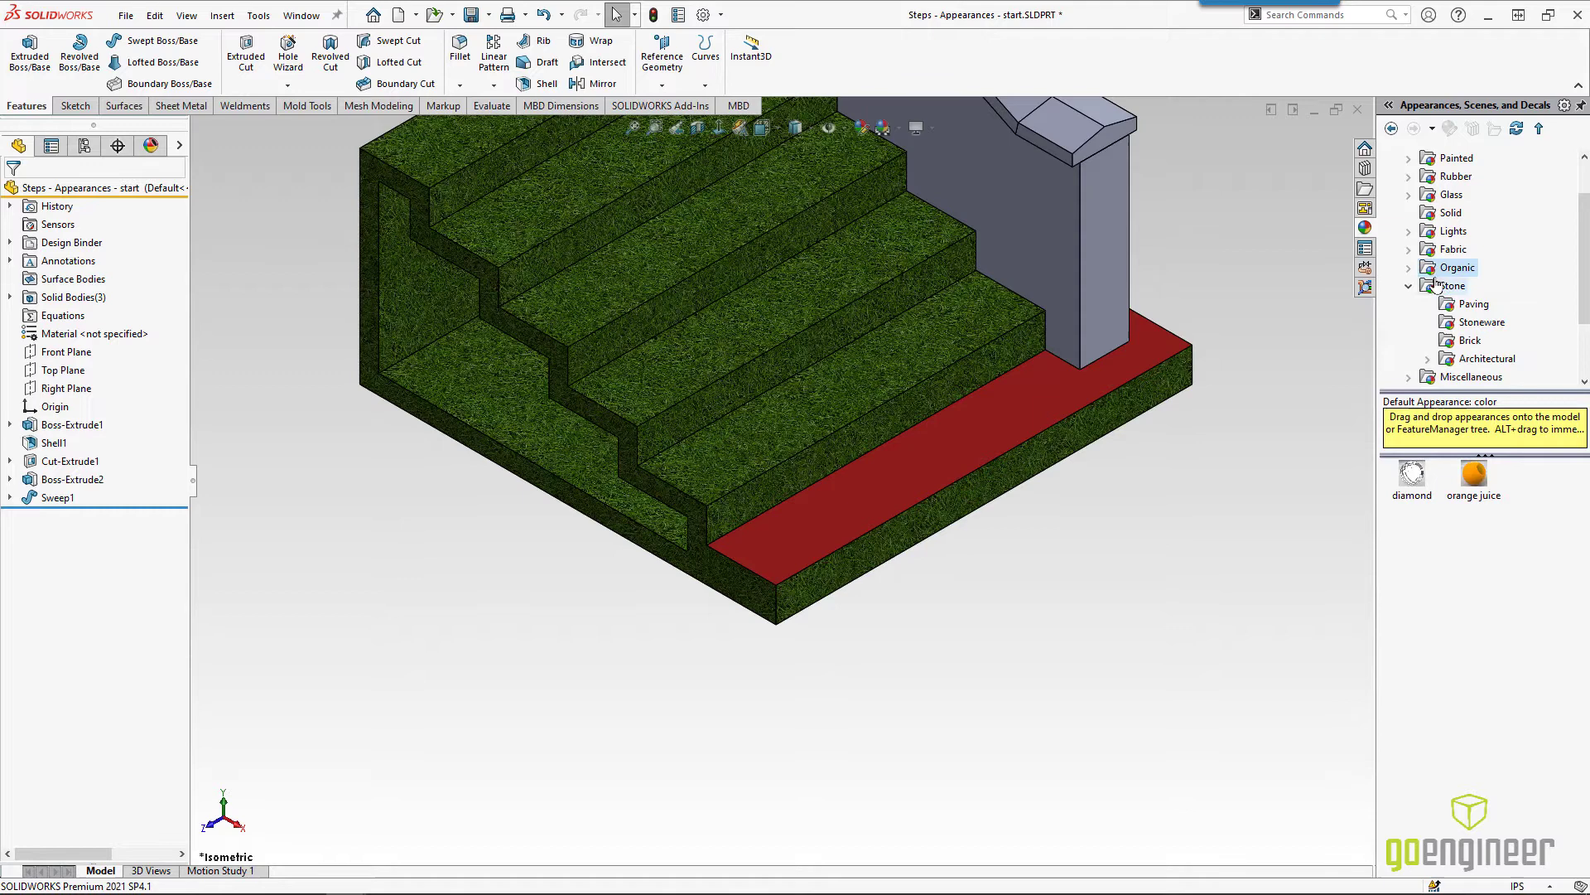
pyautogui.click(1453, 285)
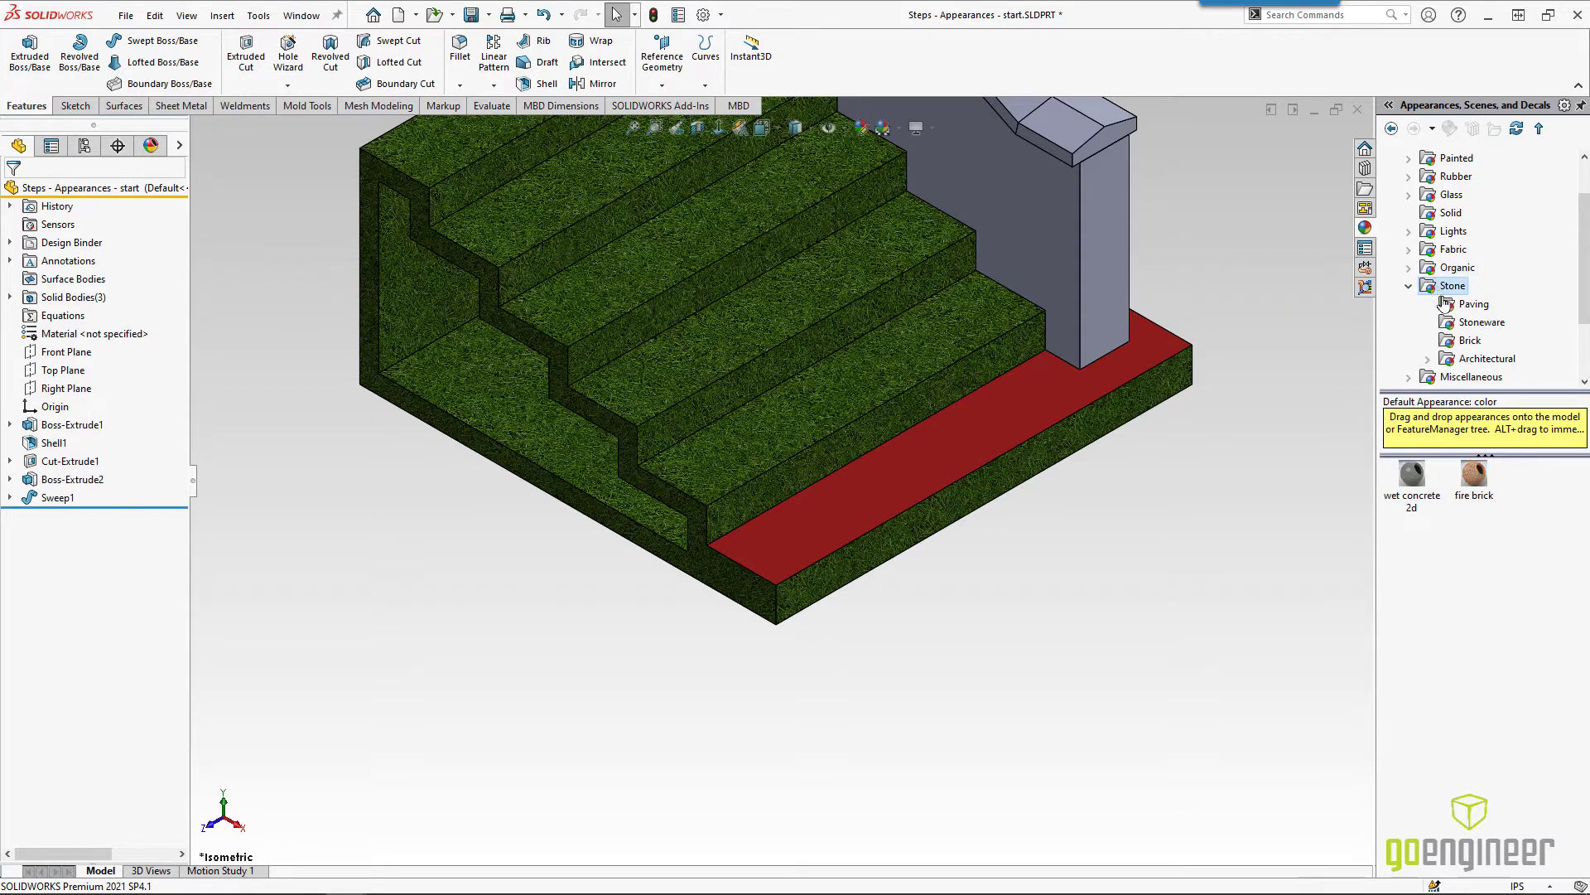
pyautogui.click(1468, 340)
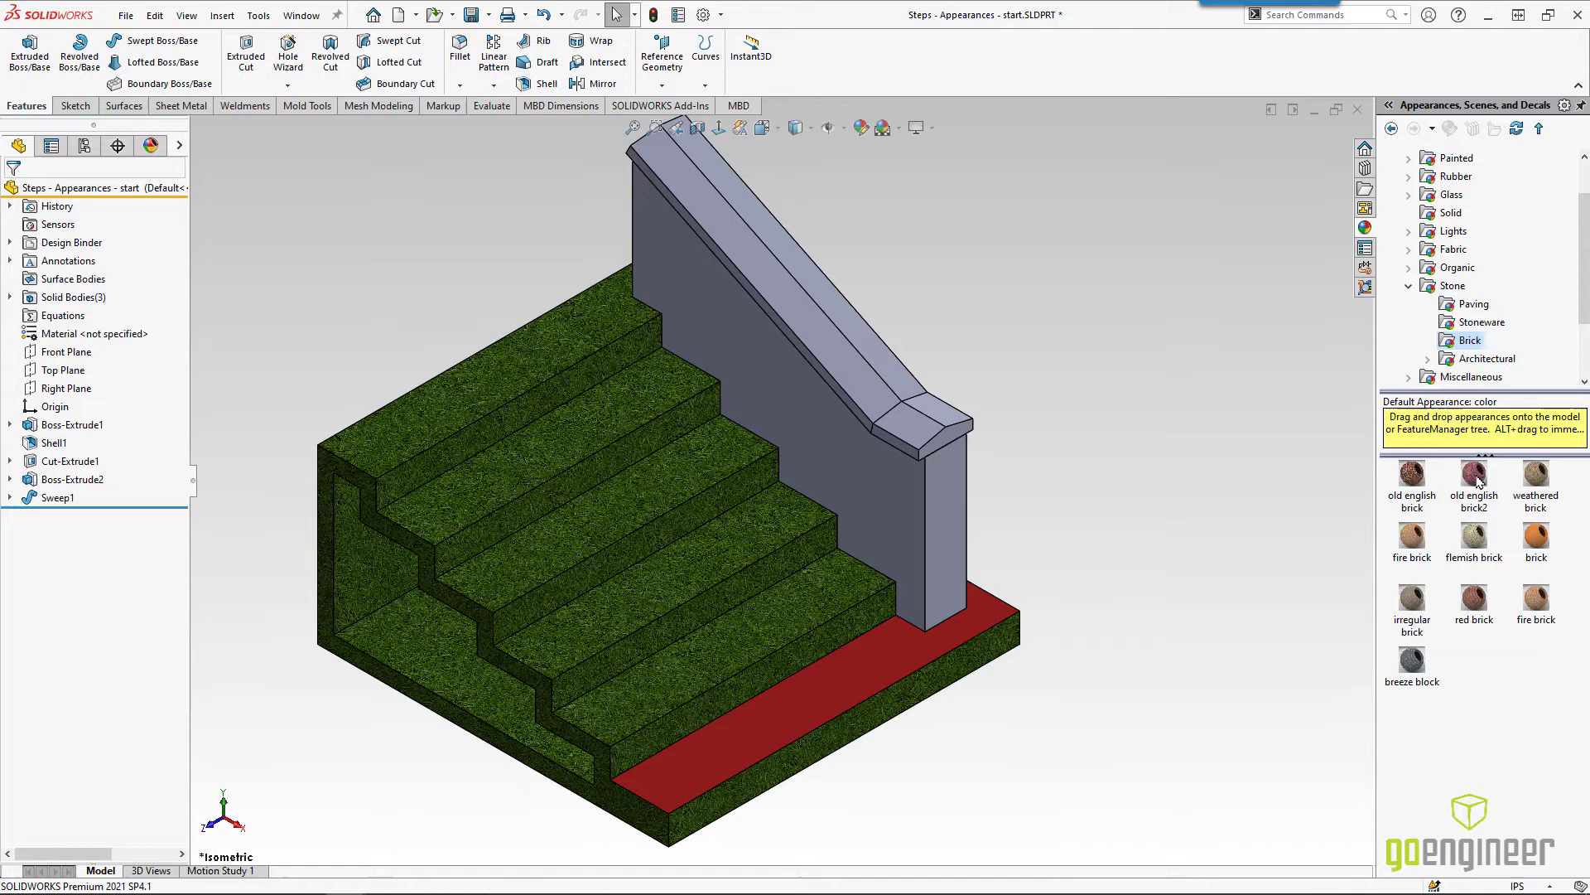
pyautogui.click(1474, 472)
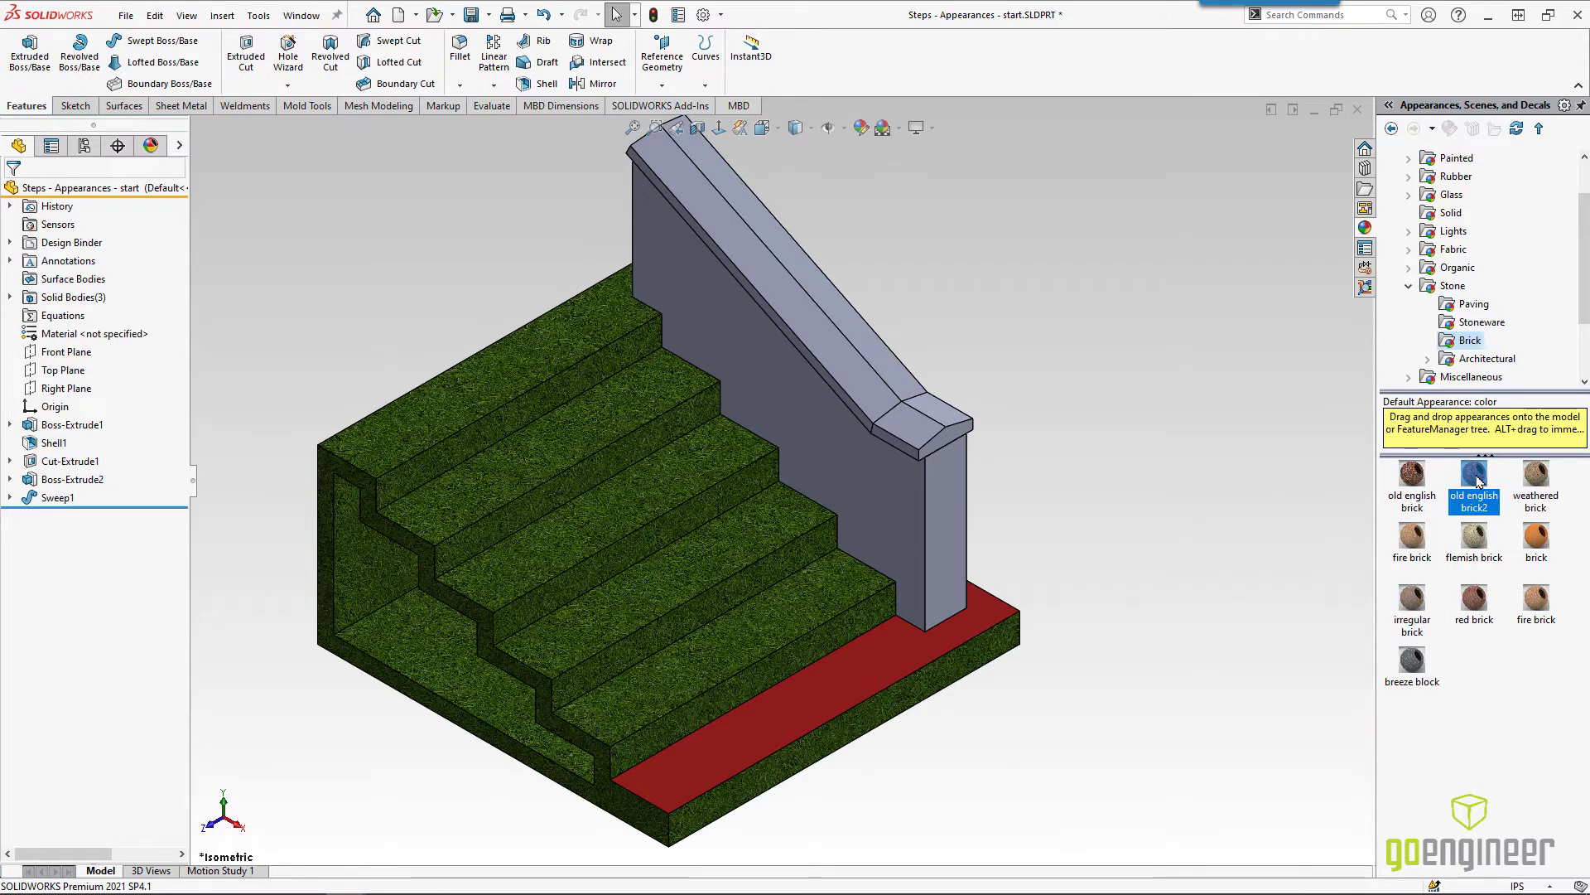
pyautogui.moveTo(861, 469)
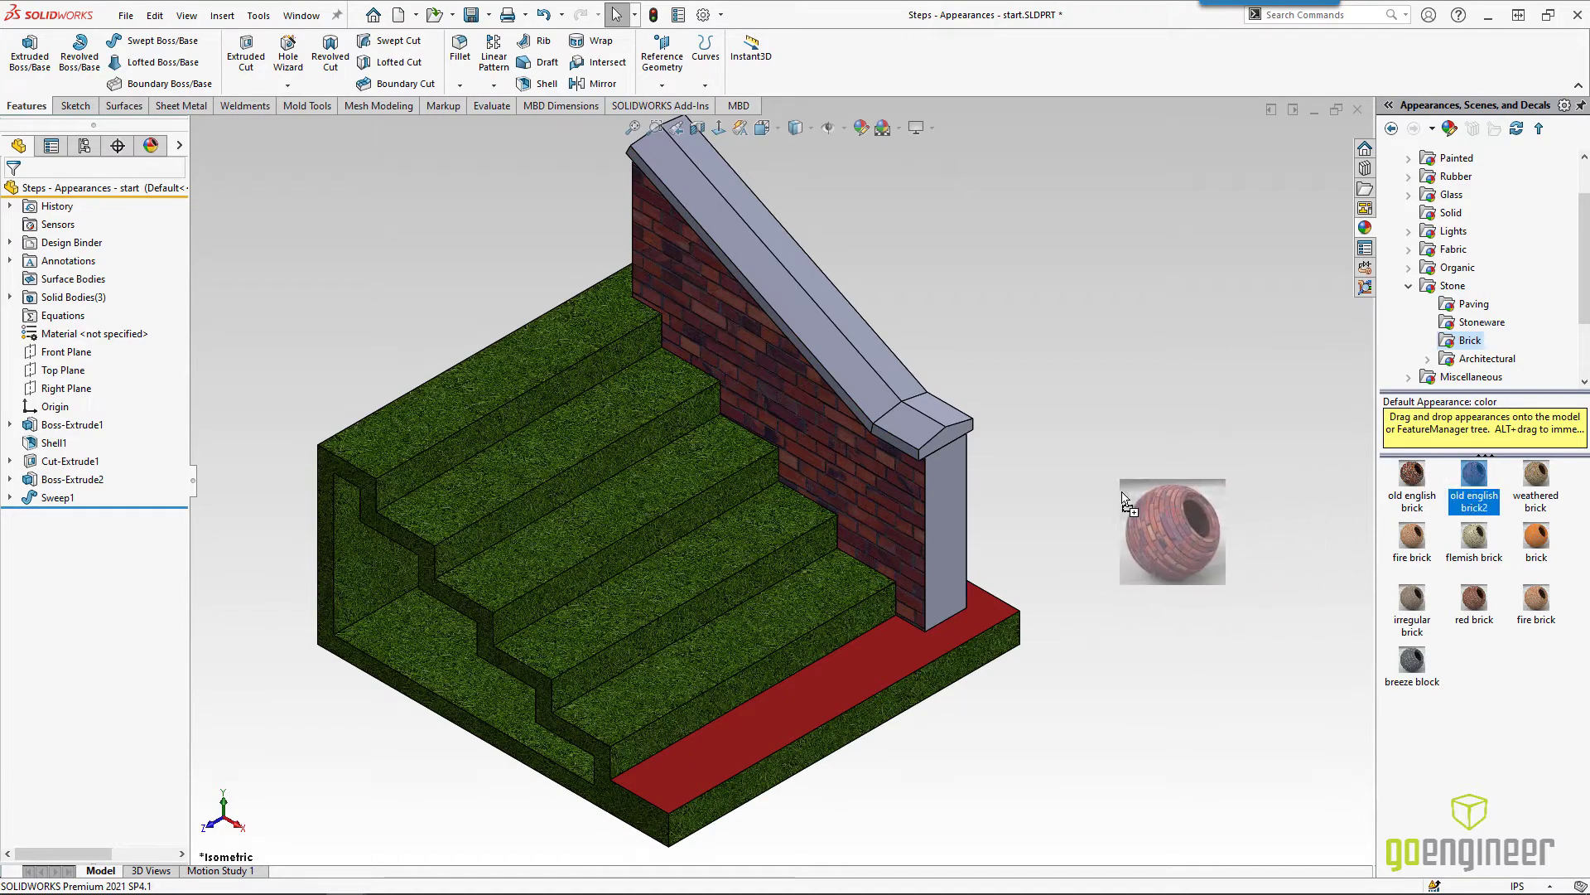
pyautogui.click(933, 527)
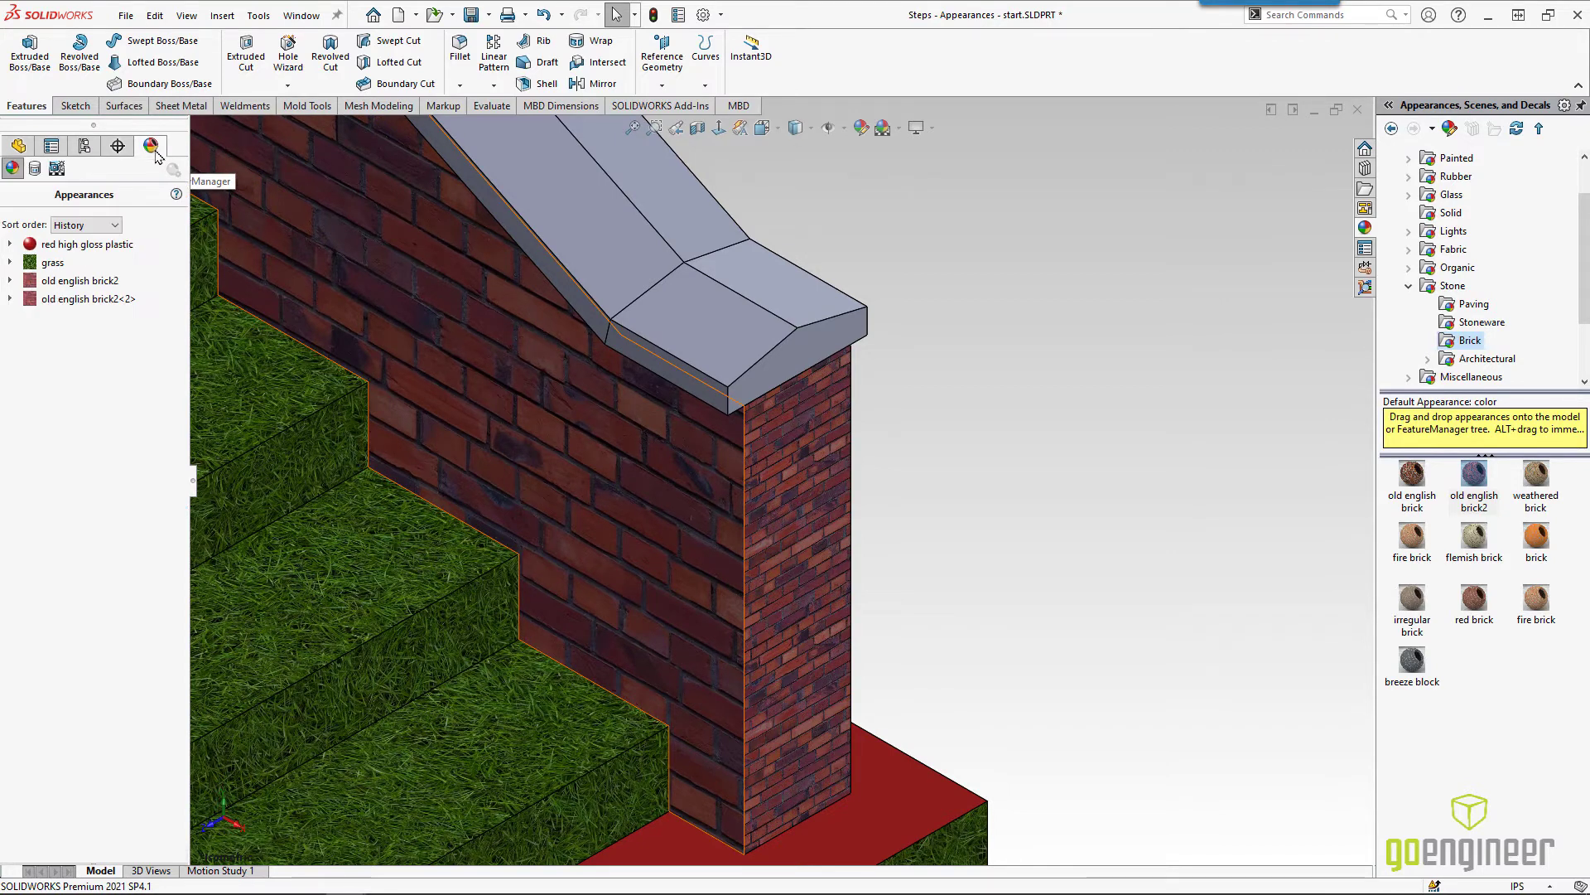
# Step: Edit old english brick2<2> in the DisplayManager, re-mapping the pillar's brick texture and accepting it
pyautogui.click(86, 243)
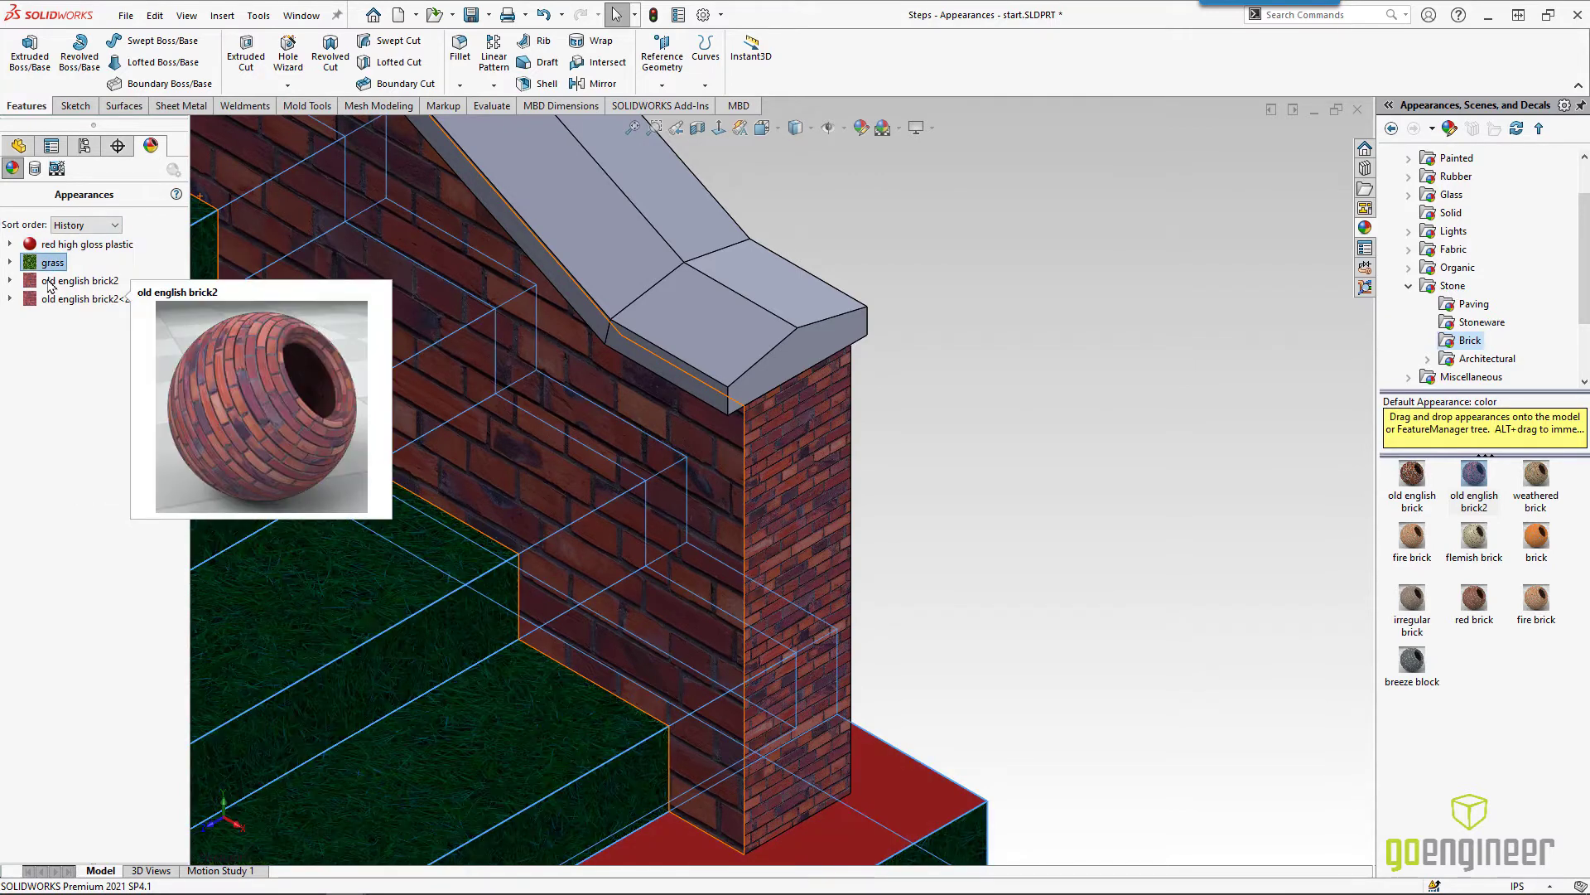
pyautogui.click(86, 298)
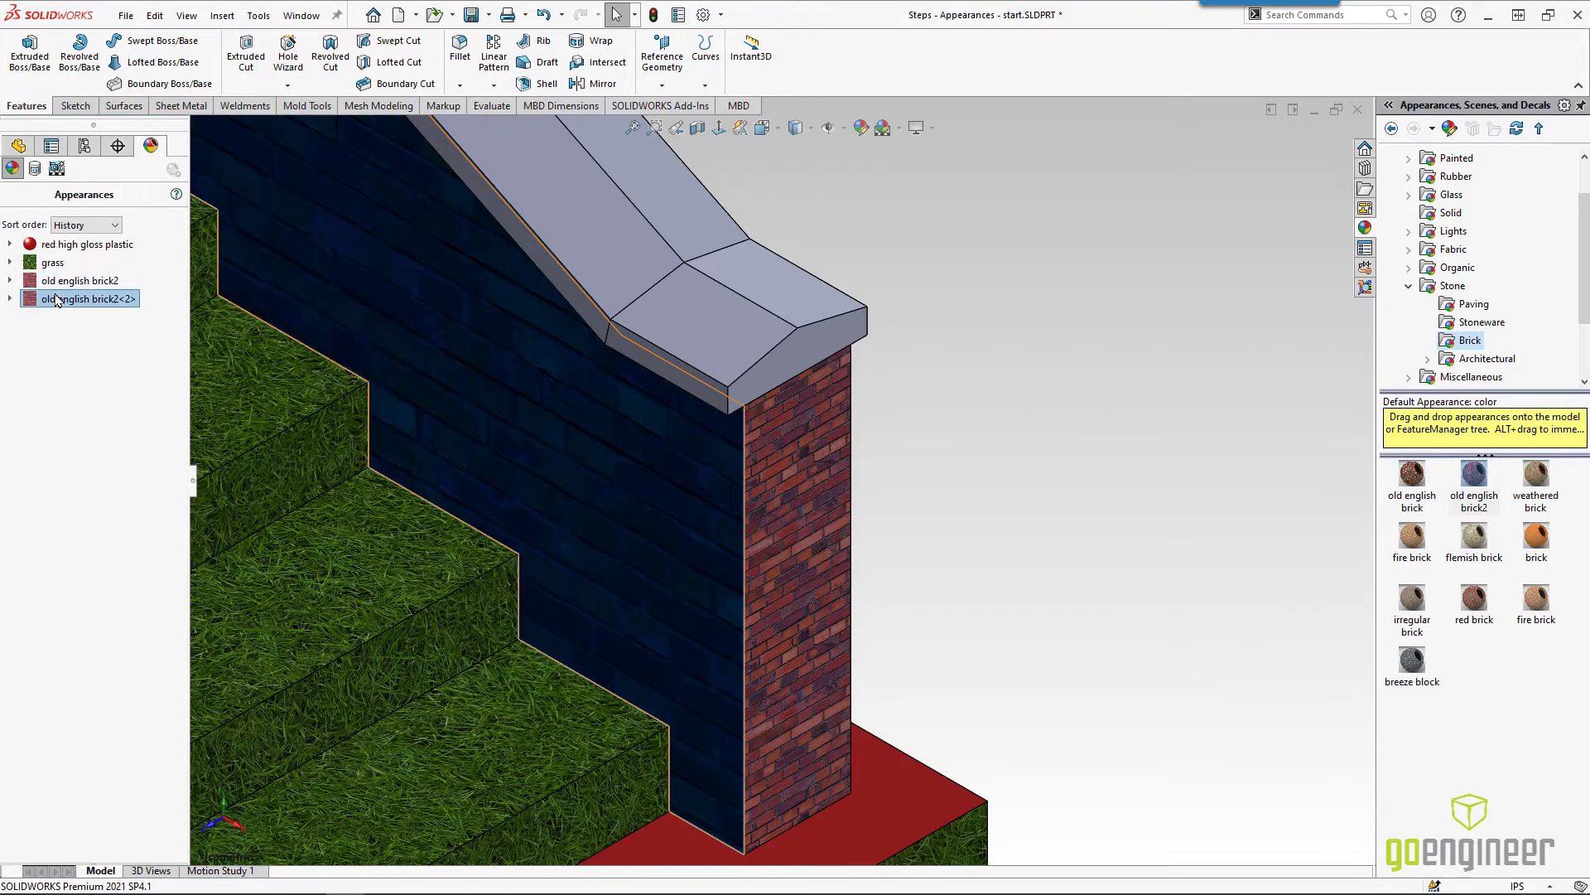
pyautogui.rightClick(86, 298)
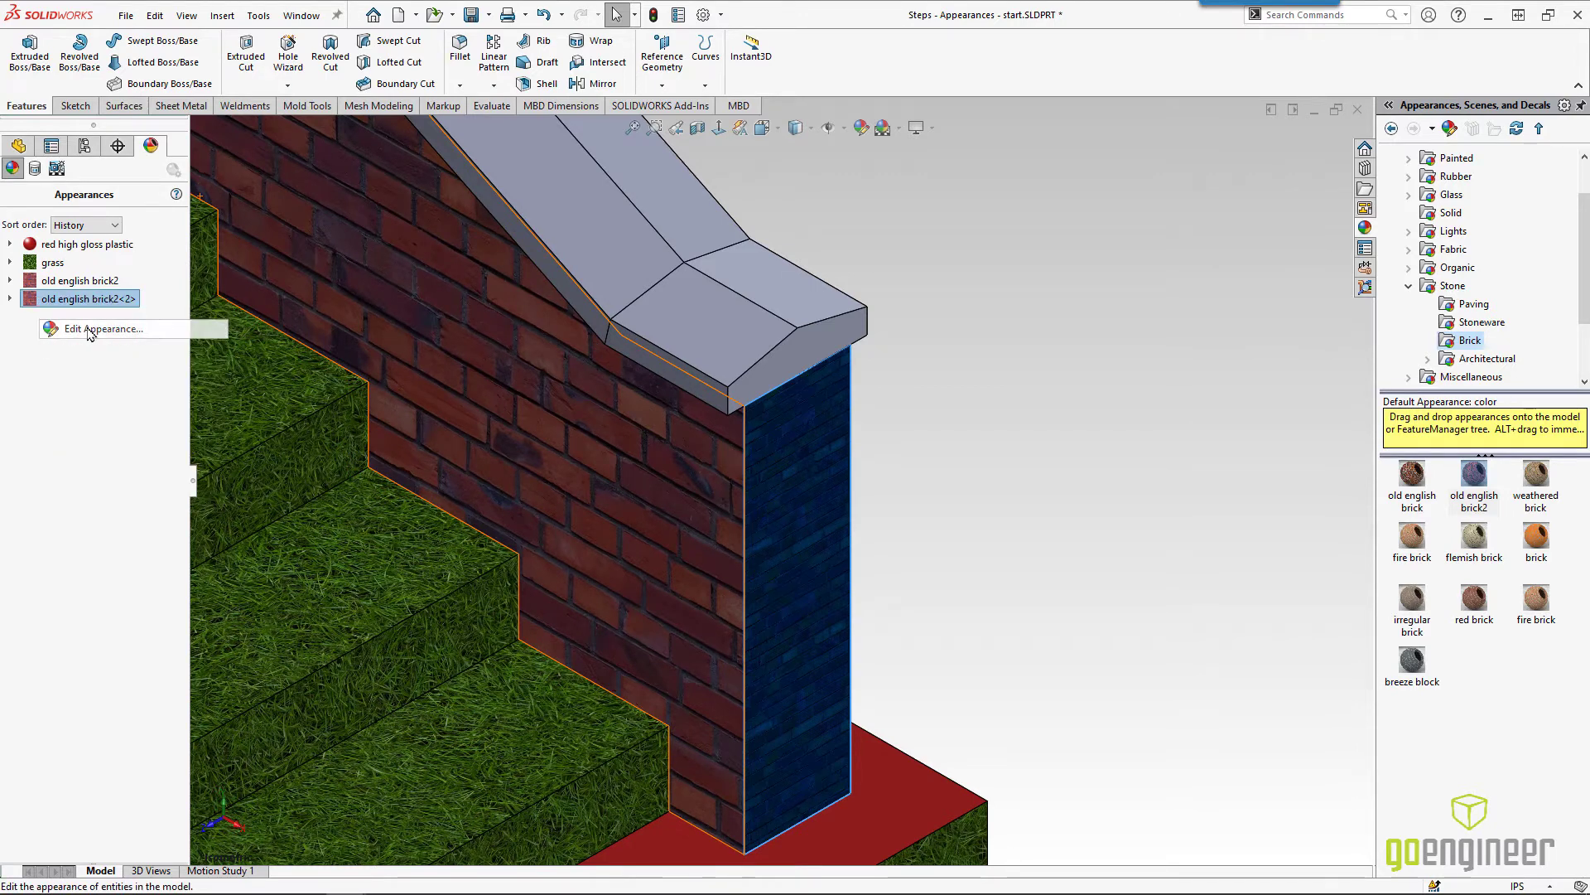
pyautogui.click(101, 328)
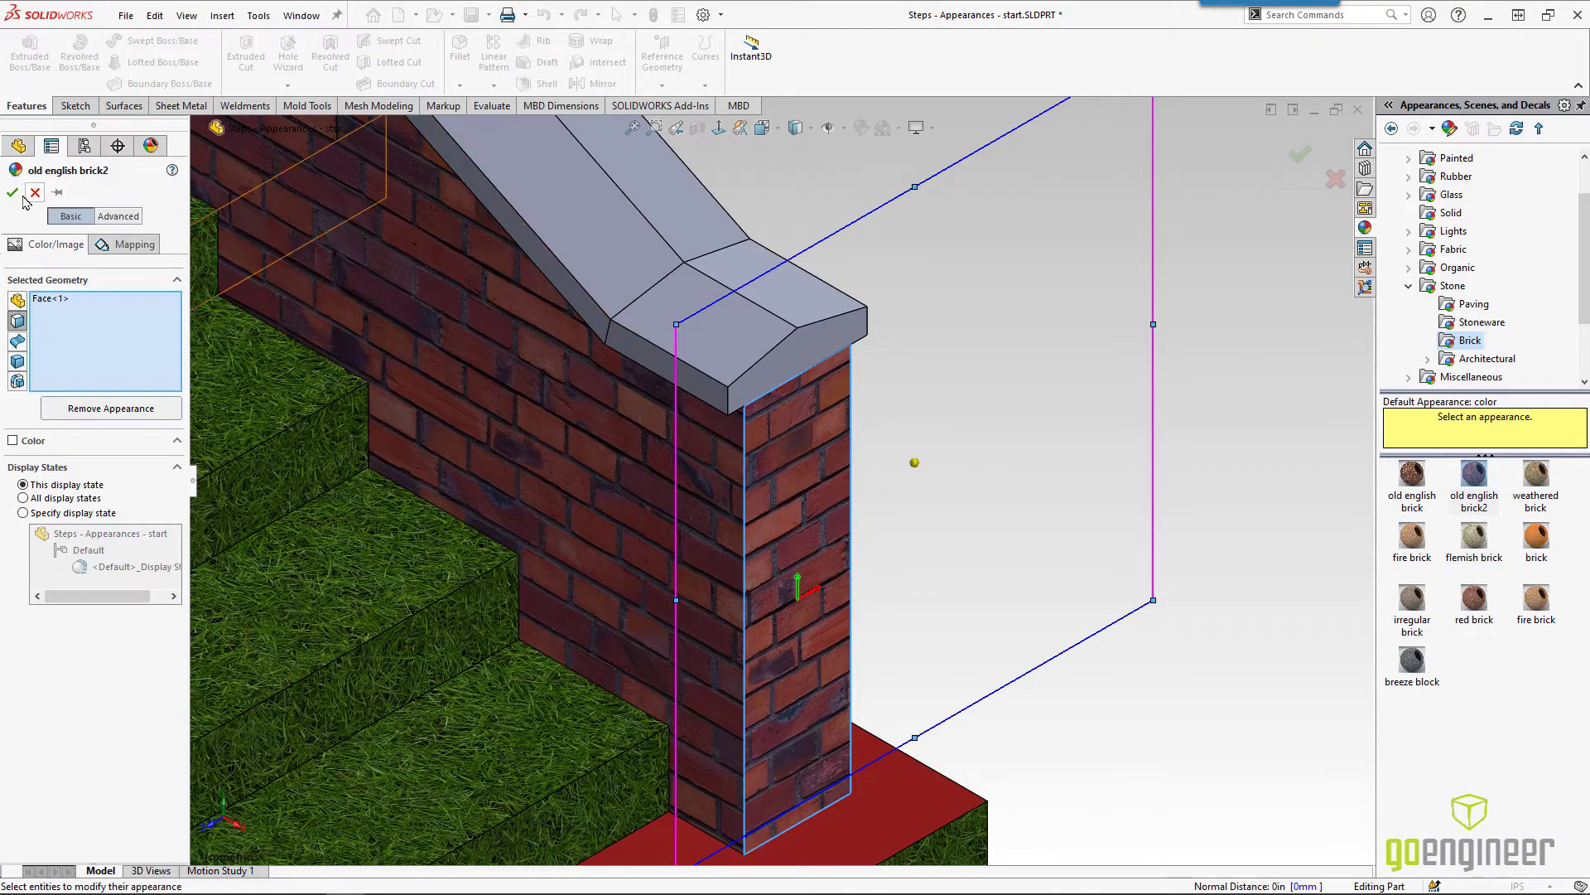
pyautogui.click(11, 193)
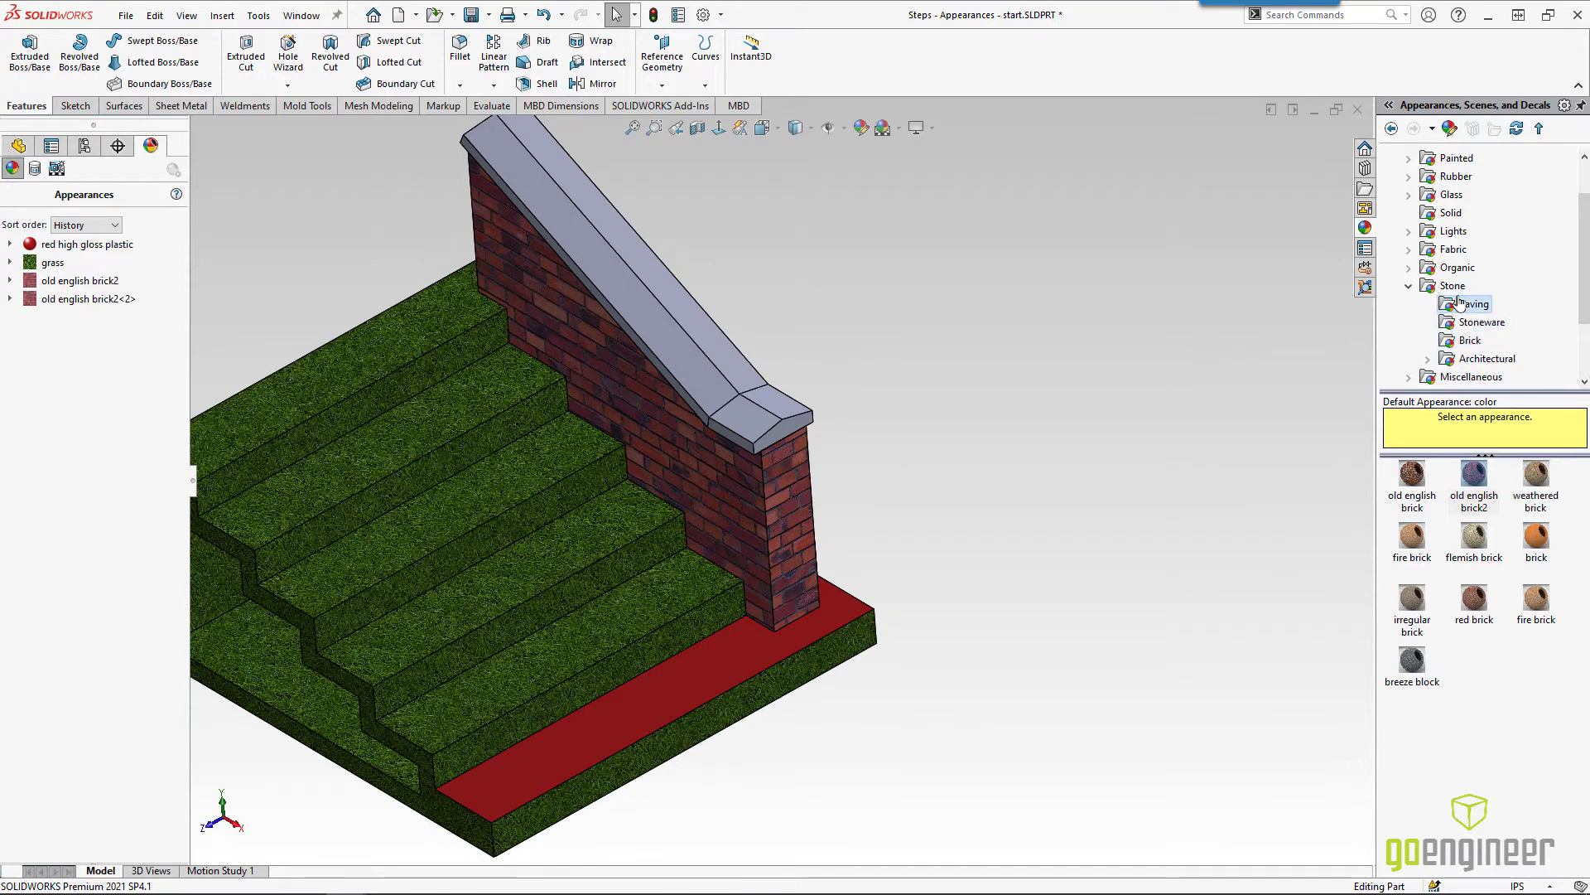
# Step: Apply granite from Stone > Architectural to the cap along the top of the brick wall
pyautogui.click(1474, 303)
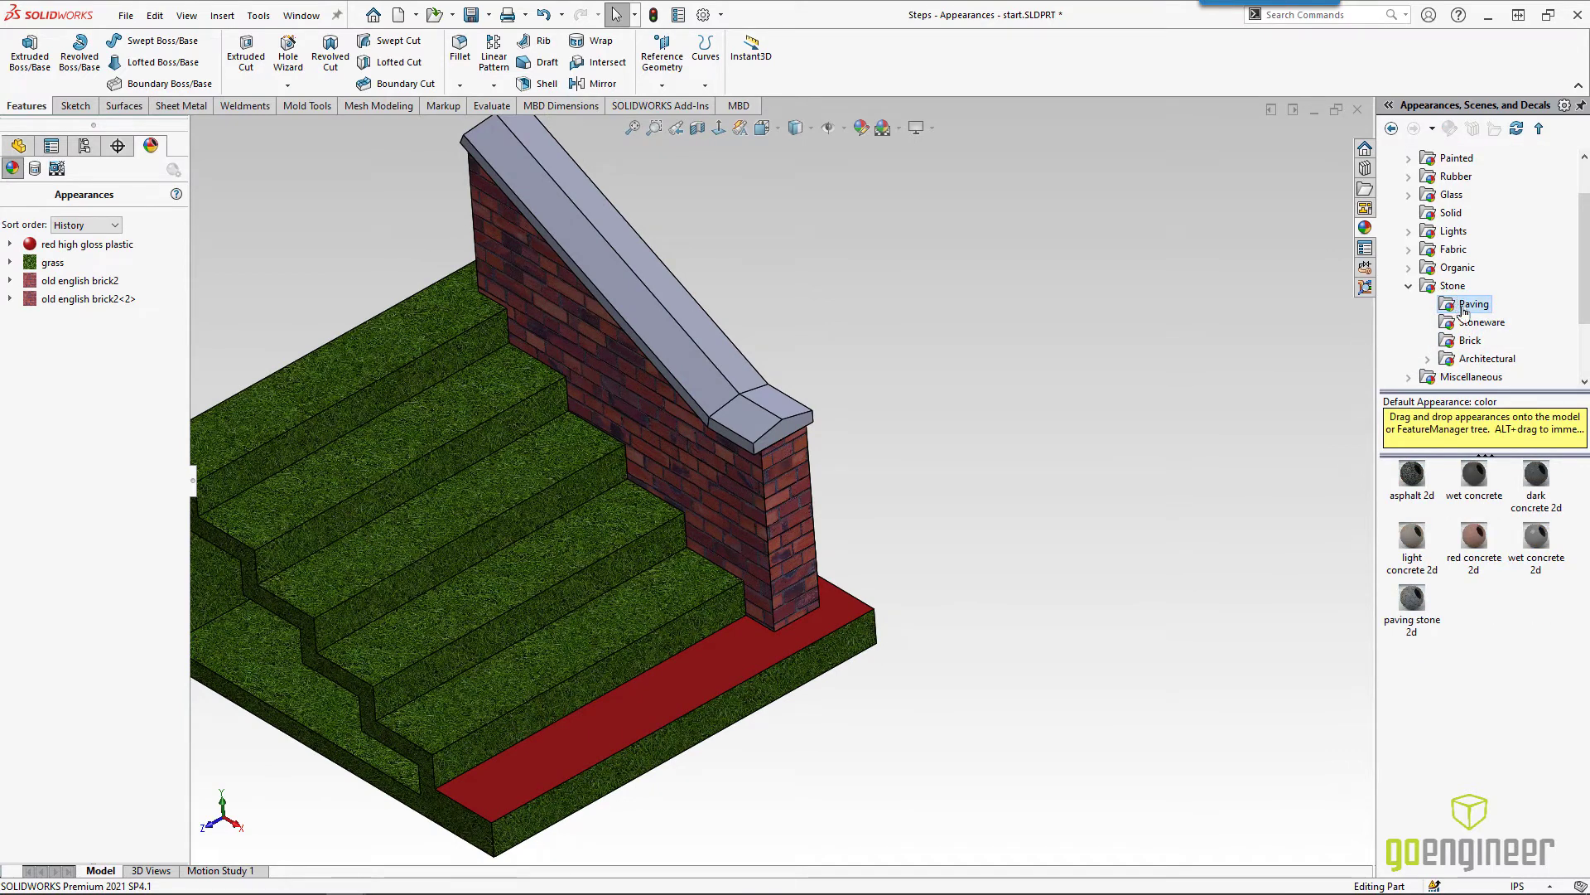
pyautogui.click(1481, 322)
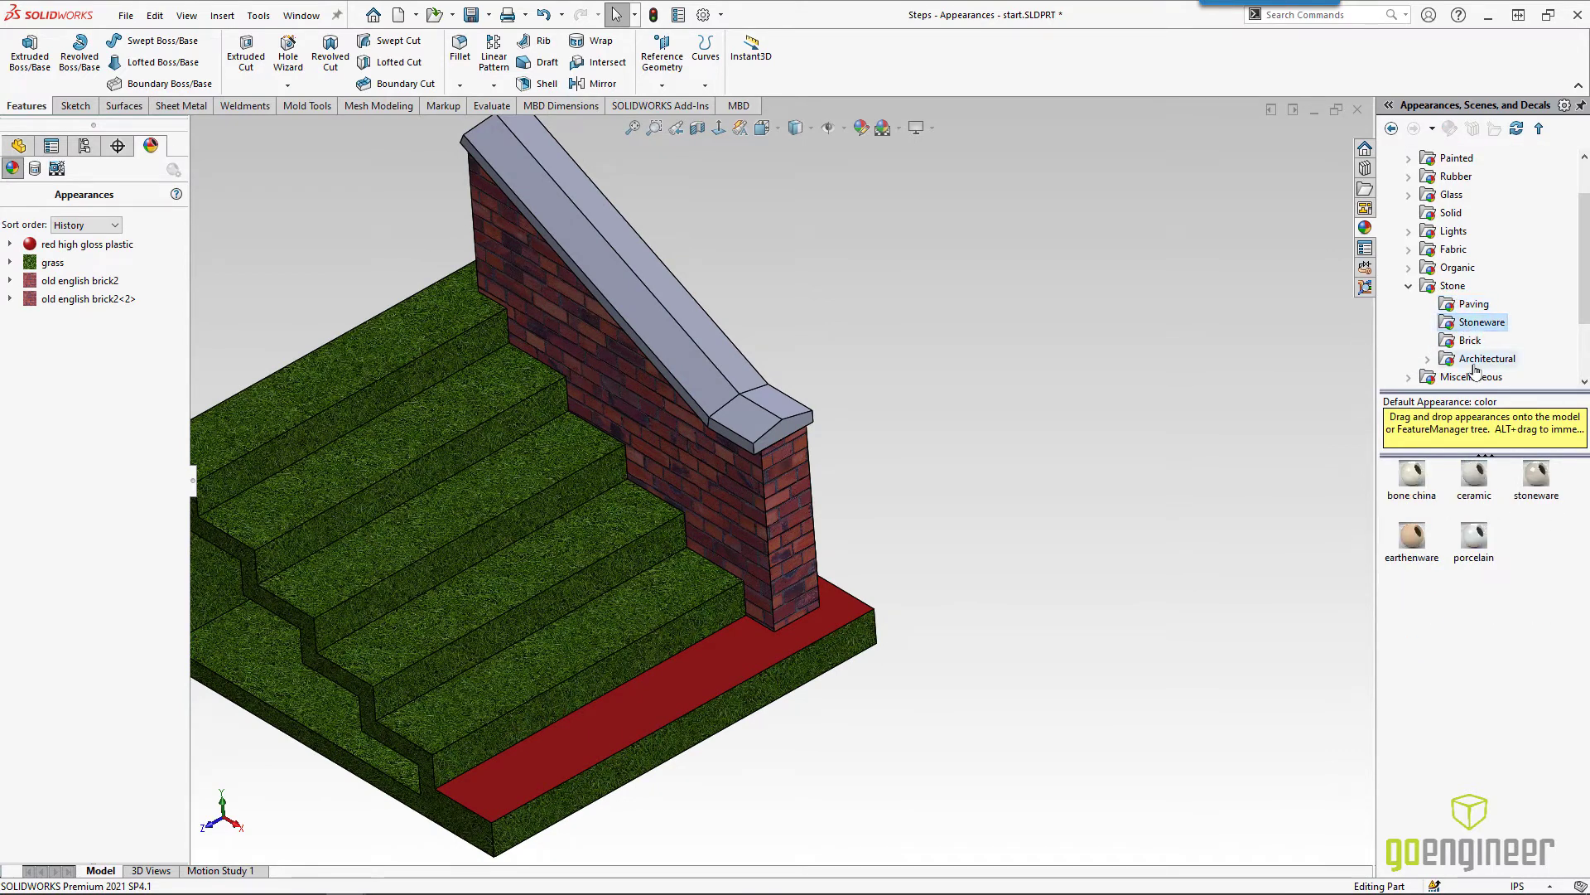
pyautogui.click(1489, 358)
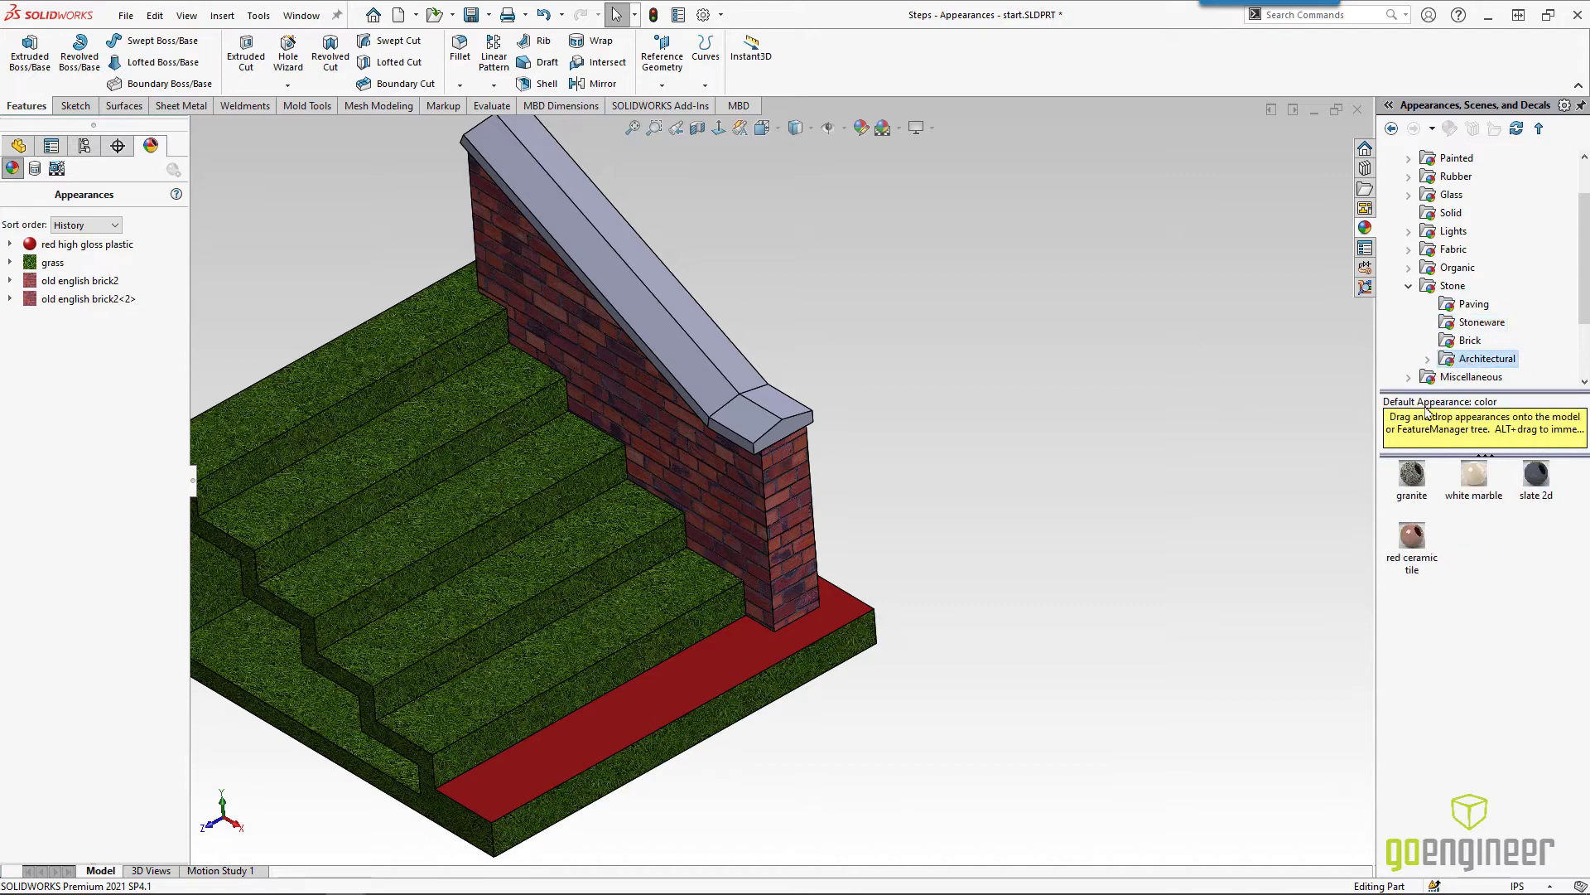
pyautogui.click(1412, 477)
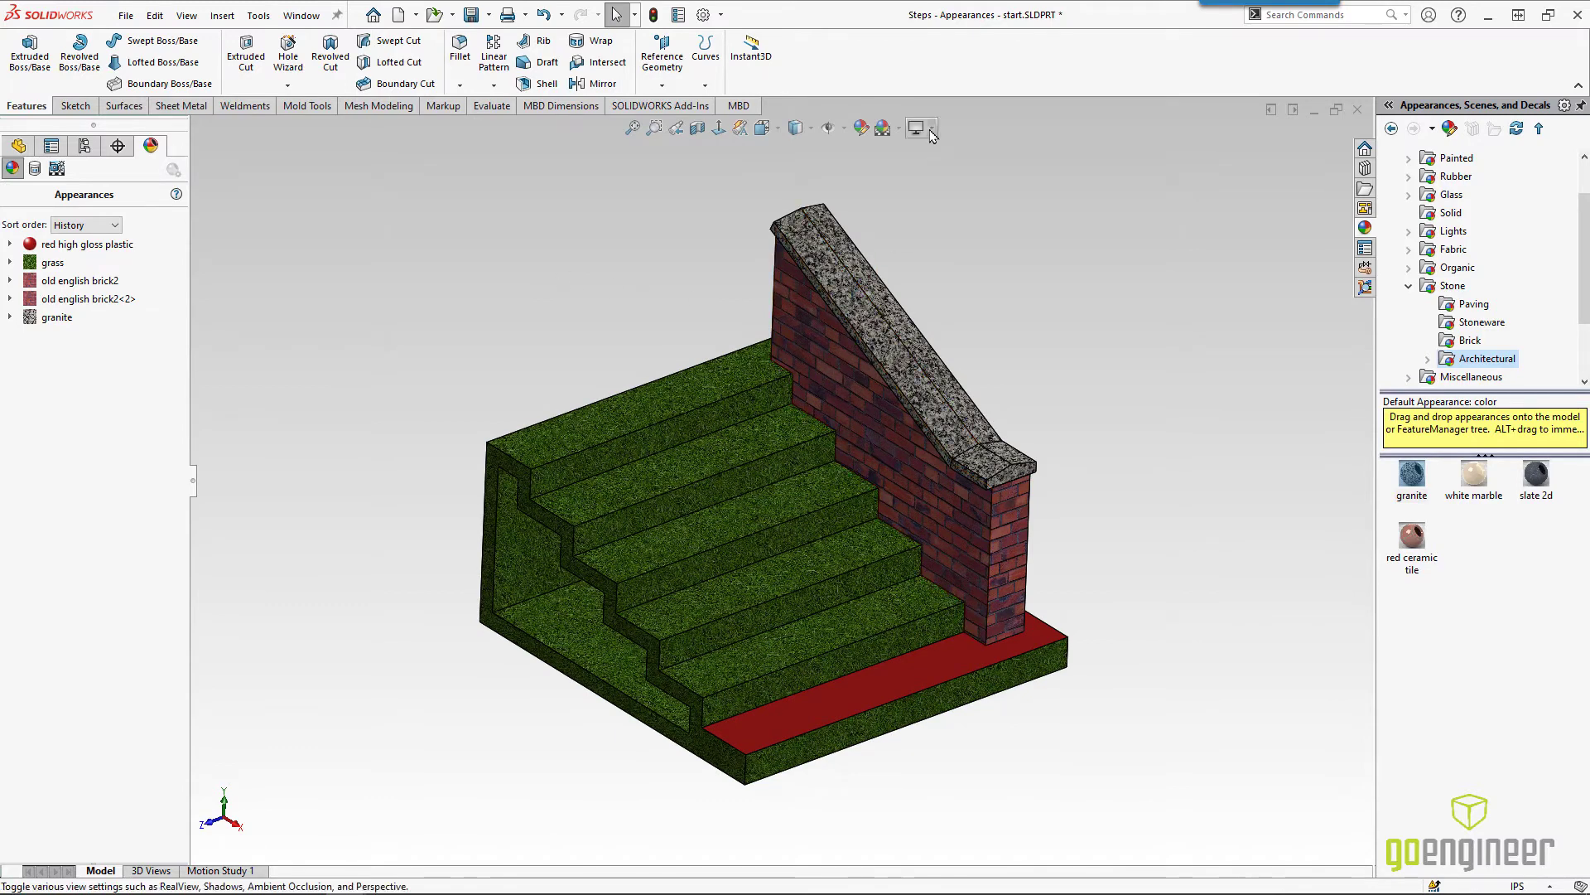
pyautogui.moveTo(927, 127)
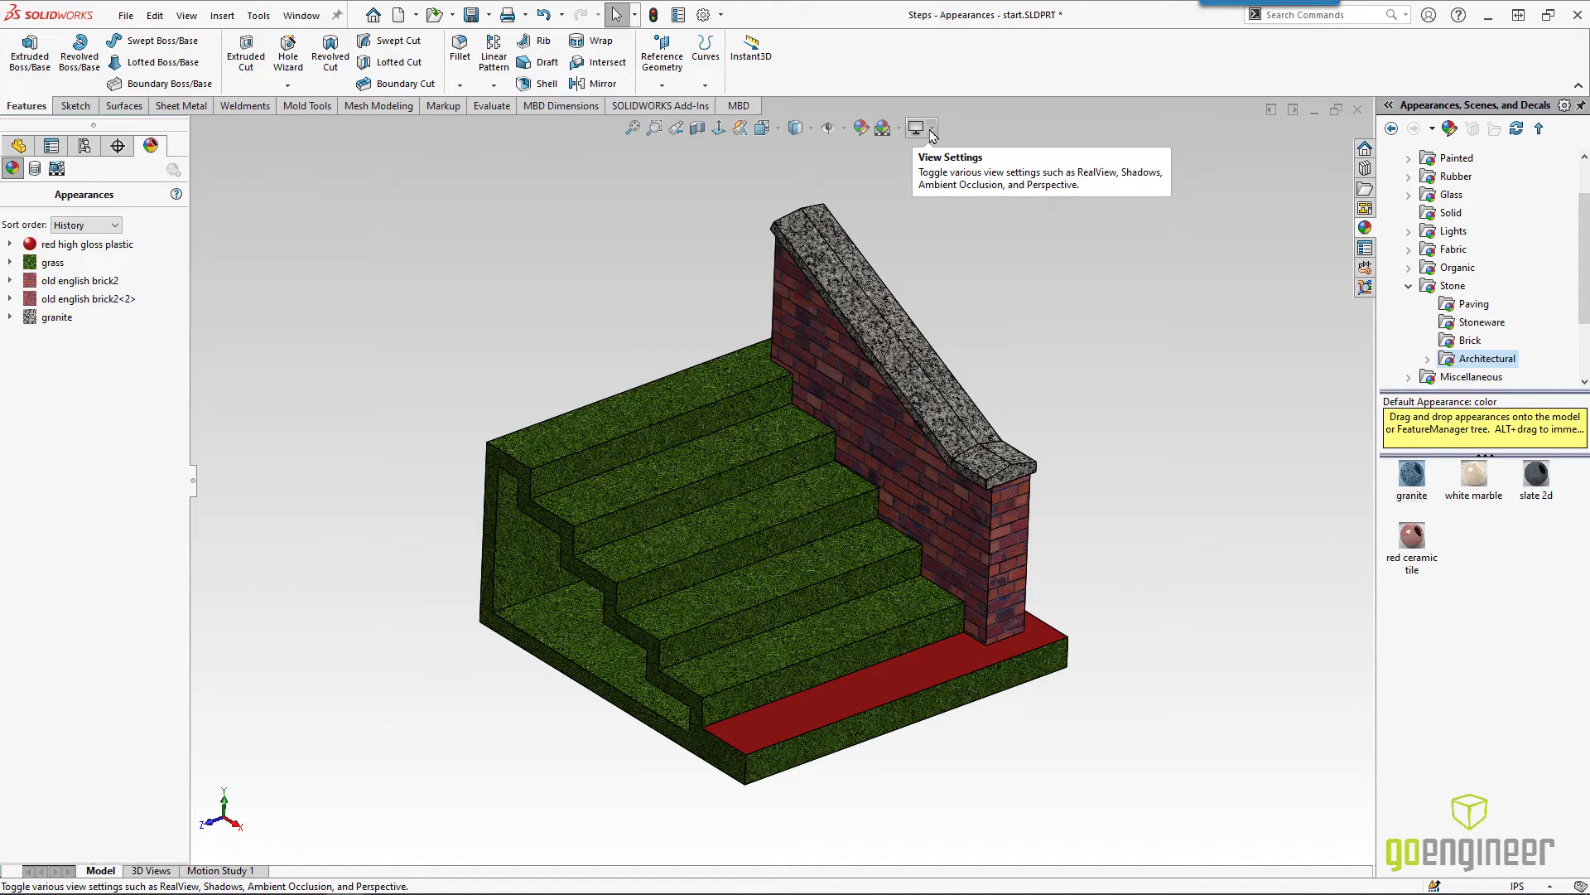
# Step: Enable Shadows In Shaded Mode and Ambient Occlusion from the View Settings flyout
pyautogui.click(916, 127)
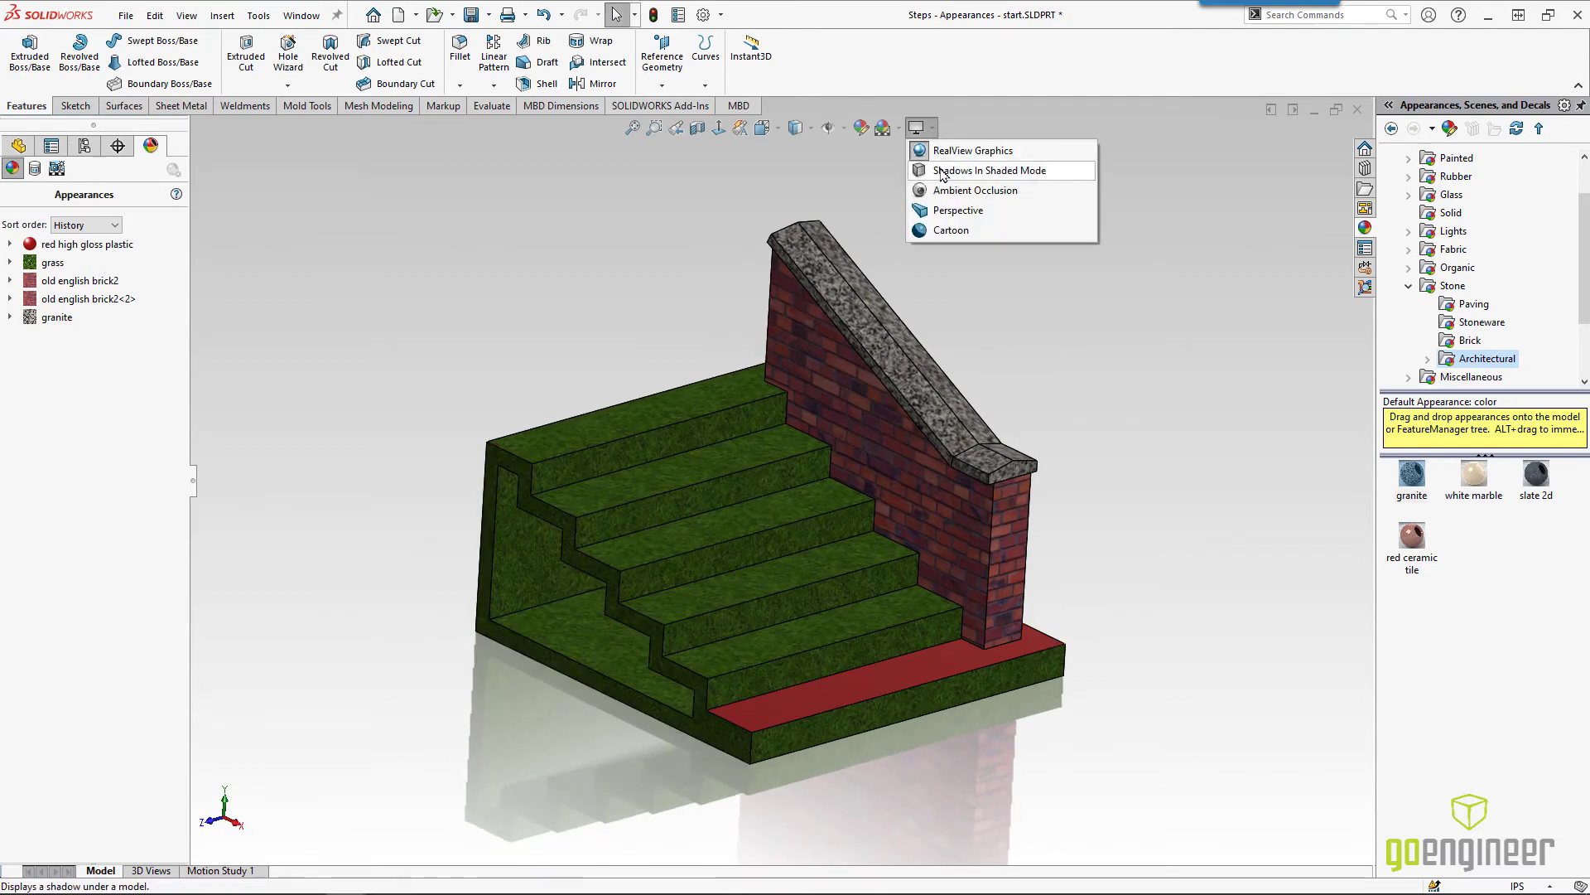
pyautogui.click(973, 150)
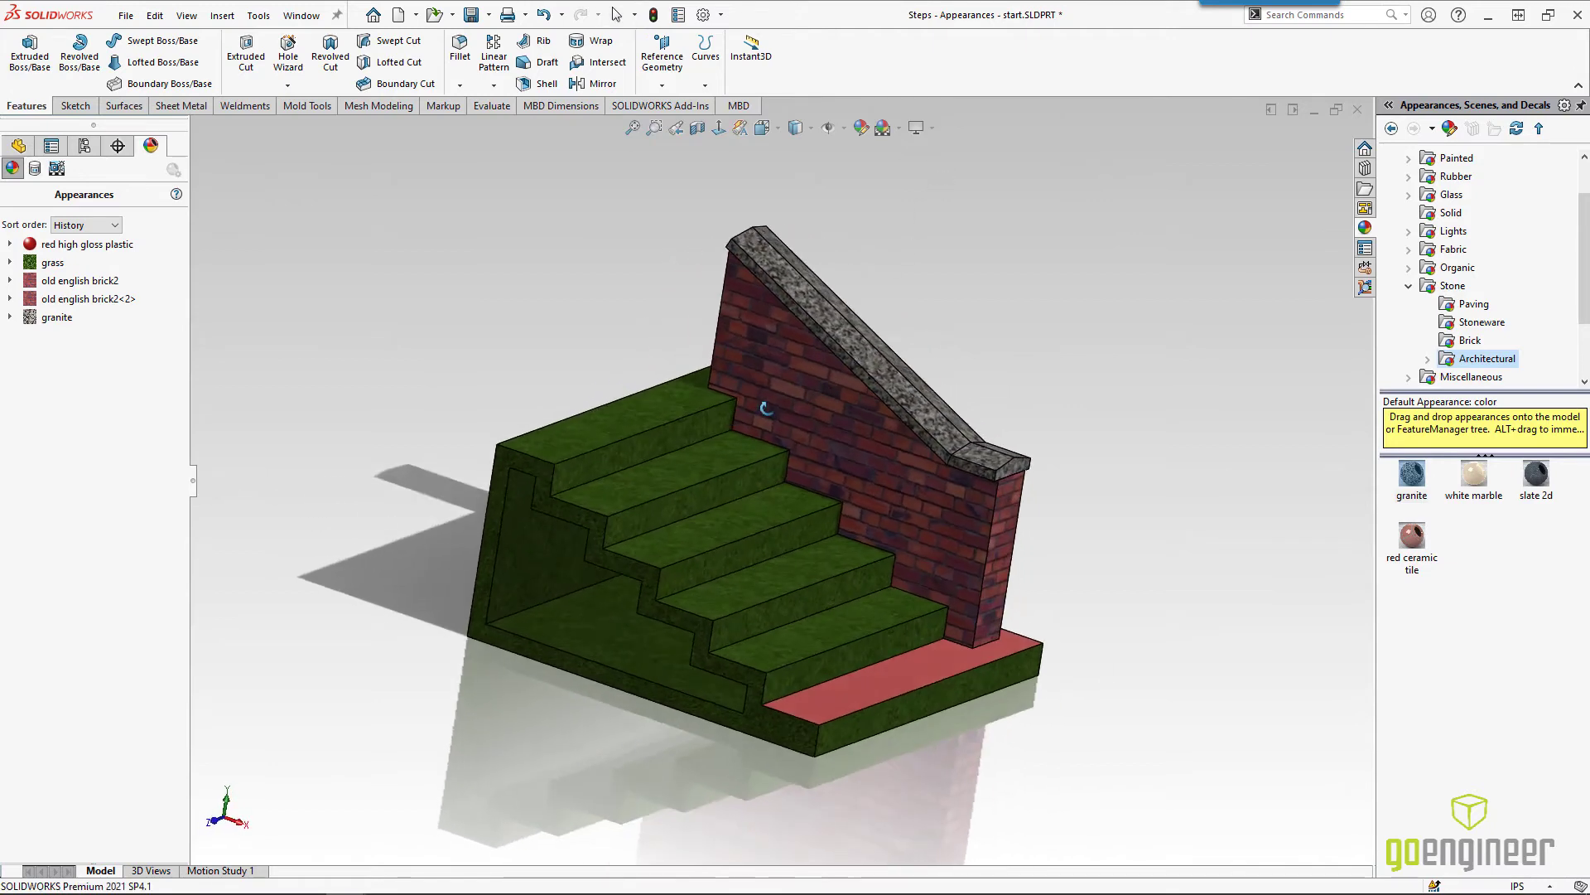
pyautogui.click(897, 127)
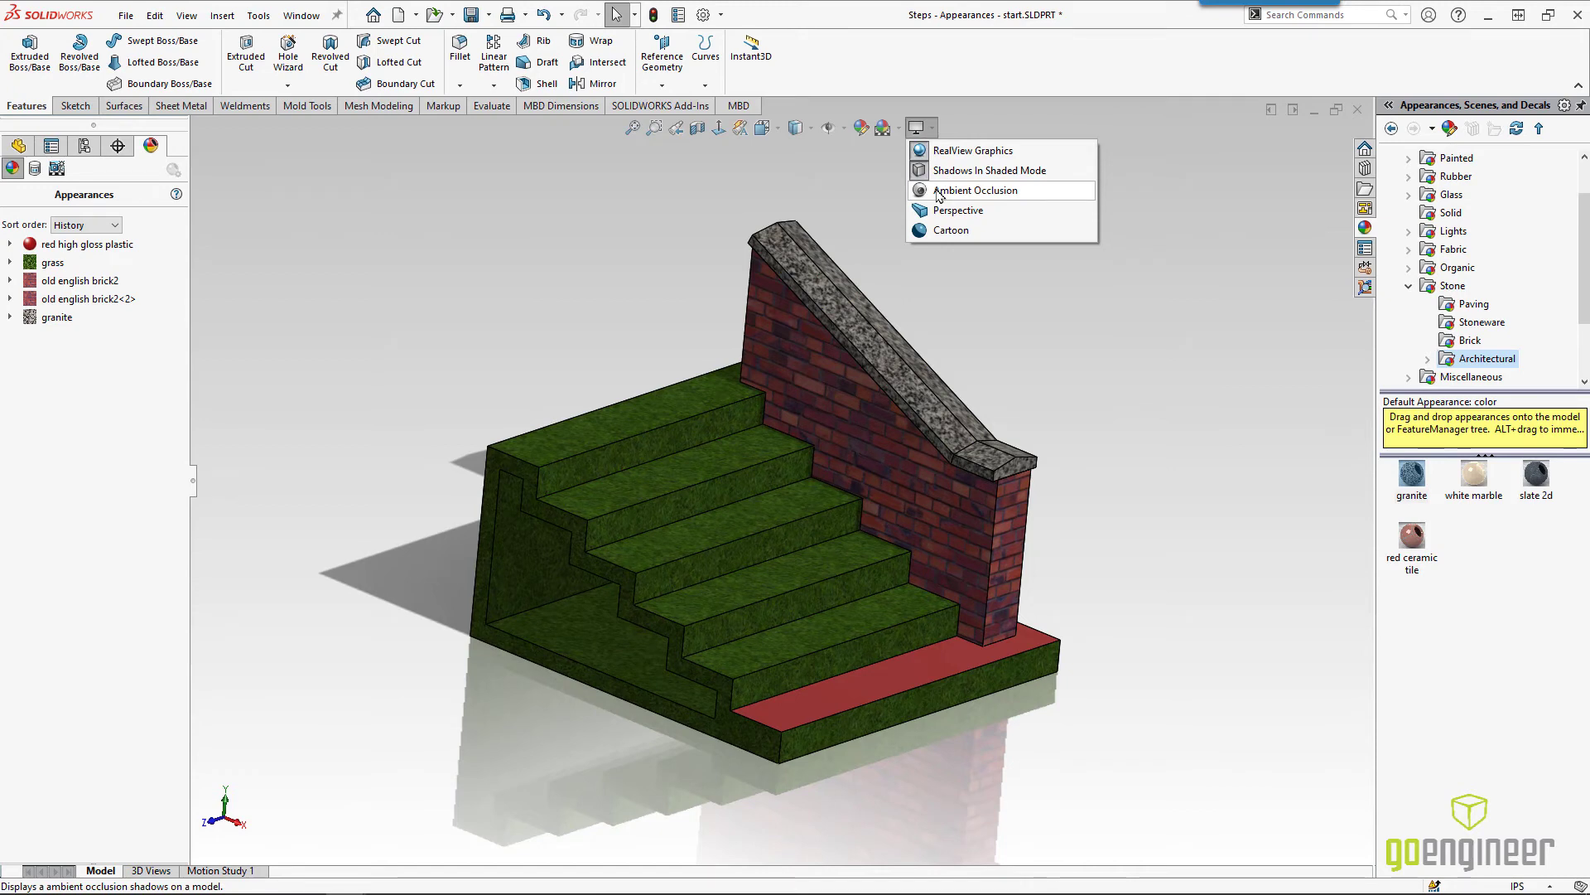
pyautogui.click(972, 189)
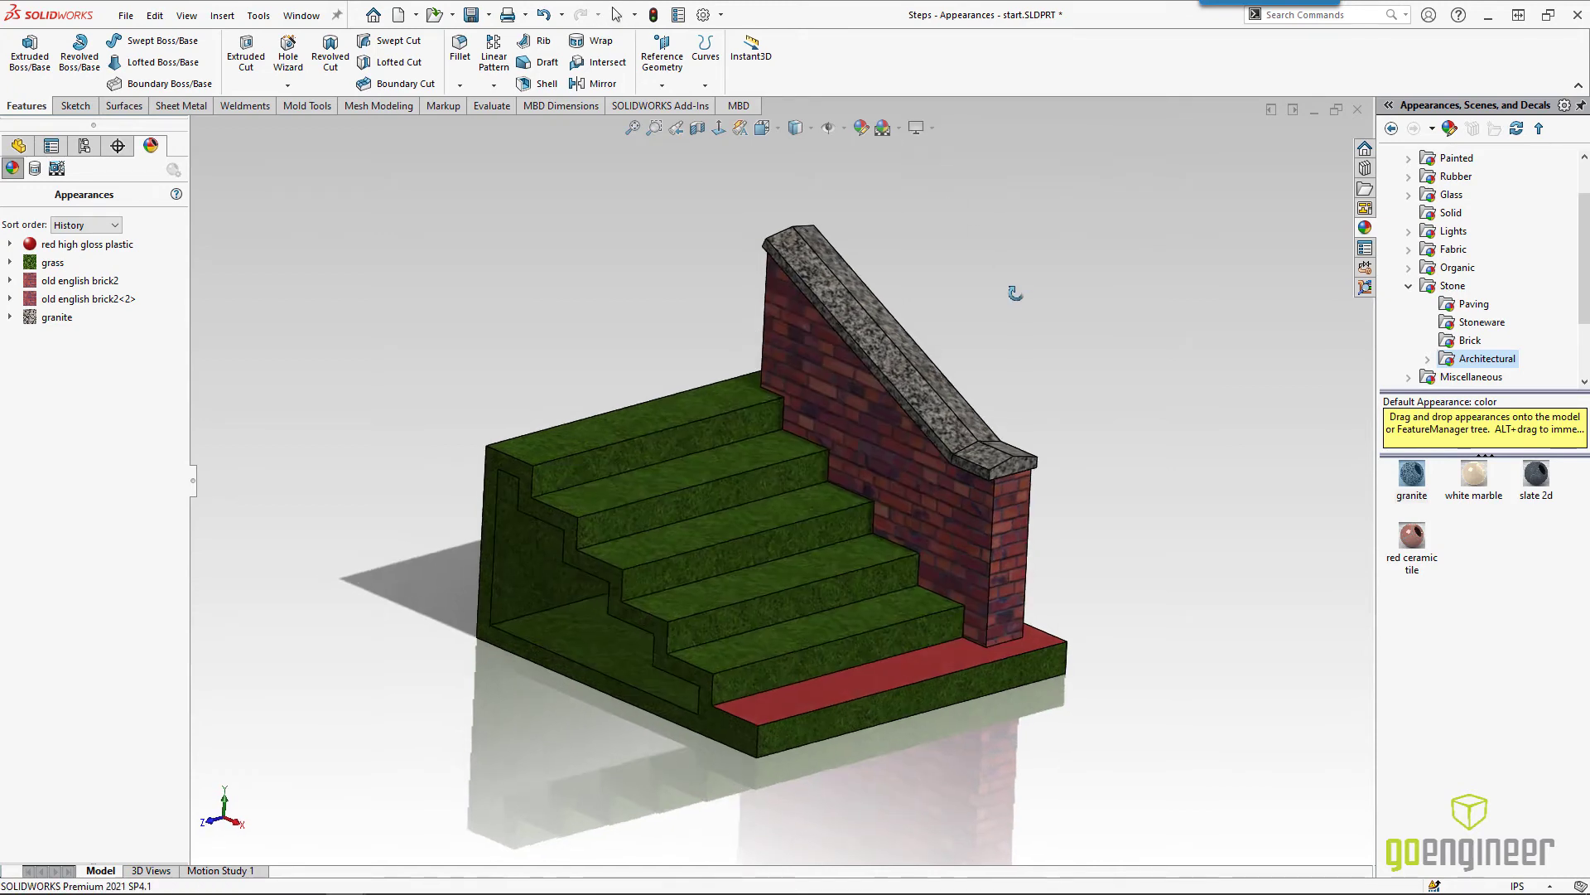
pyautogui.click(927, 128)
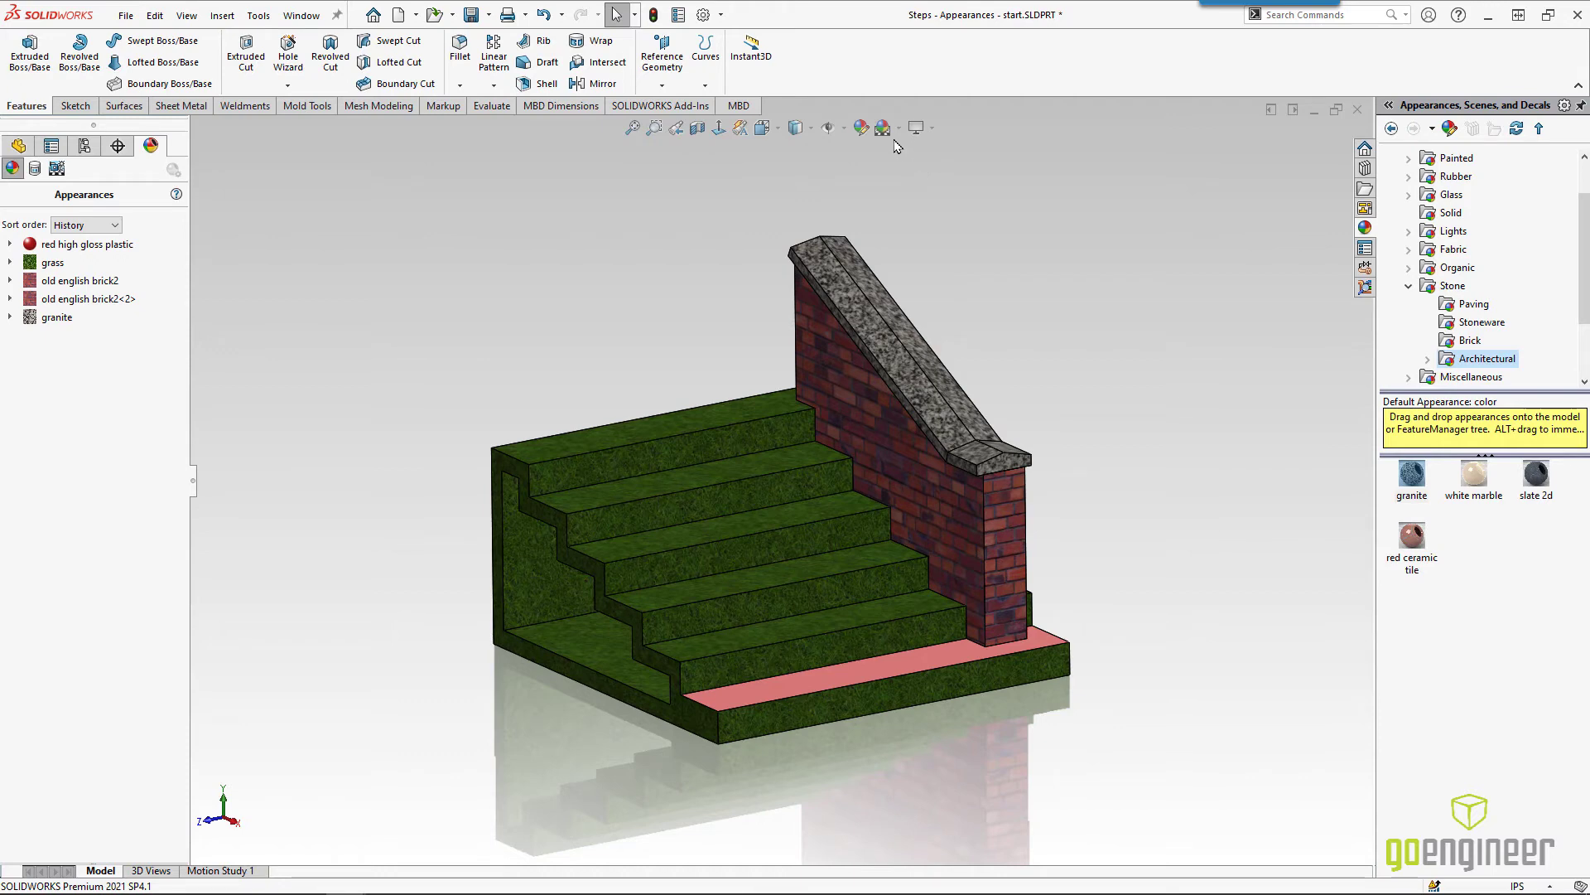
# Step: Allow the document scene as background, apply Plain White and then the Rooftop scene
pyautogui.click(881, 128)
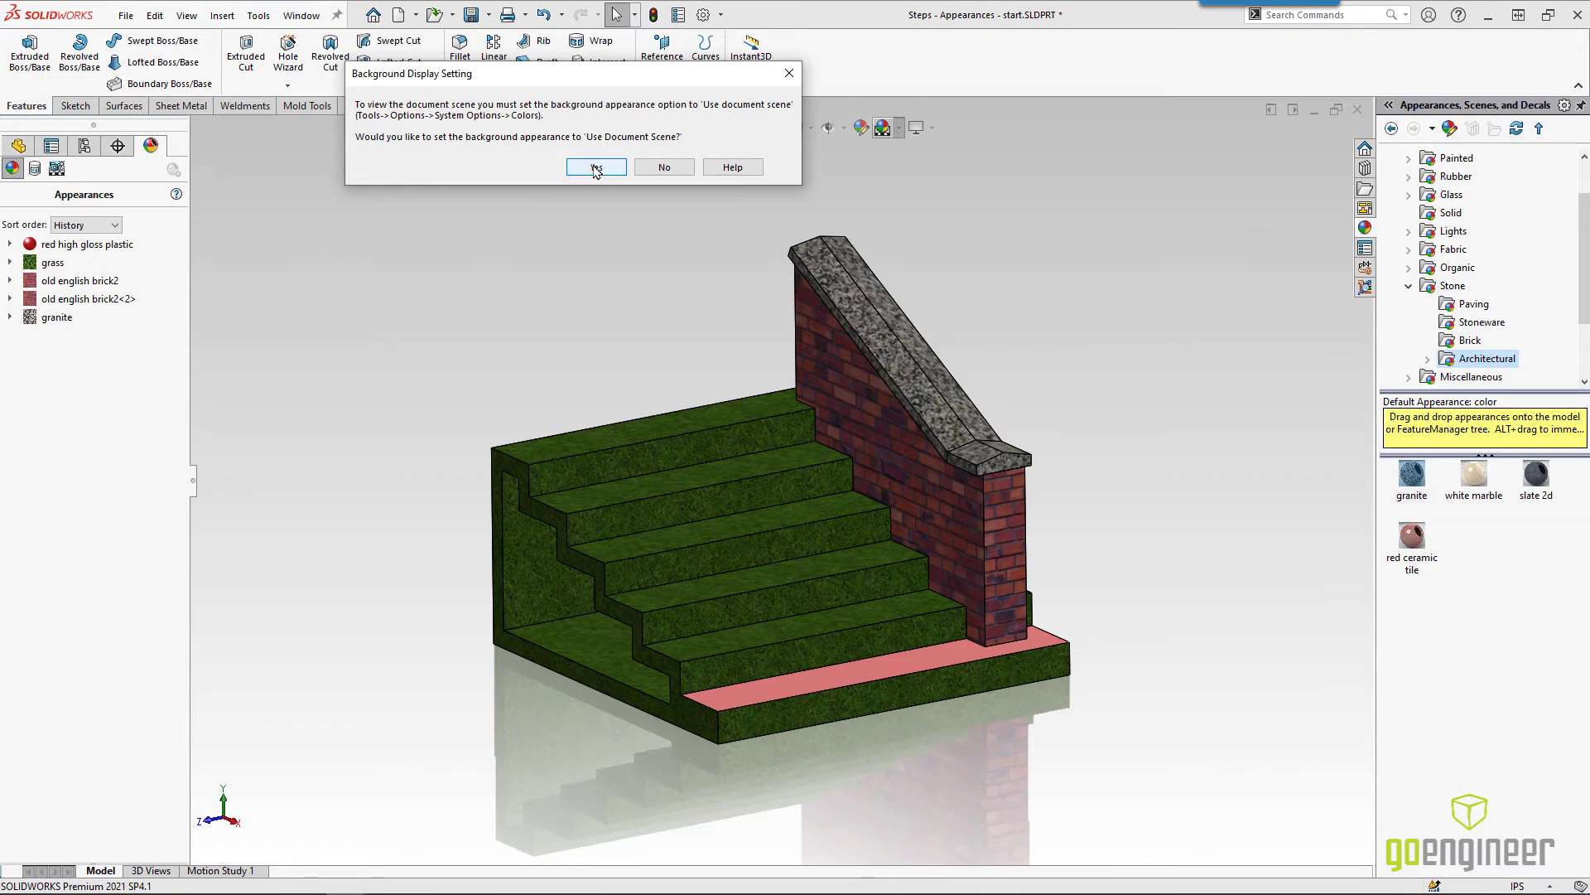
pyautogui.click(595, 165)
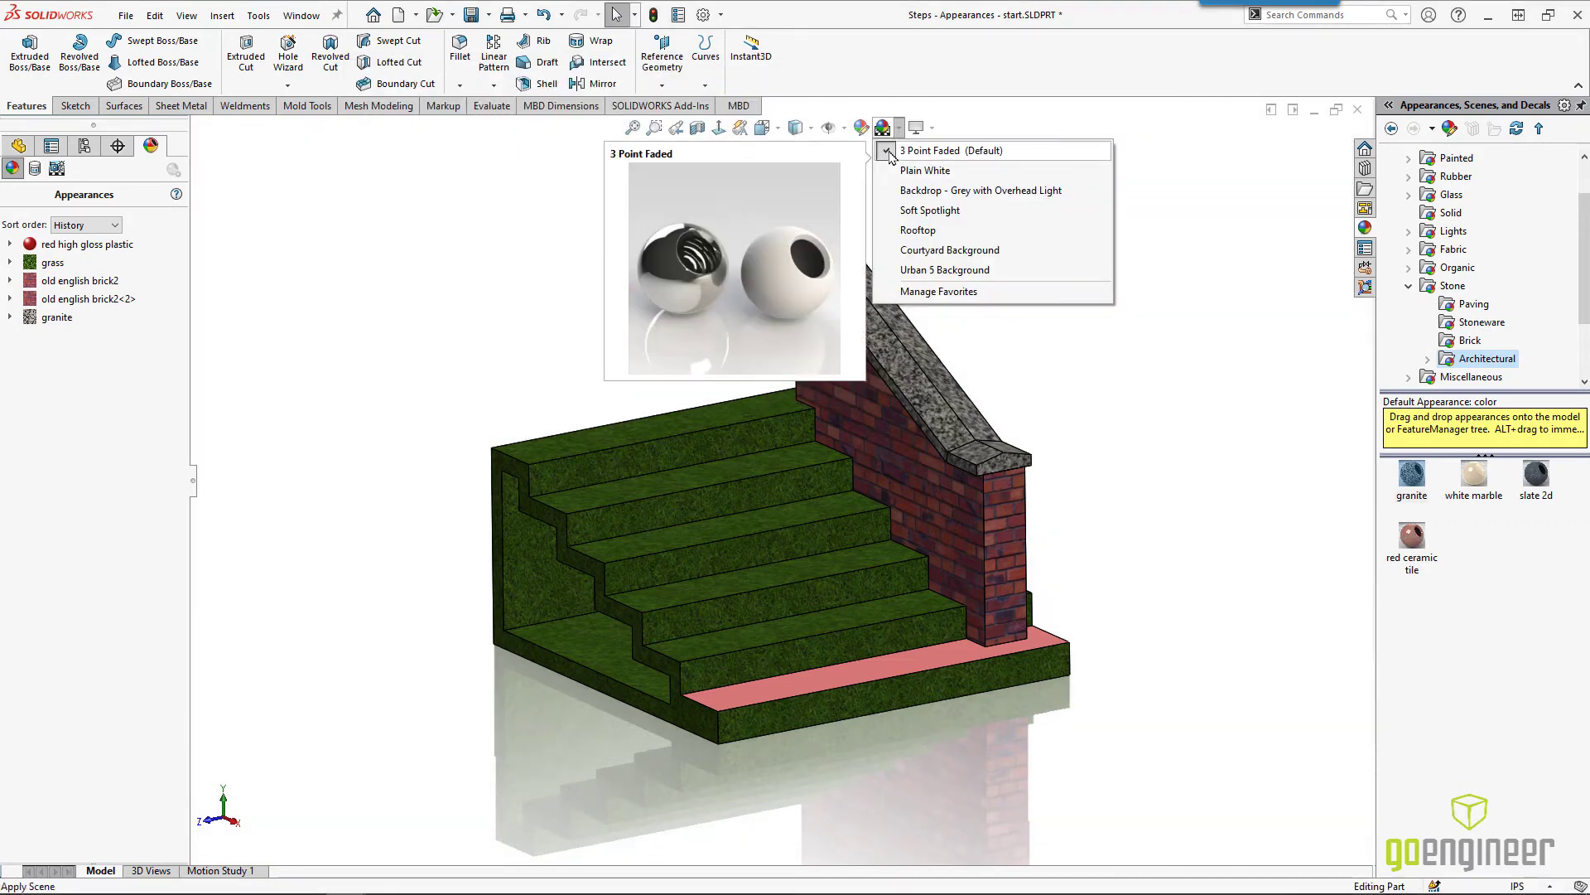
pyautogui.click(924, 171)
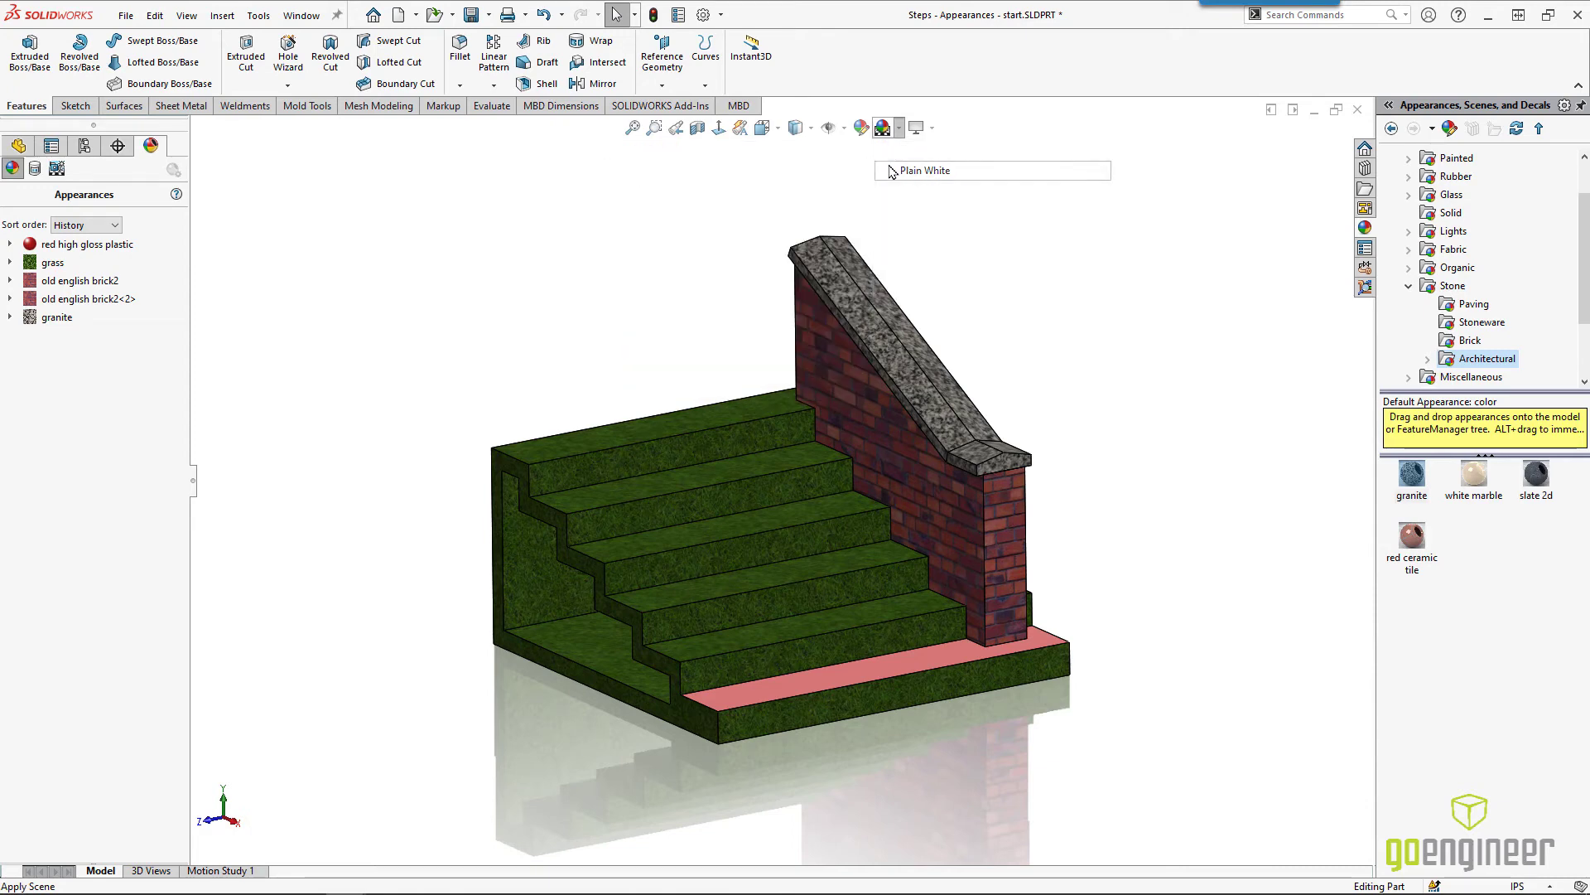
pyautogui.click(859, 128)
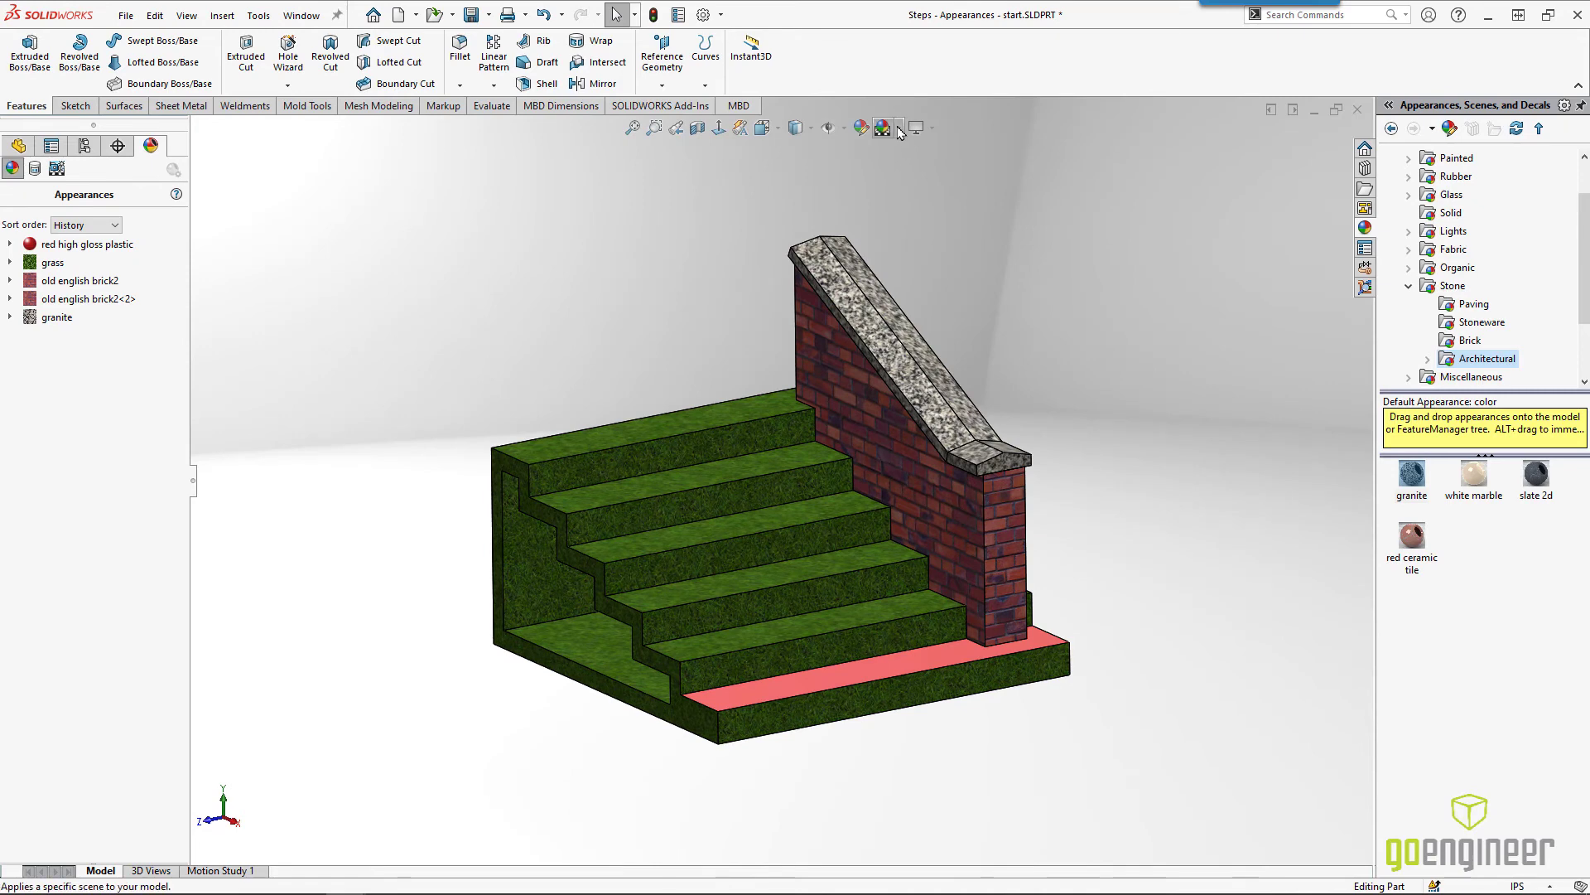
pyautogui.click(883, 127)
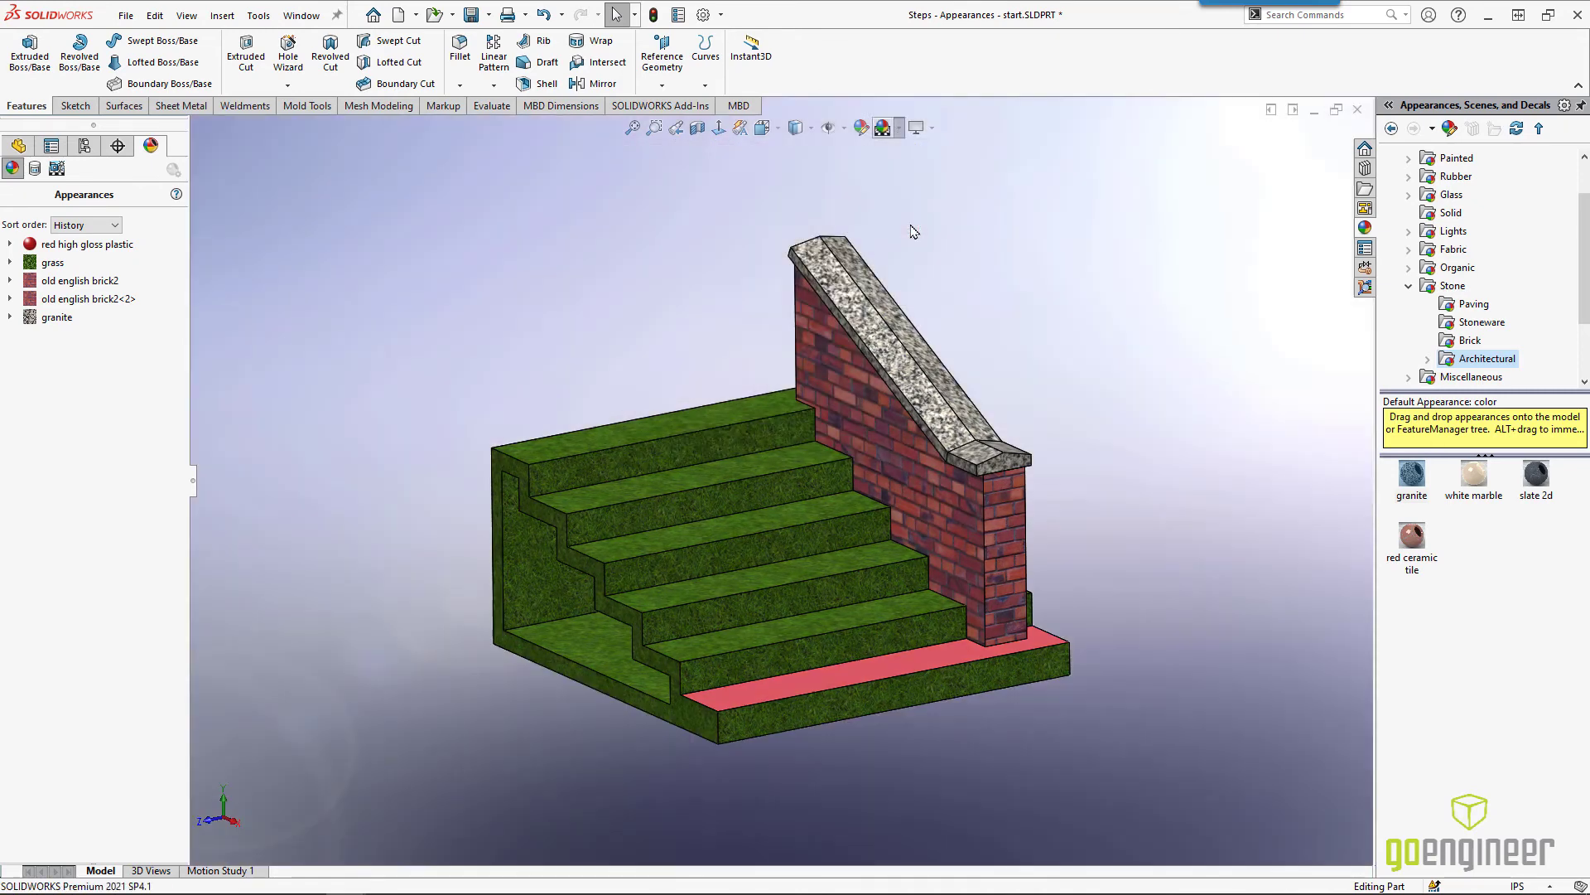
pyautogui.click(880, 127)
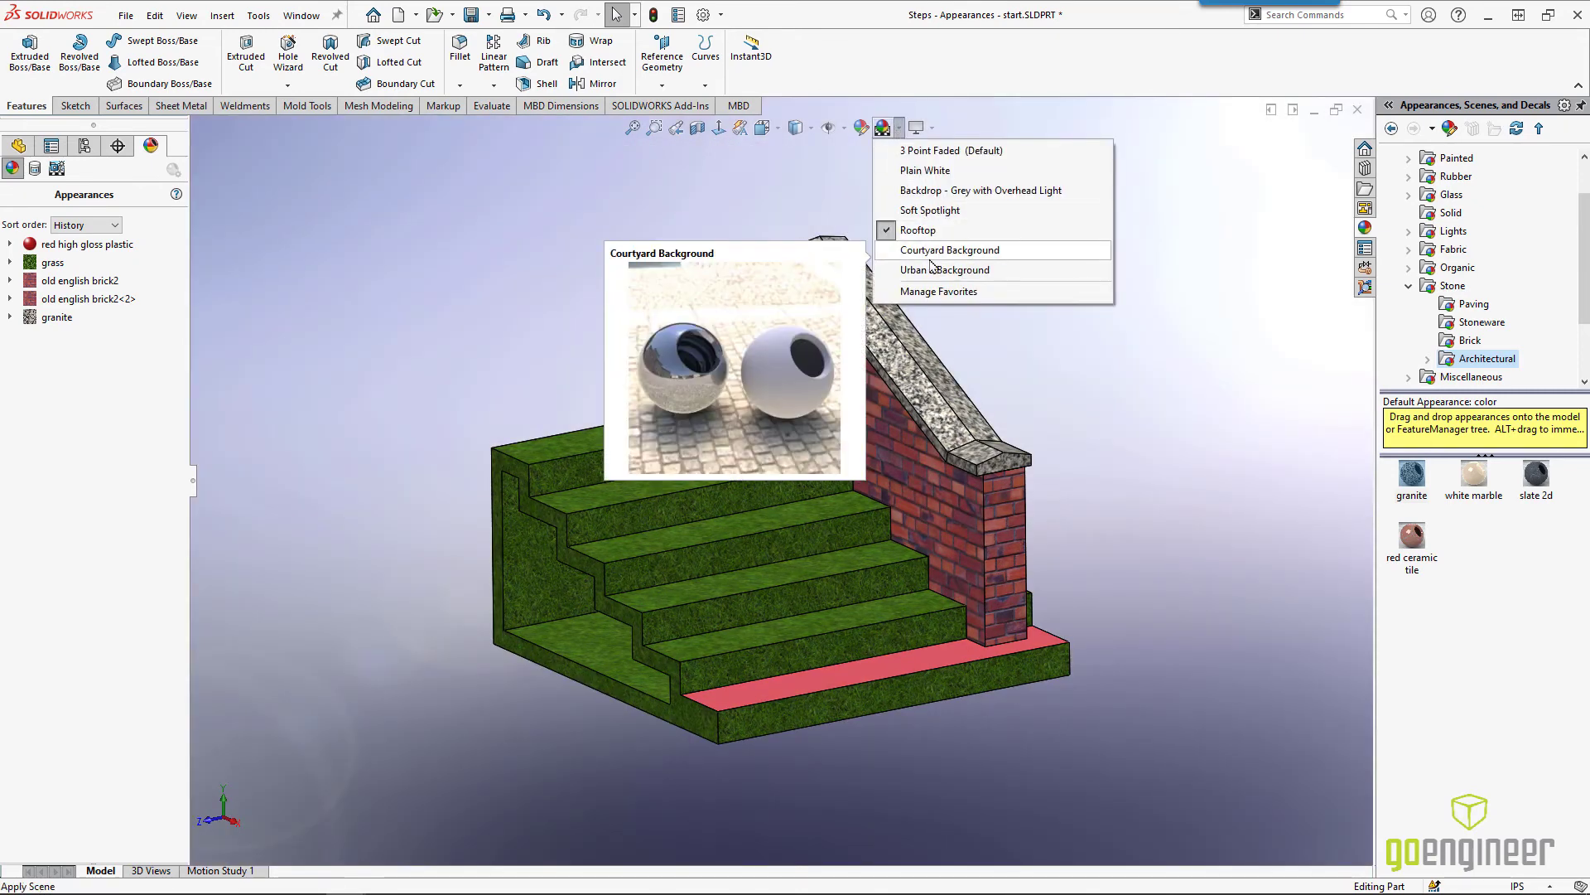
# Step: Apply Urban 5 Background, then Courtyard Background scene, and collapse the Stone folder
pyautogui.click(944, 270)
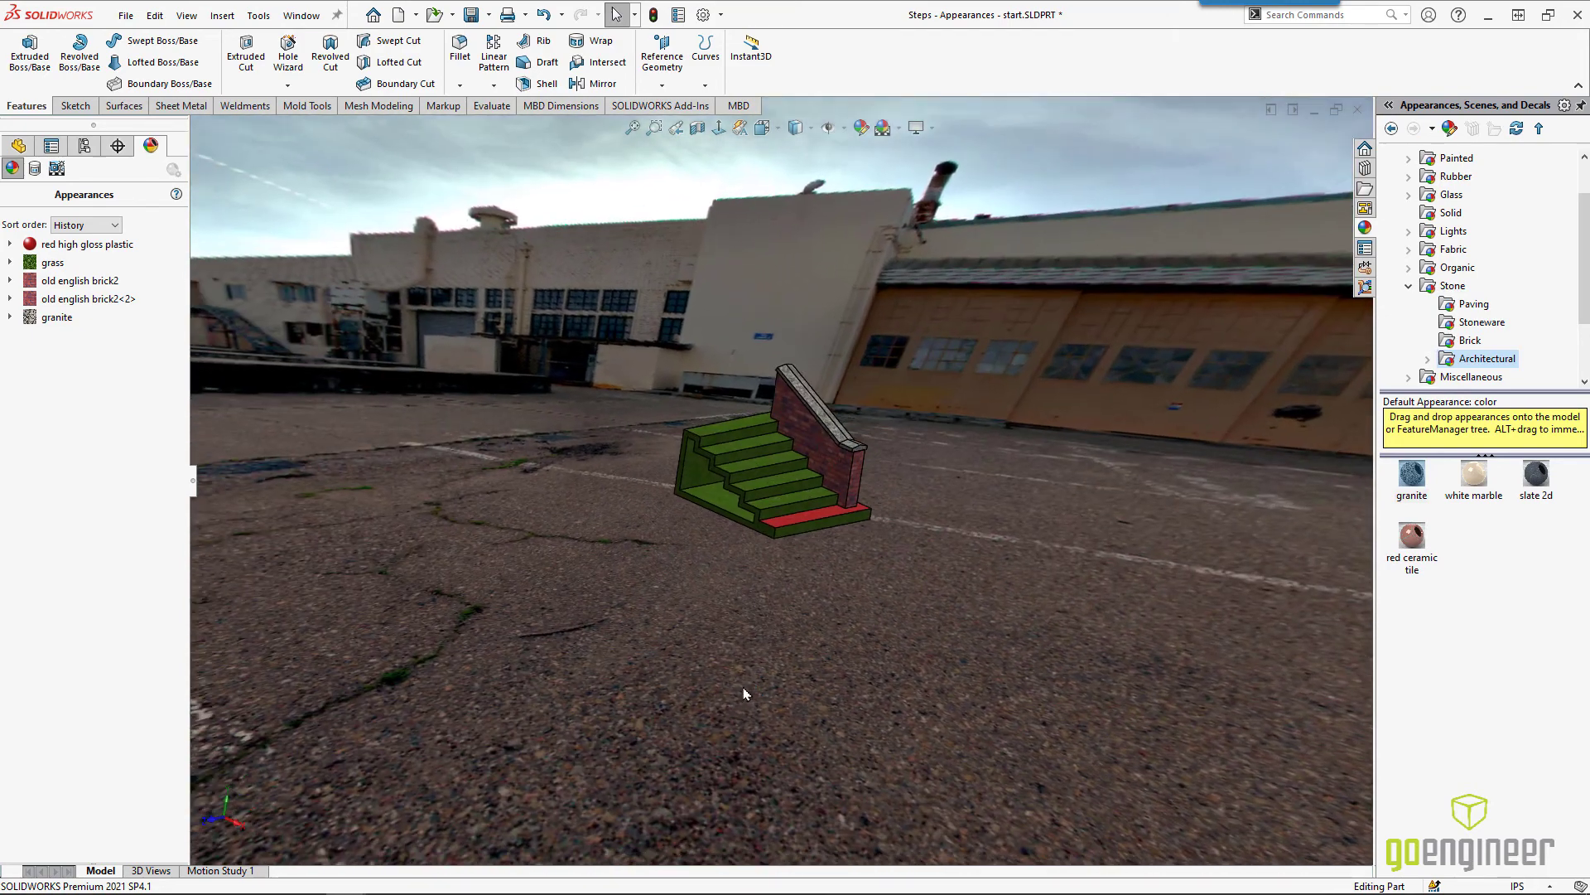
pyautogui.click(896, 128)
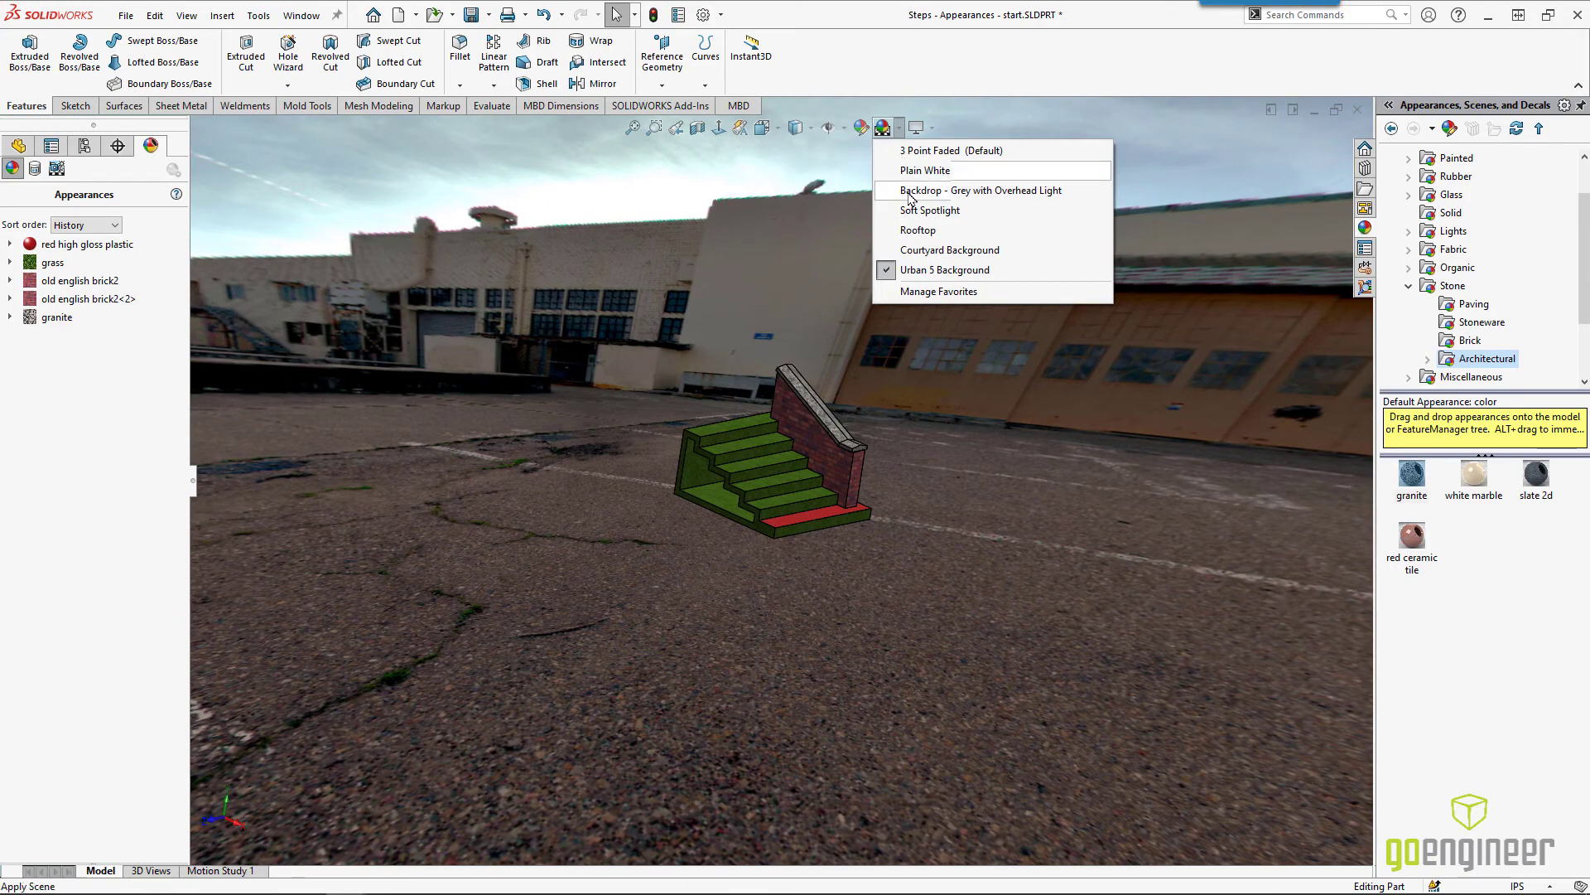
pyautogui.click(949, 250)
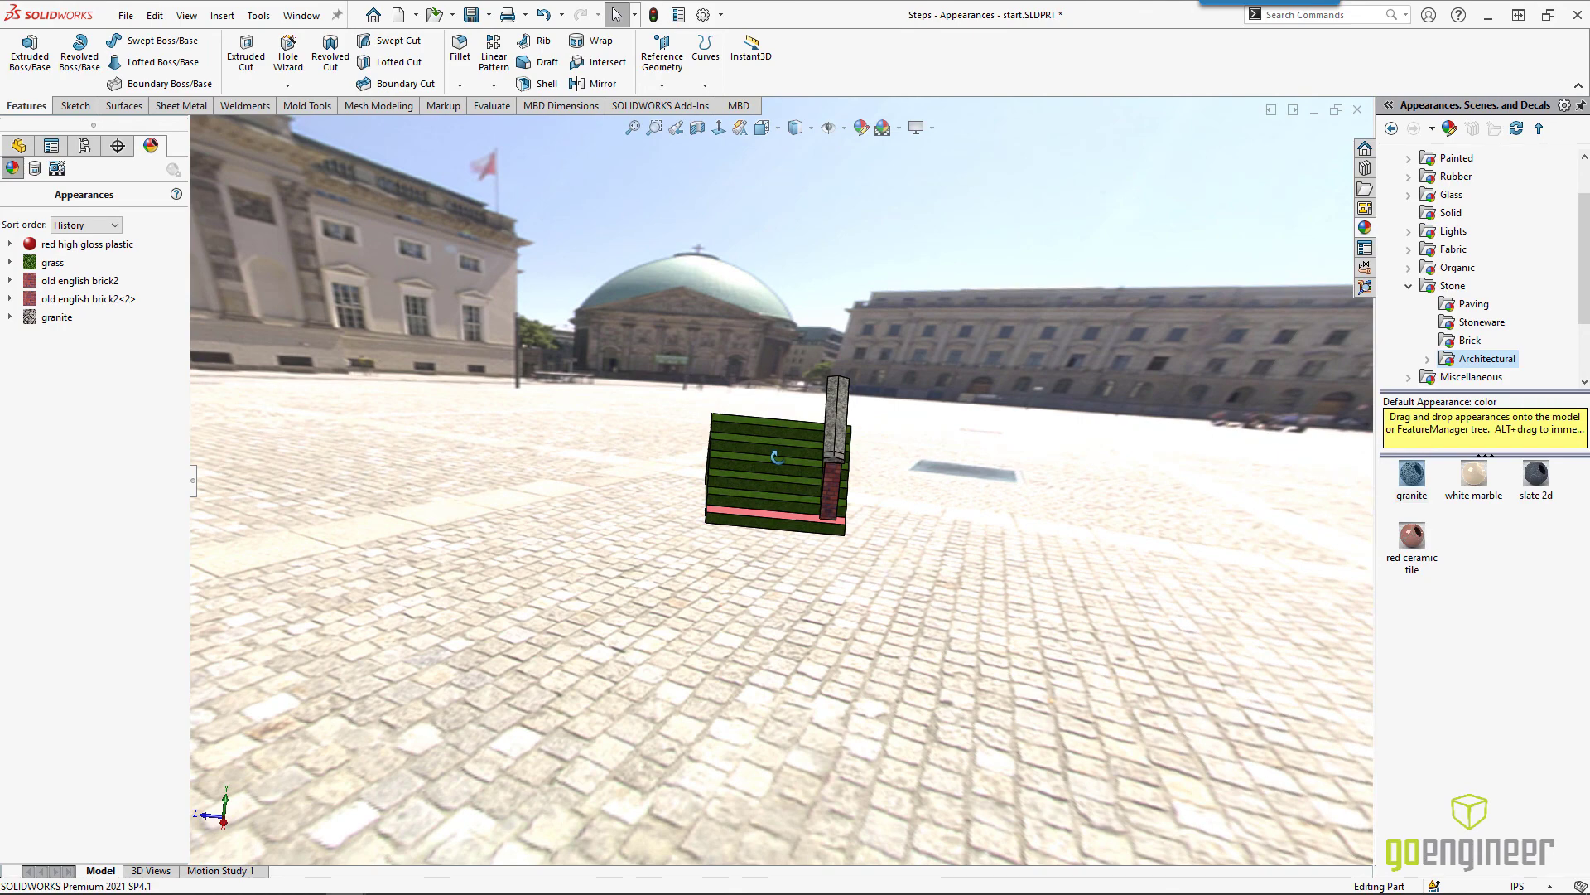
pyautogui.click(1408, 285)
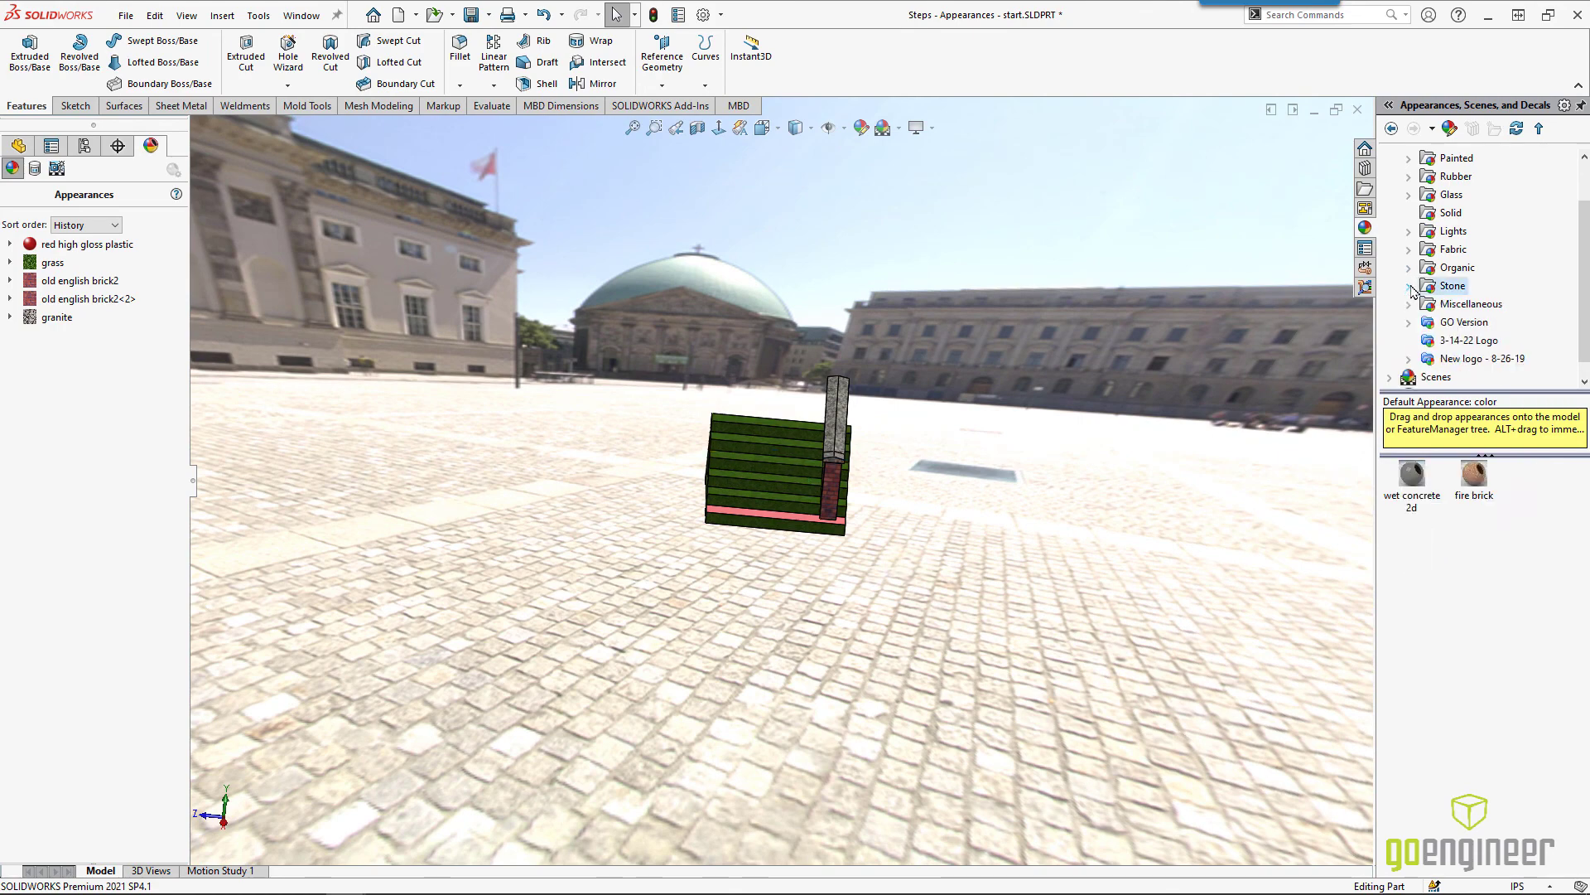